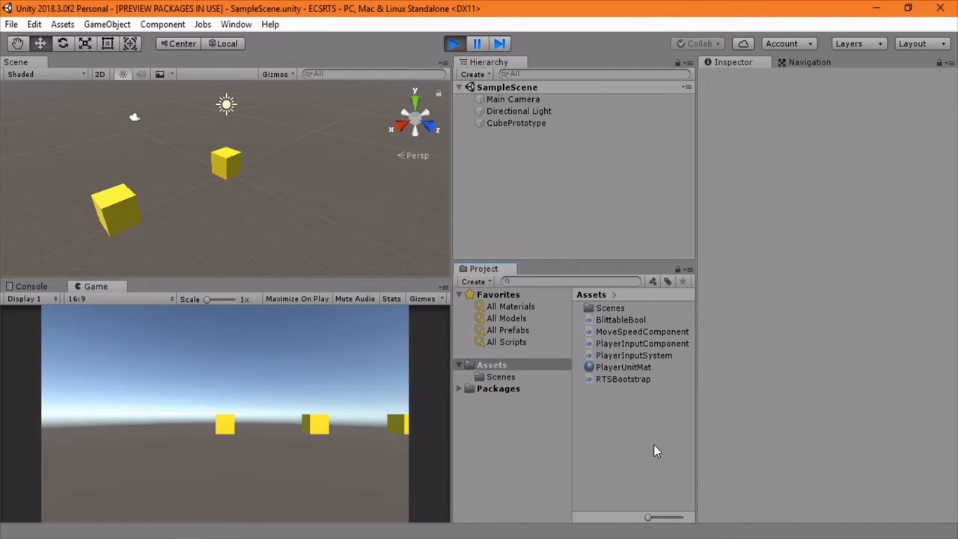
mouse_move(634, 436)
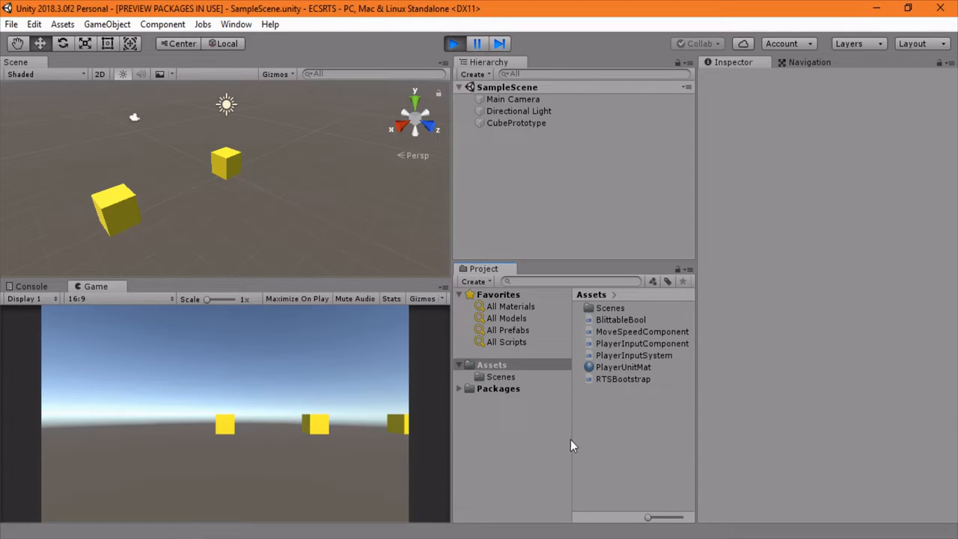
mouse_move(483, 402)
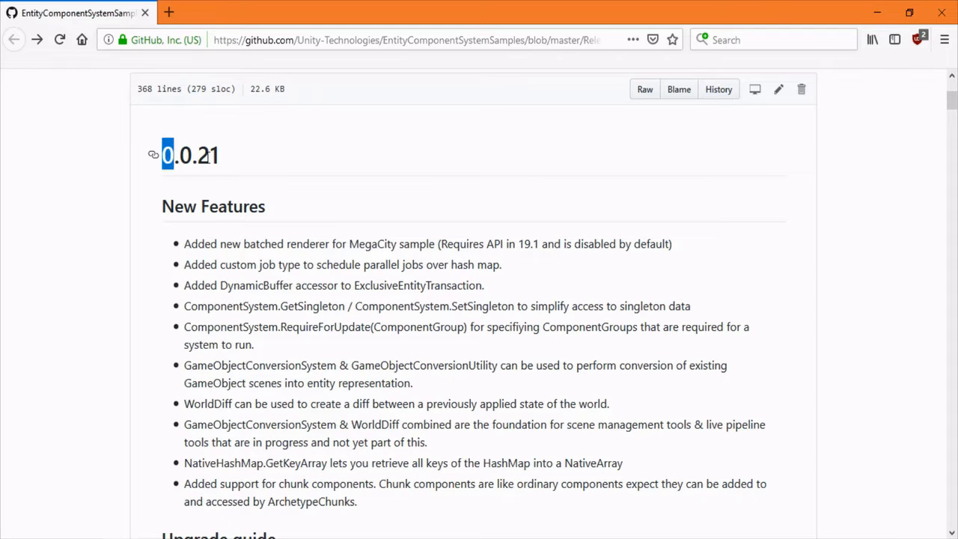
mouse_move(249, 188)
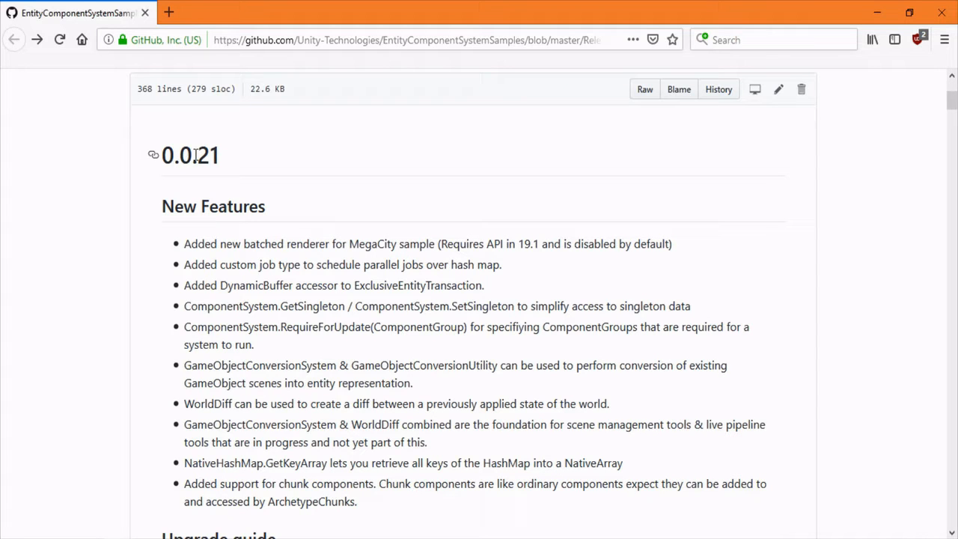
Step: Scroll the 0.0.21 release notes to the Upgrade guide, marking the Hybrid Renderer and RenderMesh names
scroll(down, 3)
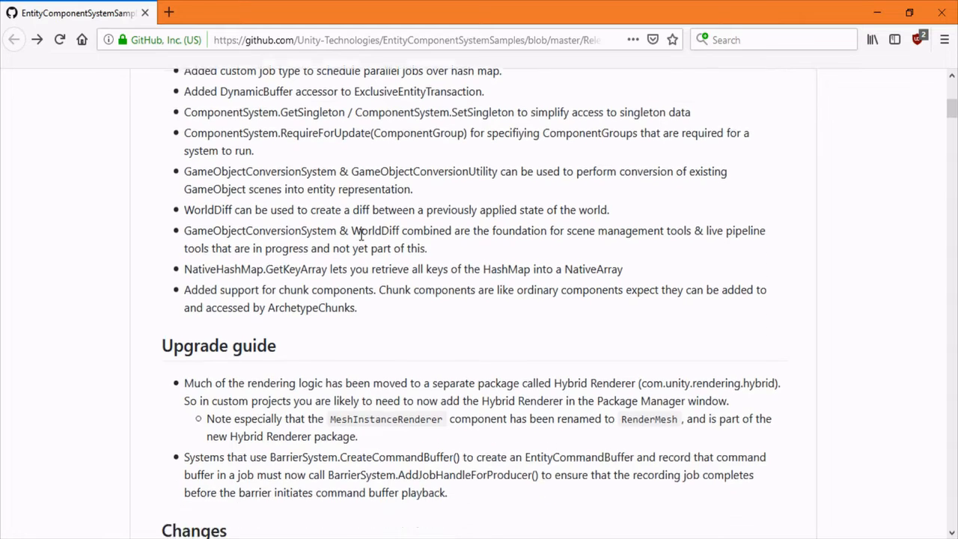
scroll(down, 3)
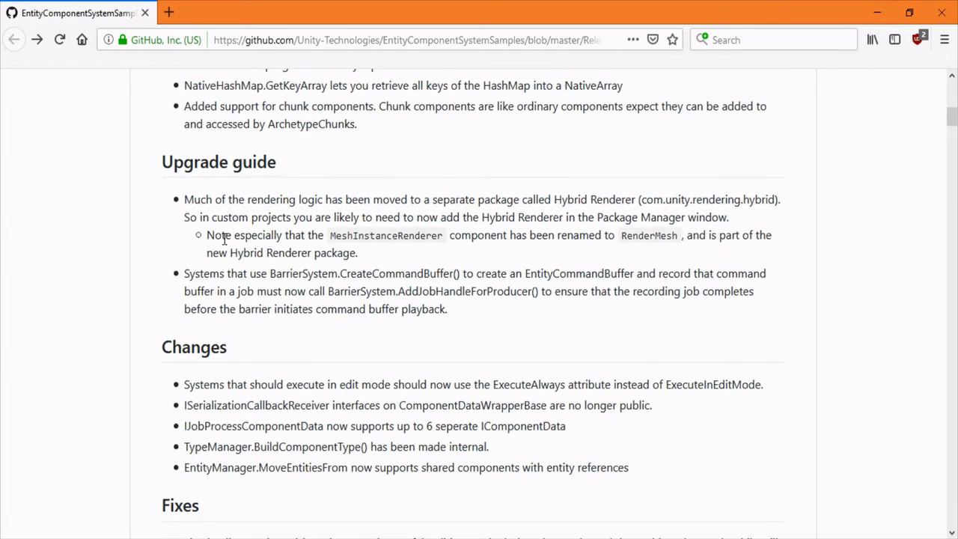
drag(184, 199, 382, 199)
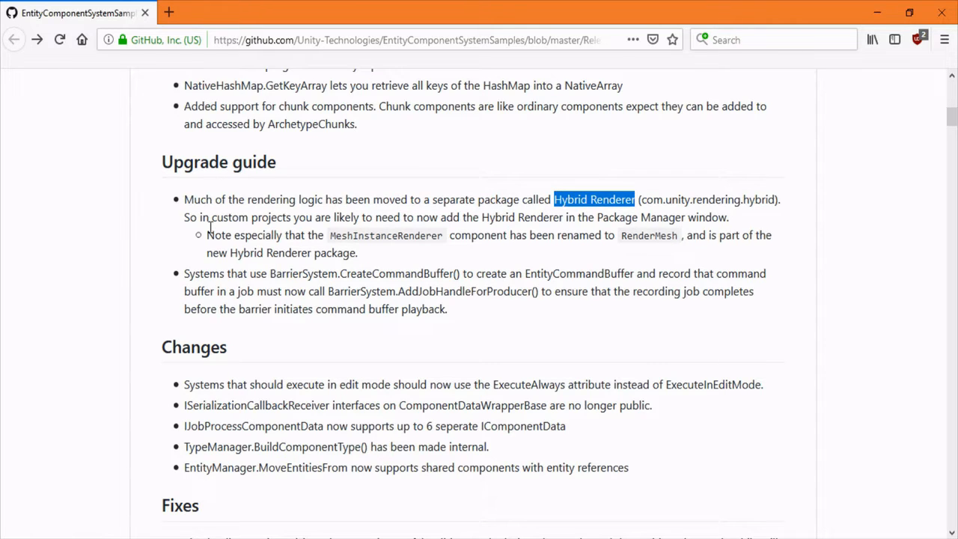
double_click(386, 236)
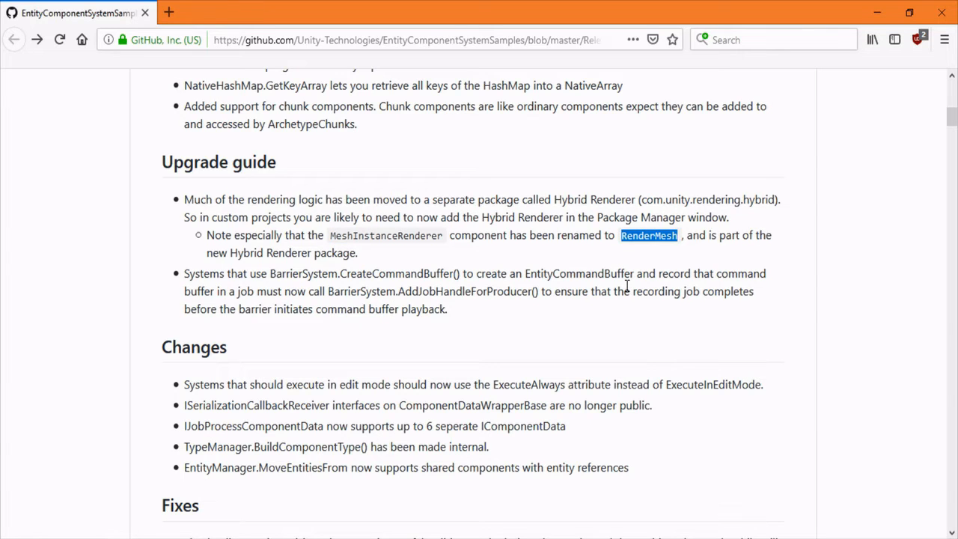
scroll(down, 3)
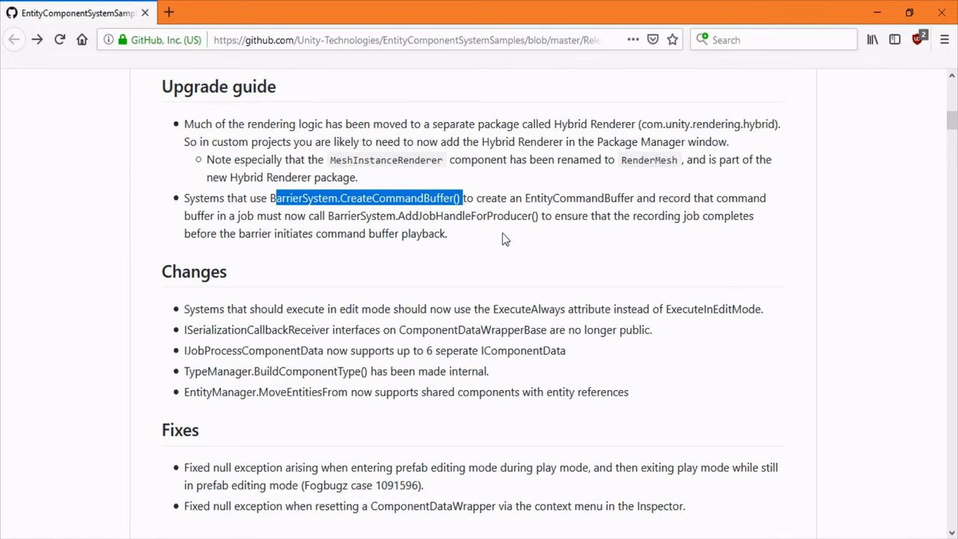
mouse_move(499, 233)
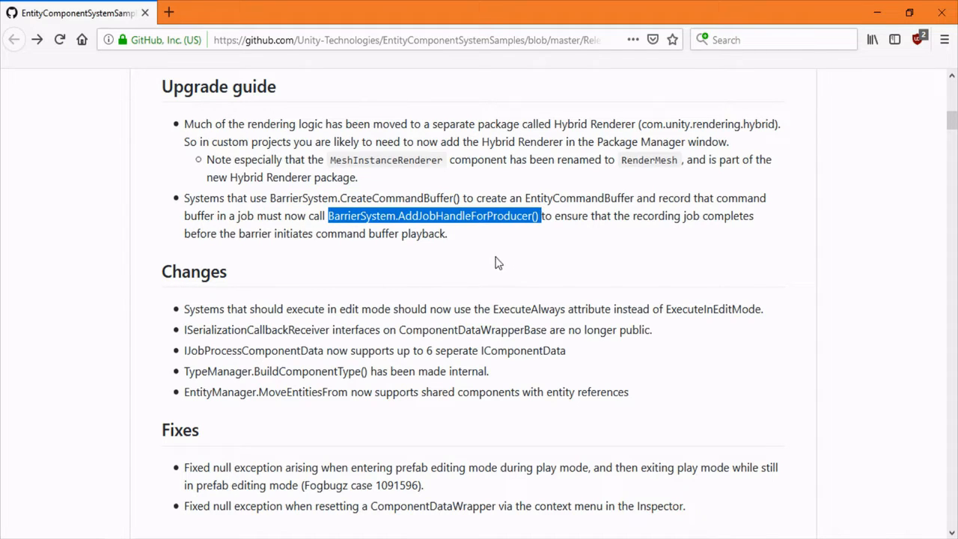
click(435, 233)
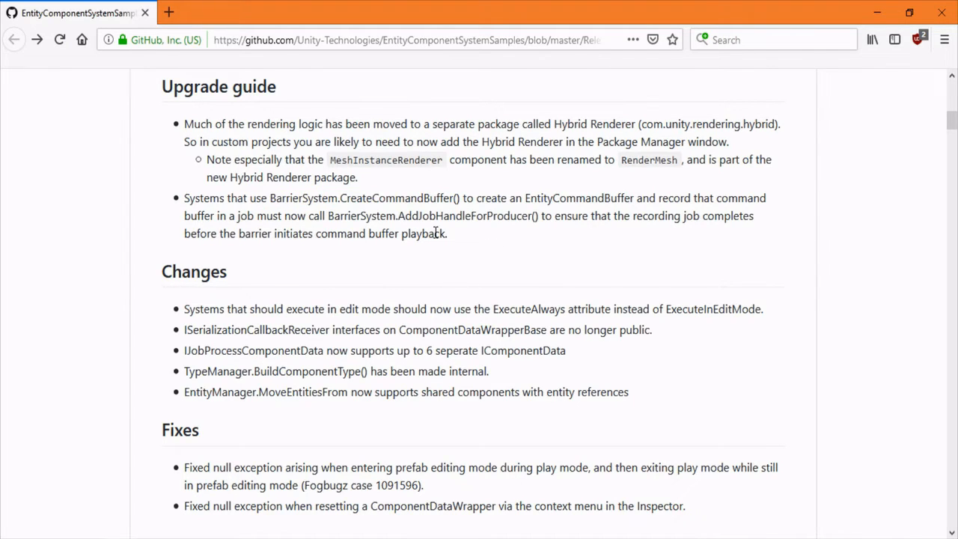
mouse_move(431, 238)
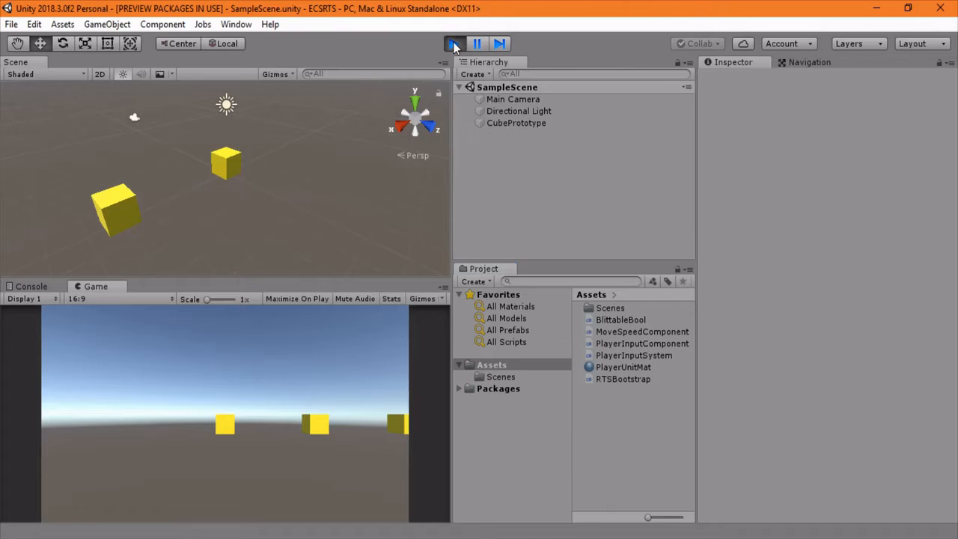
Step: Stop the running scene and show the Entities package details in the Package Manager
click(453, 43)
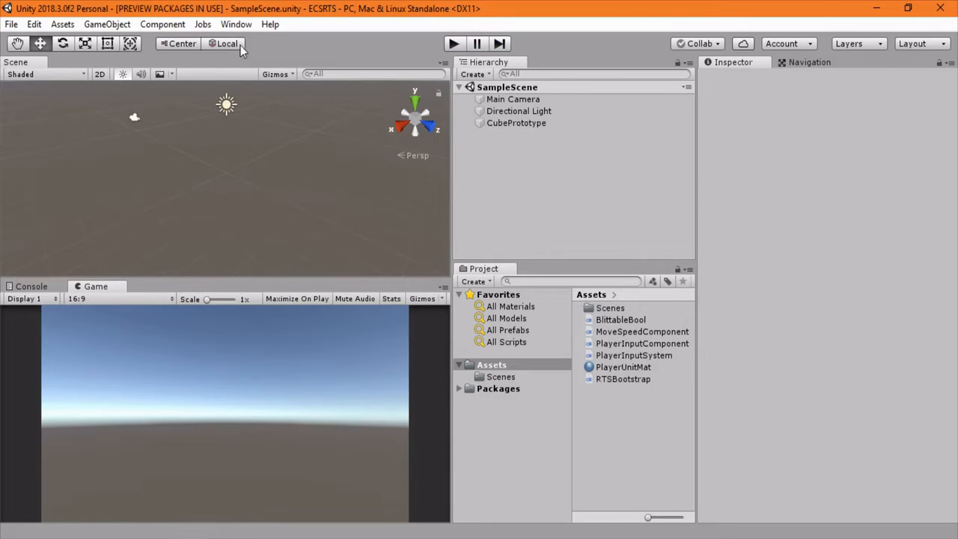
click(236, 24)
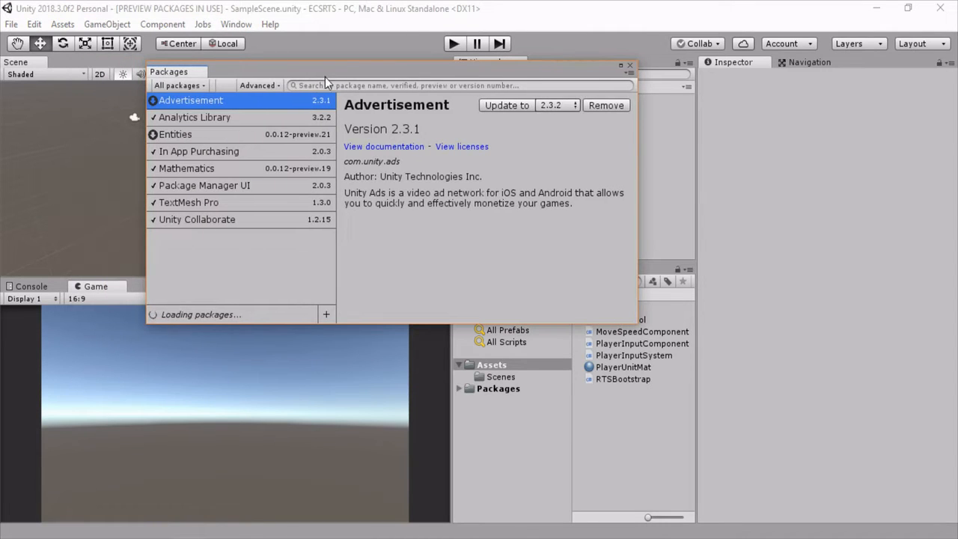
click(175, 134)
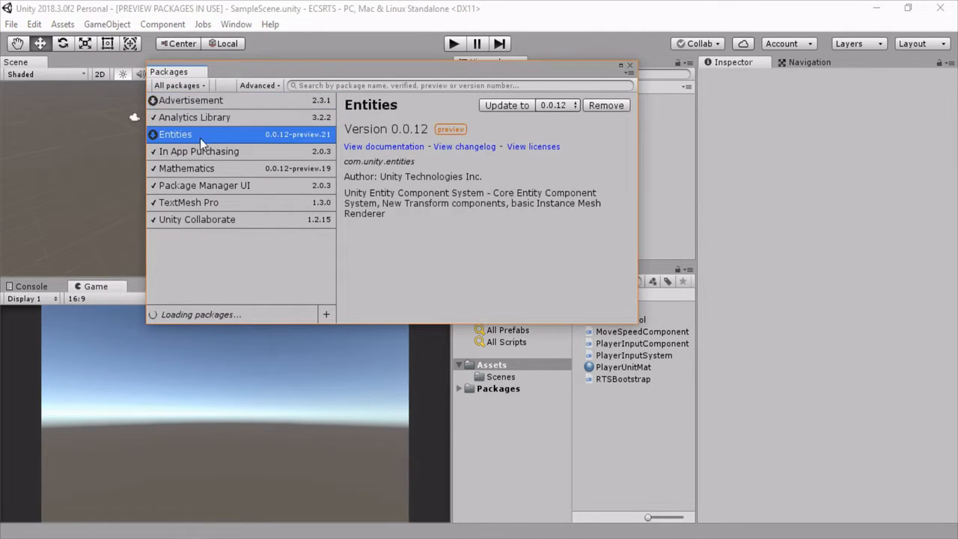
scroll(down, 3)
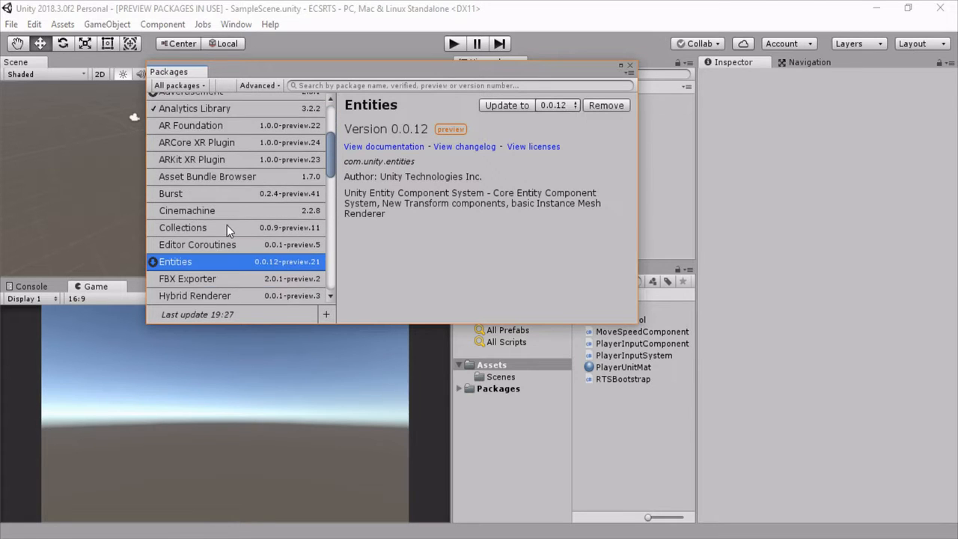
scroll(down, 3)
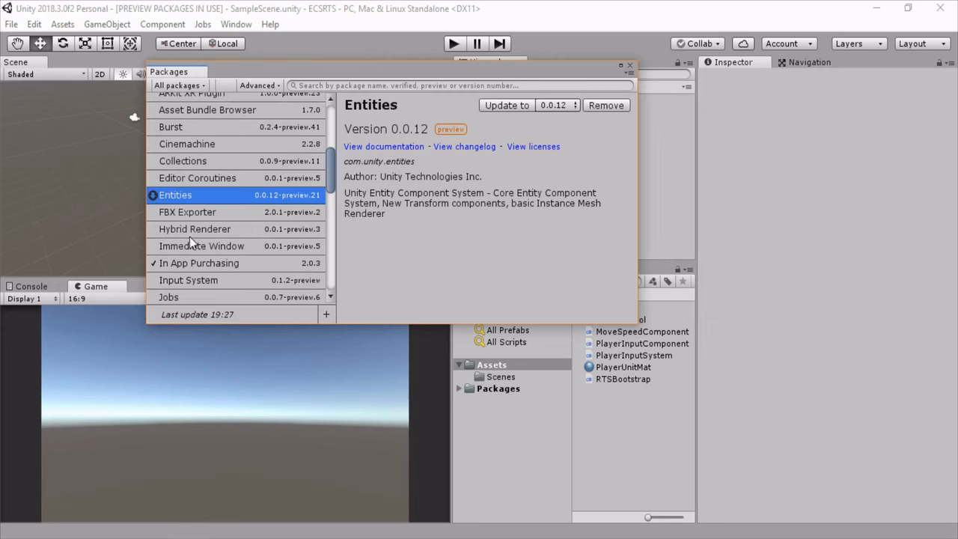
Step: Compare the Hybrid Renderer and Entities package details, then close the Package Manager
click(194, 229)
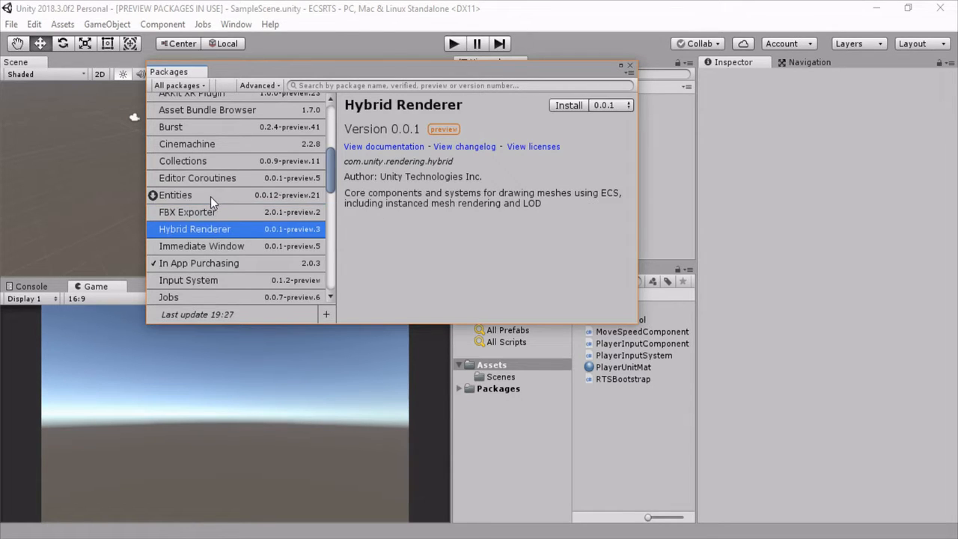
click(175, 195)
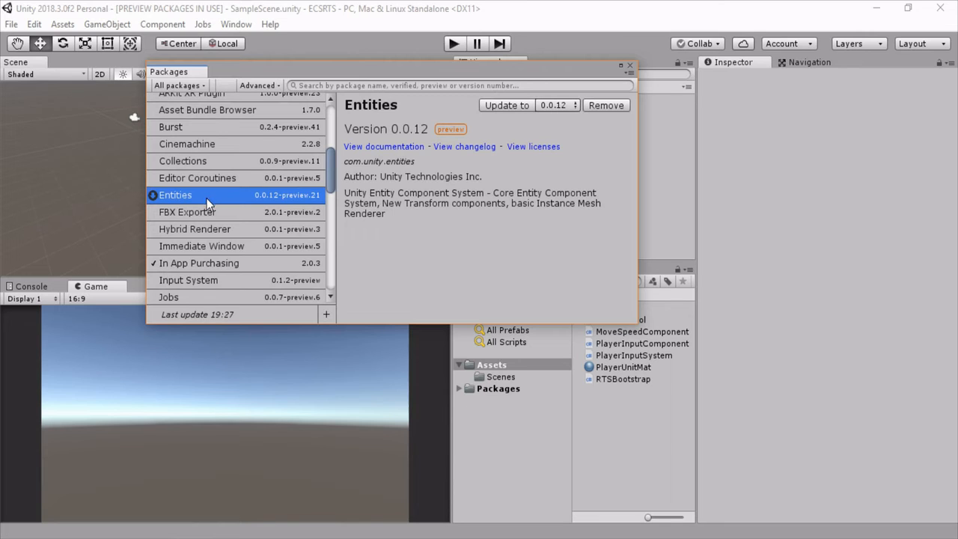
click(195, 229)
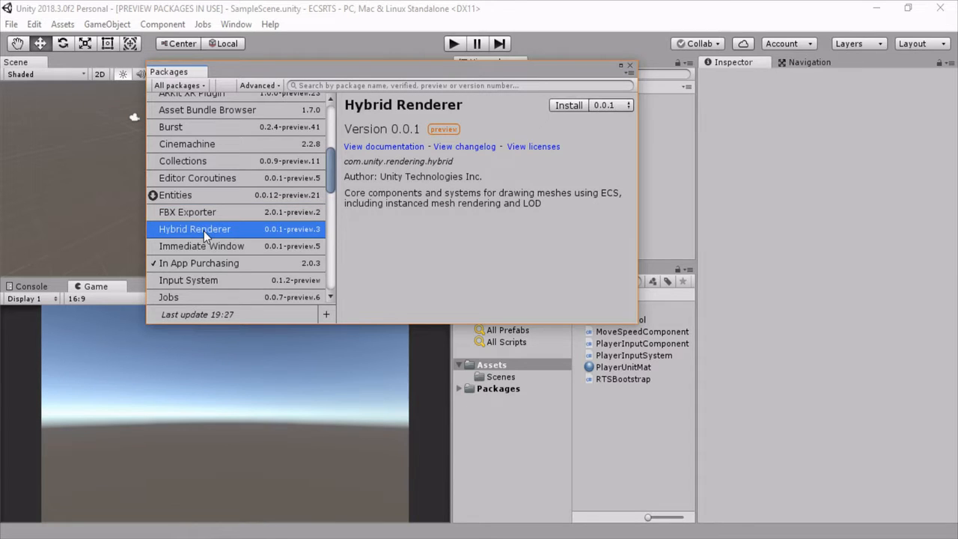
click(568, 105)
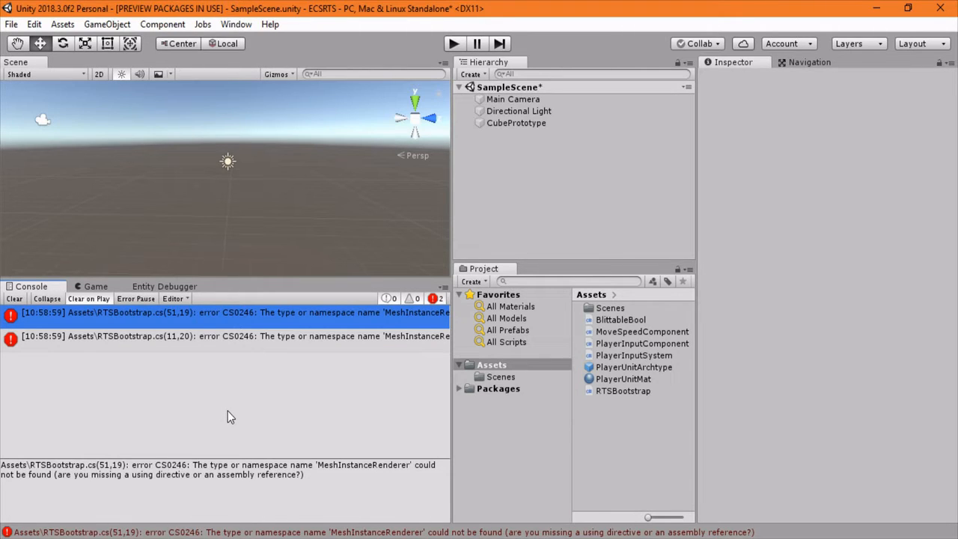
click(230, 335)
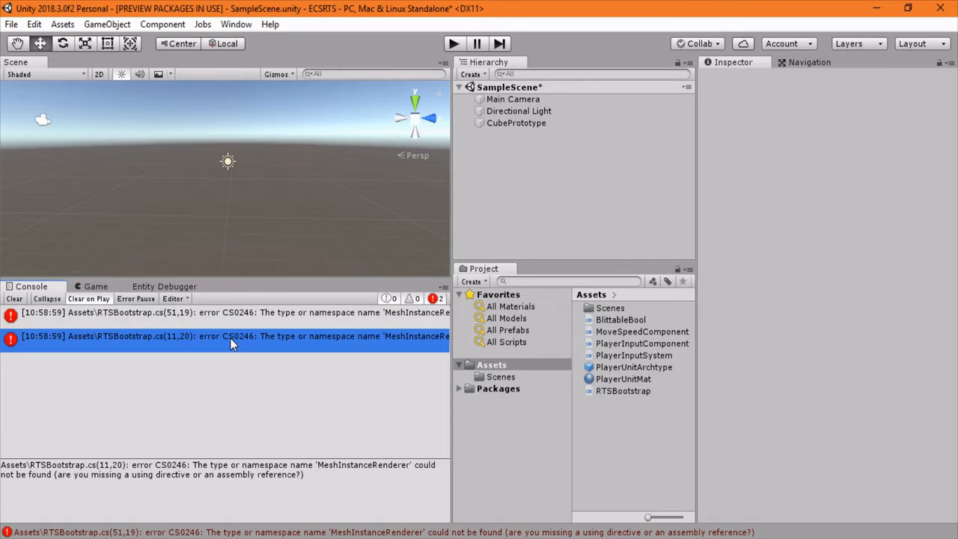
mouse_move(242, 364)
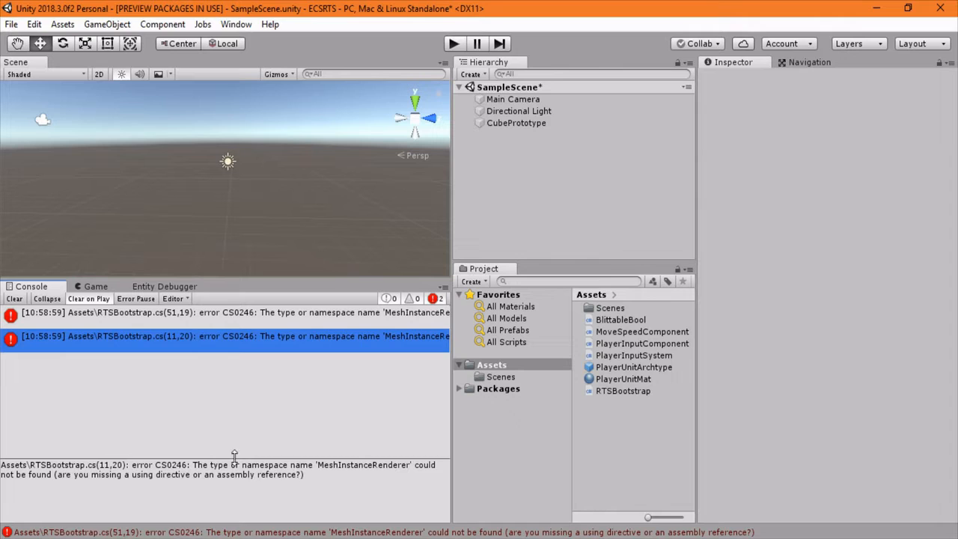
double_click(363, 465)
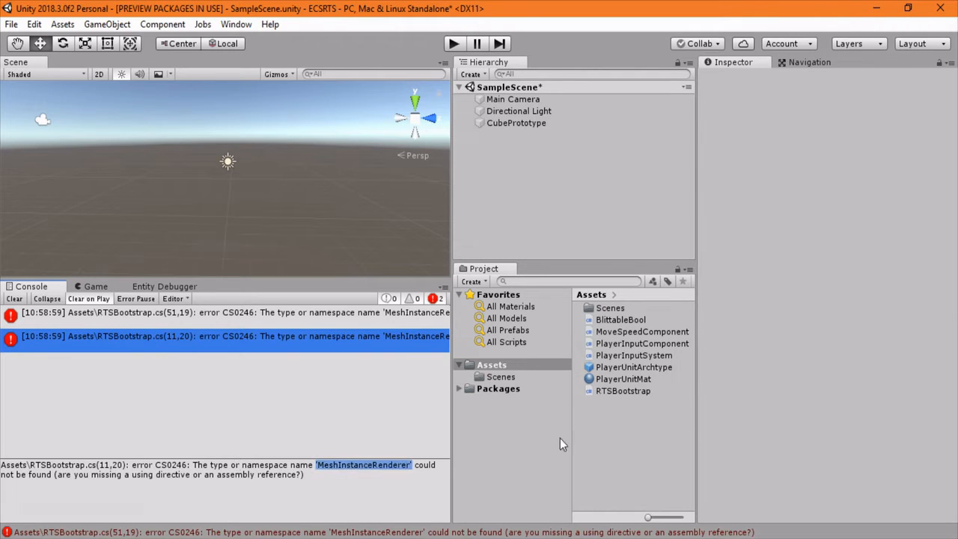
click(623, 391)
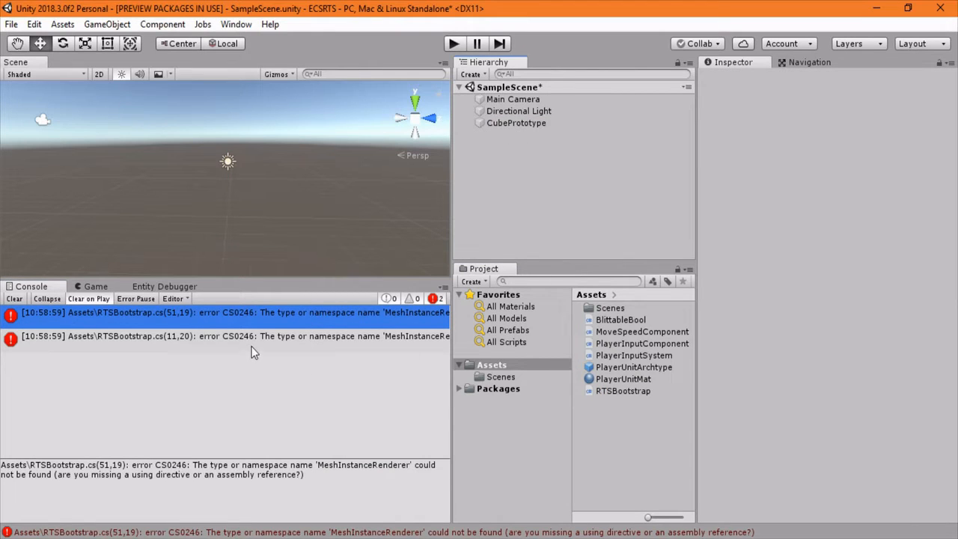
click(225, 335)
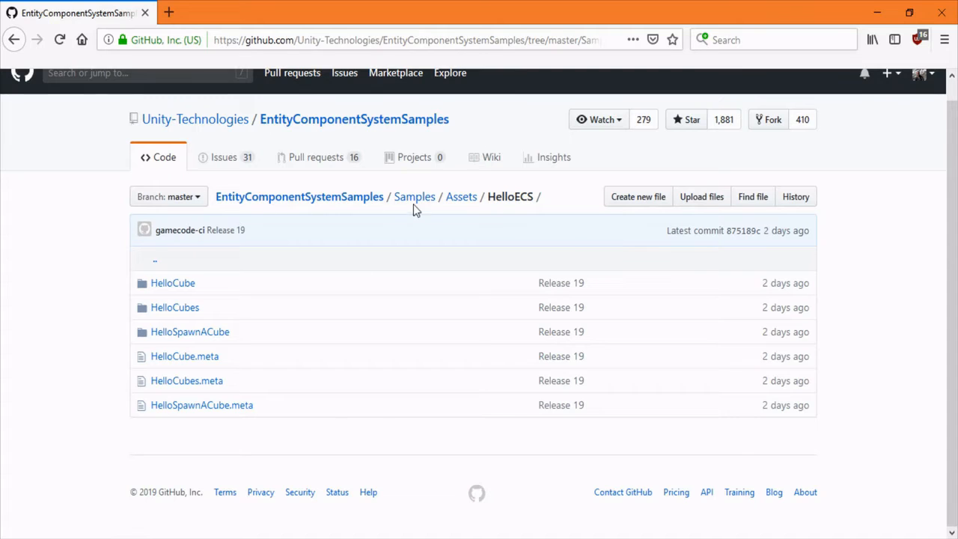
mouse_move(463, 210)
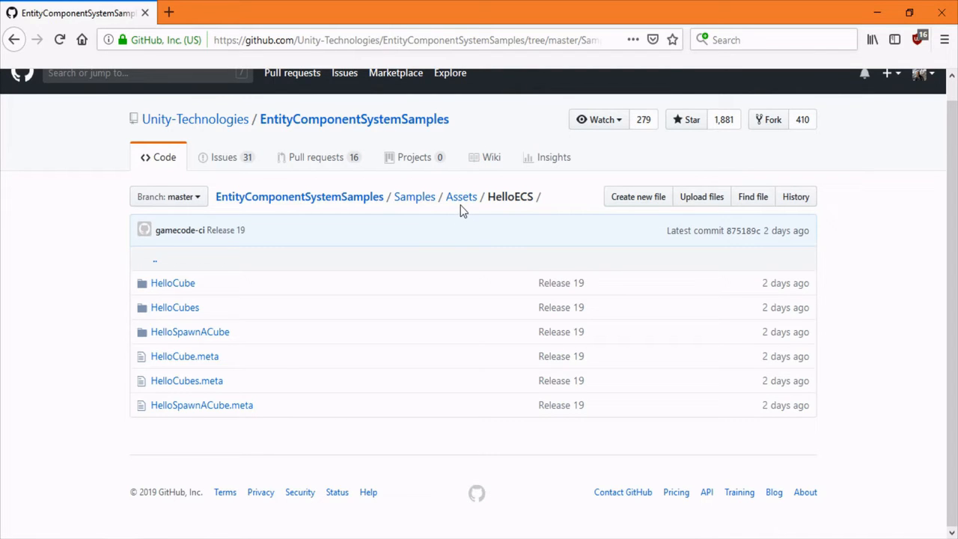
mouse_move(521, 210)
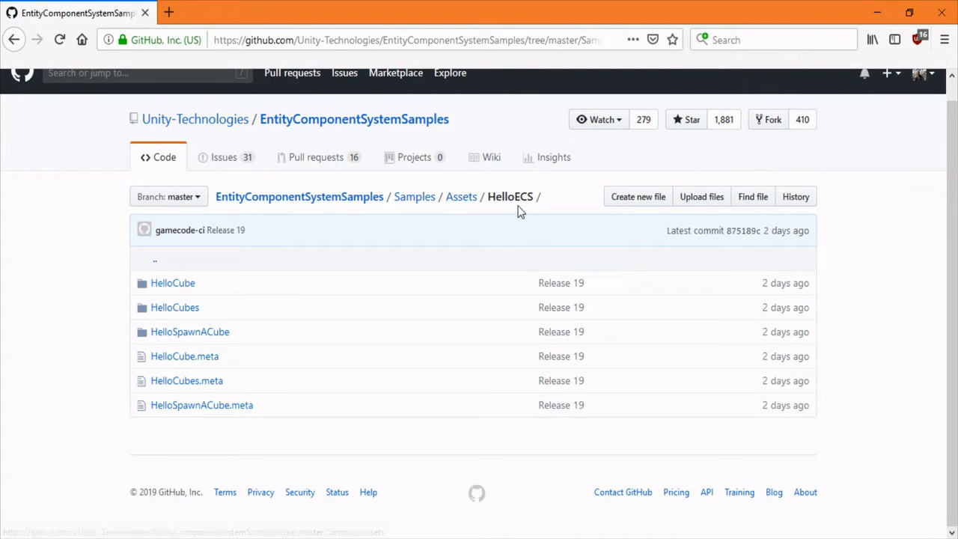
mouse_move(374, 283)
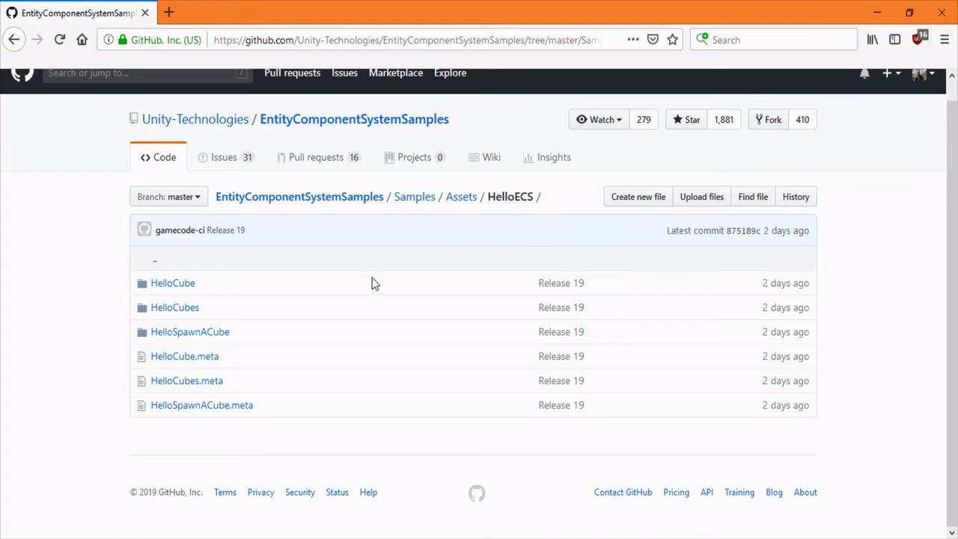
Step: Open the HelloSpawnACube sample folder and scroll to HelloSpawnerComponent.cs
click(189, 332)
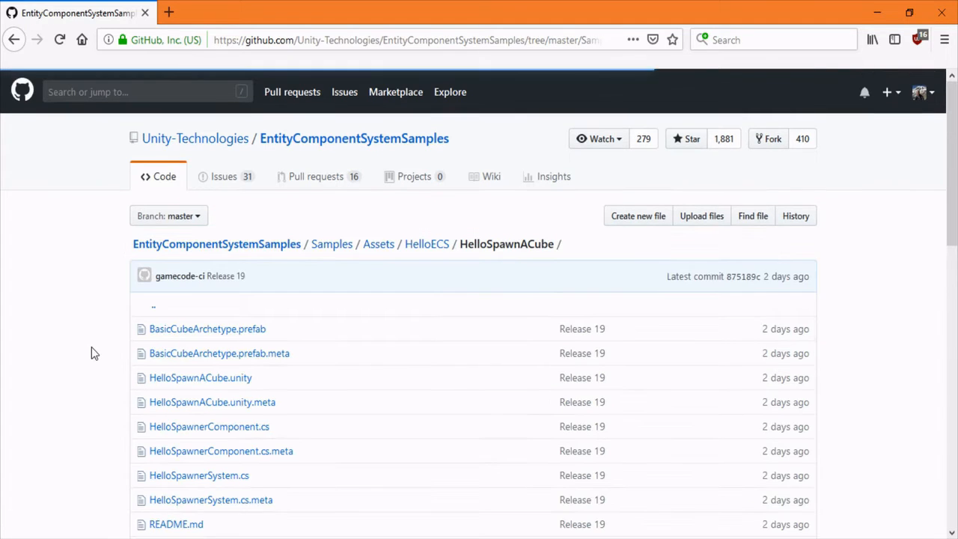
scroll(down, 3)
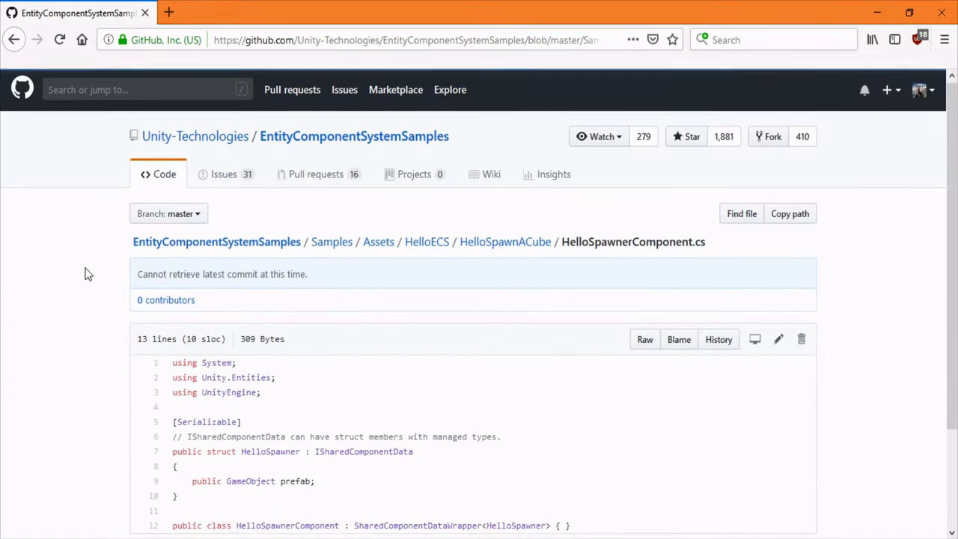
scroll(down, 3)
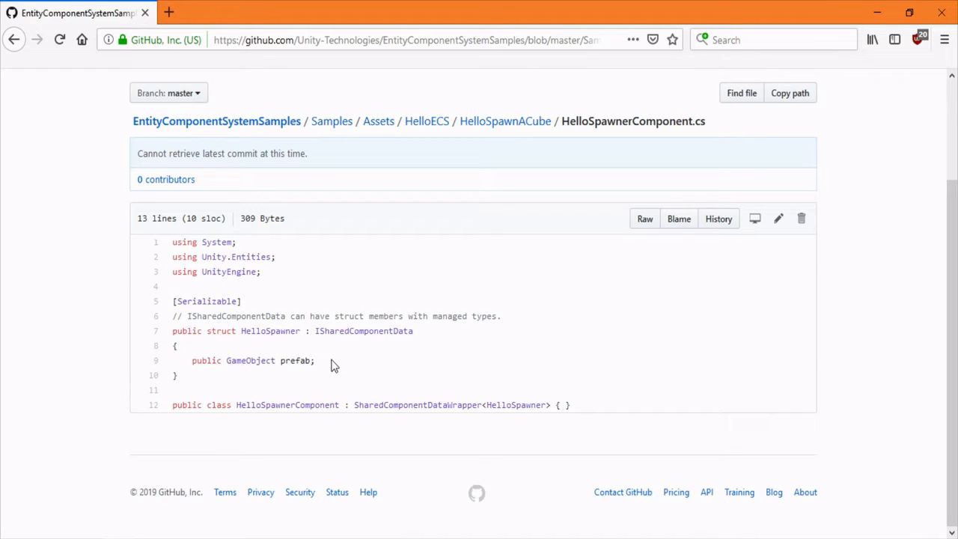
mouse_move(533, 397)
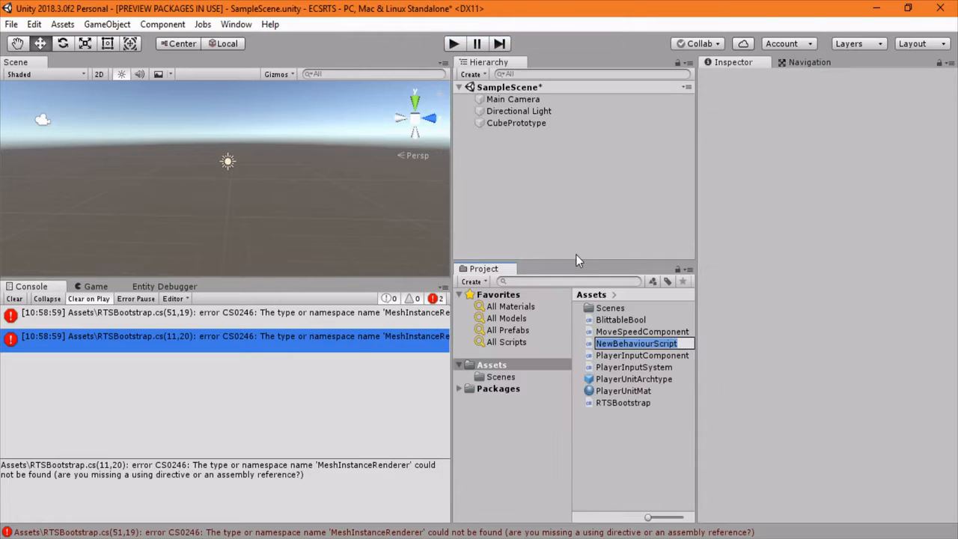
Step: Create the new C# scripts UnitSpawnComponent and UnitSpawnSystem in the Assets folder
text(UnitSpawnSystem)
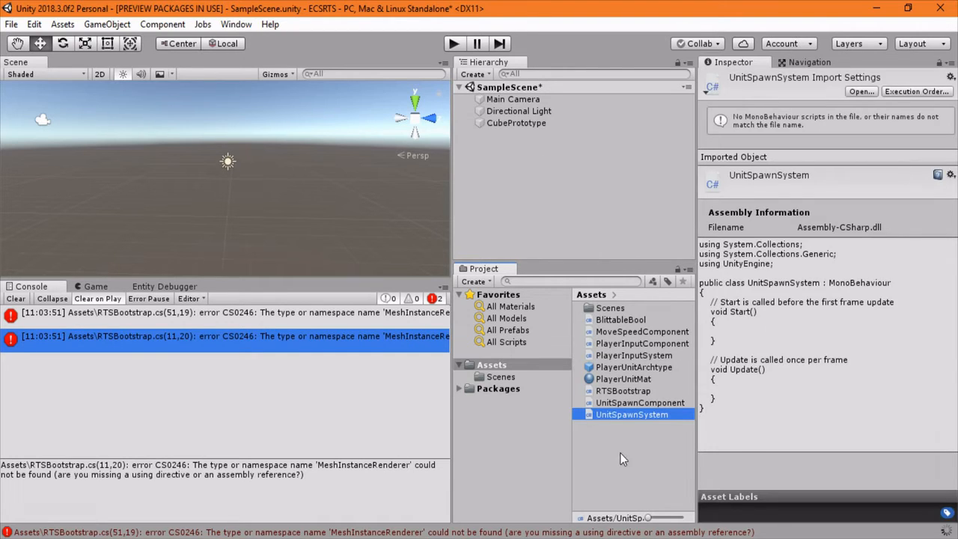
click(623, 390)
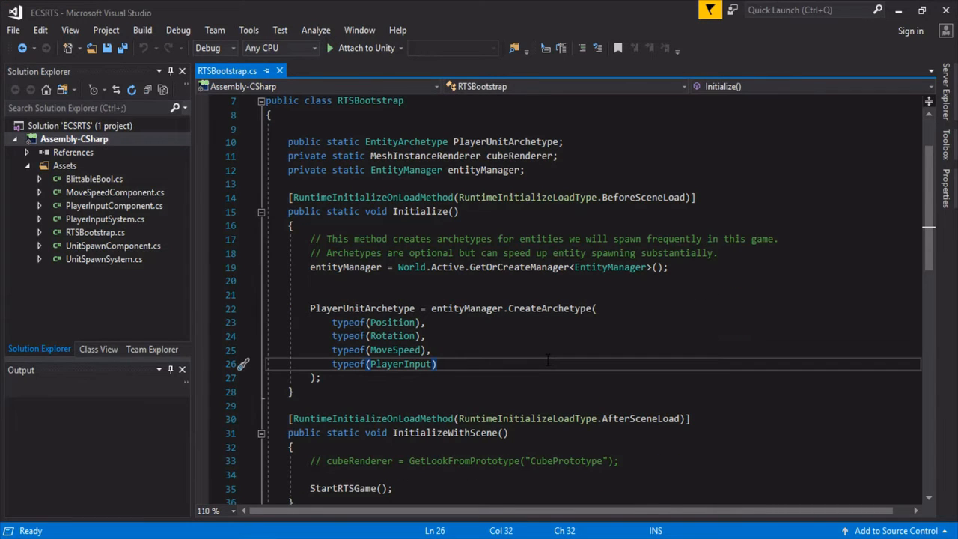
Step: Replace UnitSpawnComponent.cs with the HelloSpawner sample code renamed to UnitSpawner and save it
key(ctrl+k)
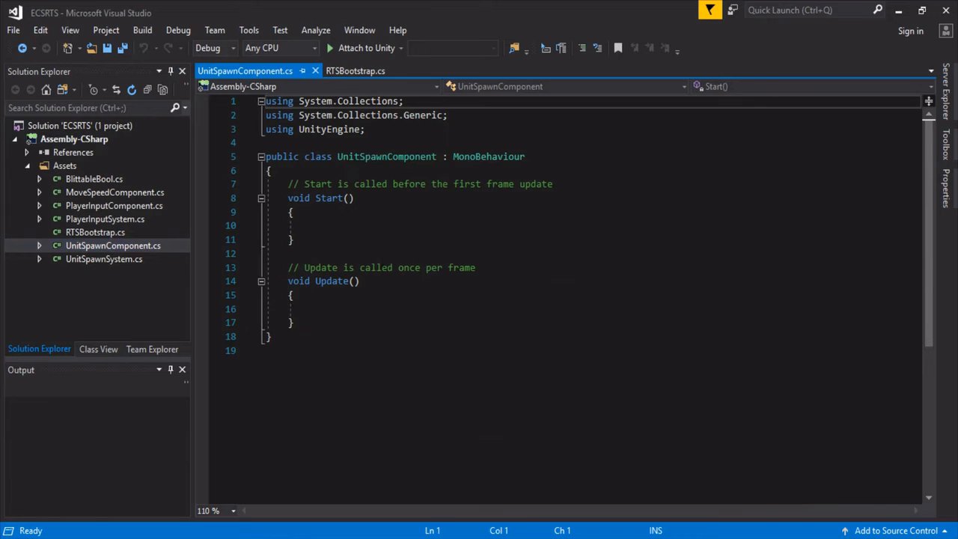
key(ctrl+a)
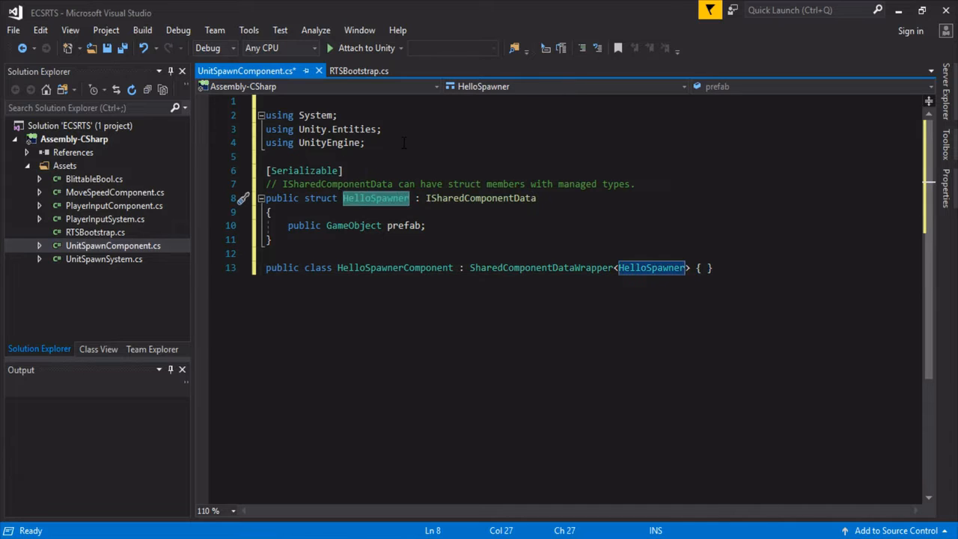
text(UnitSpawner)
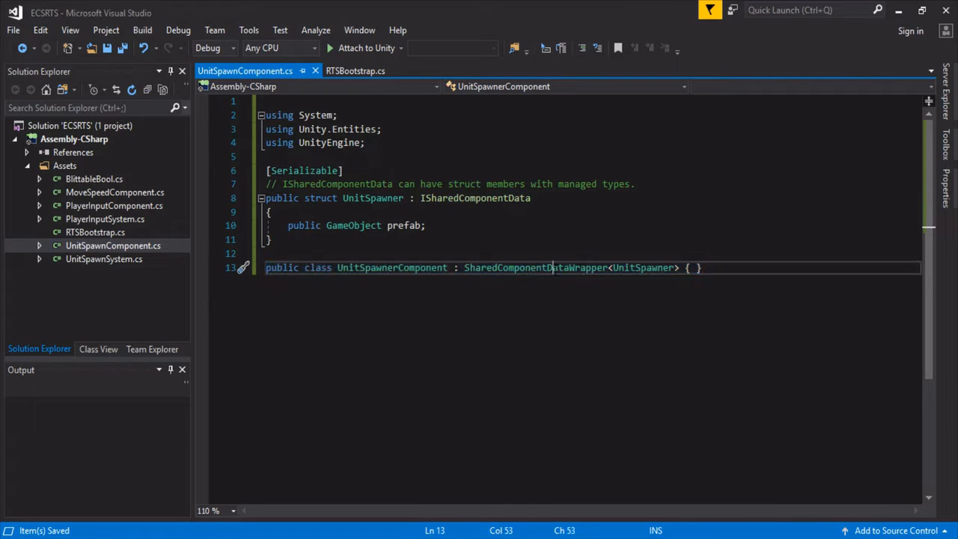
double_click(391, 267)
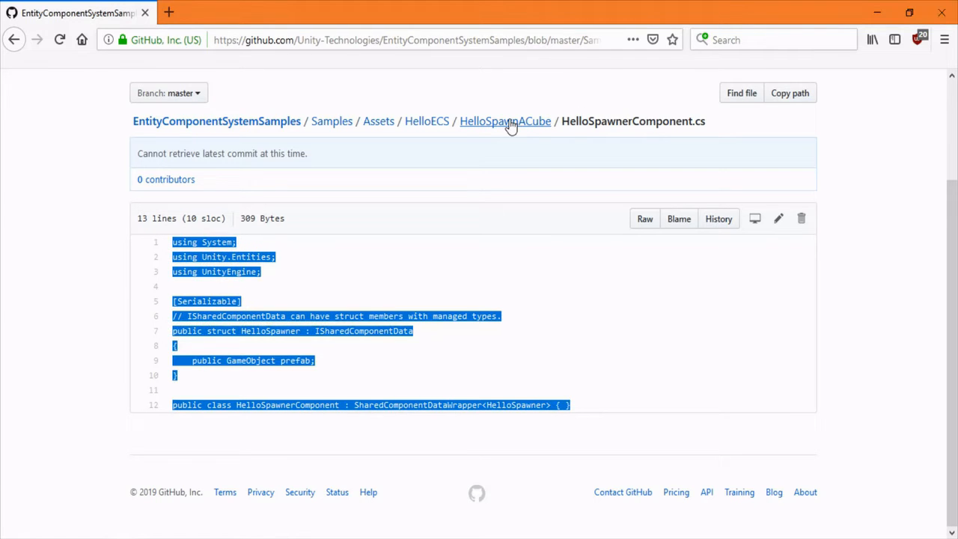
Step: Browse the HelloSpawnACube sample and PlayerInput scripts, then return to UnitSpawnSystem.cs
click(505, 120)
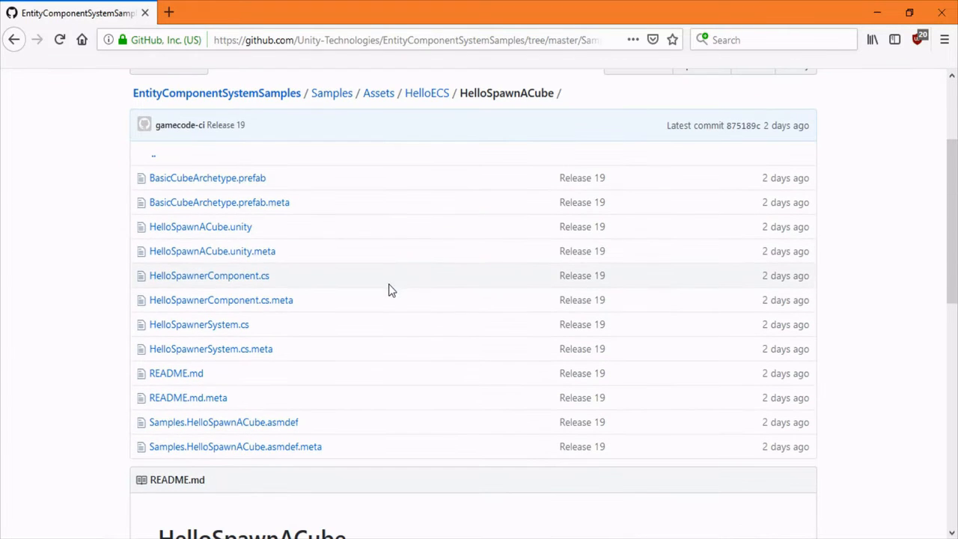
scroll(down, 3)
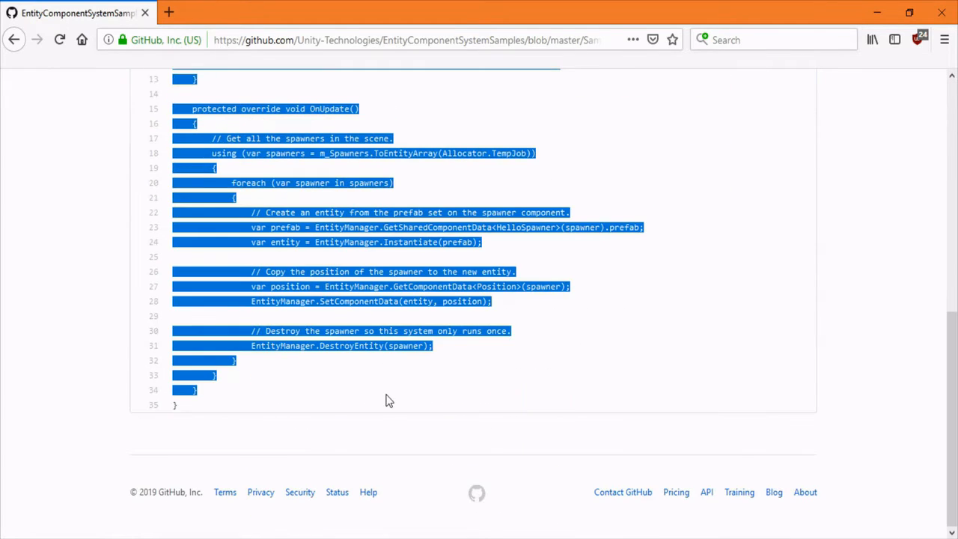
scroll(up, 3)
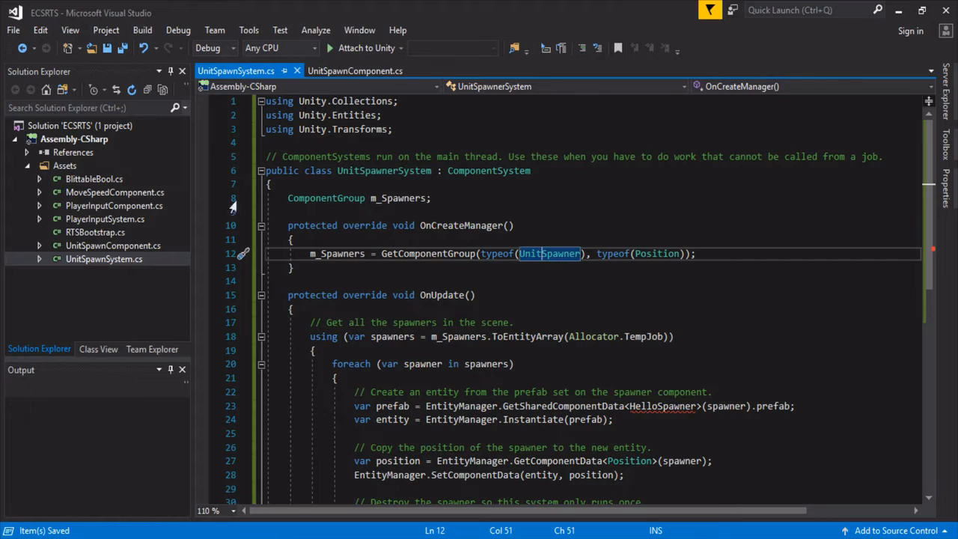
click(113, 205)
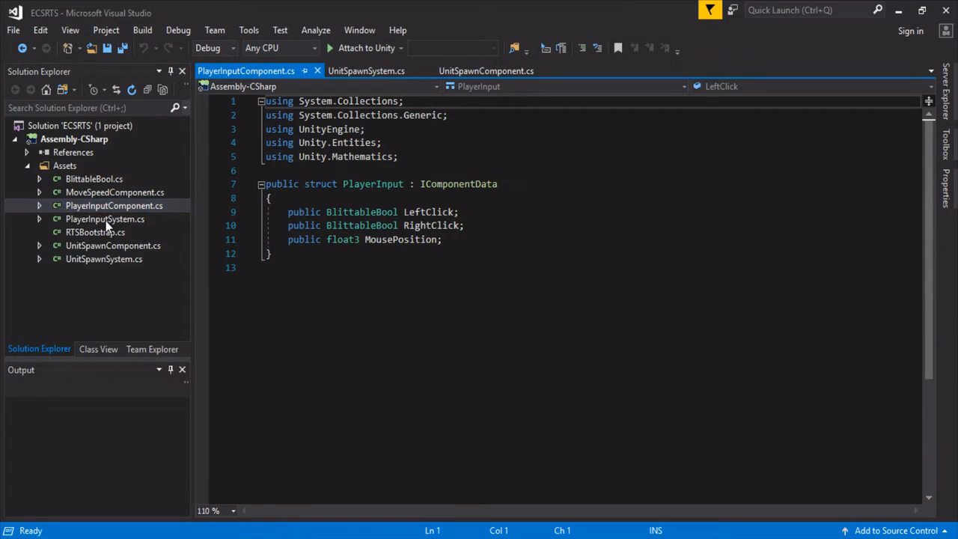
click(104, 218)
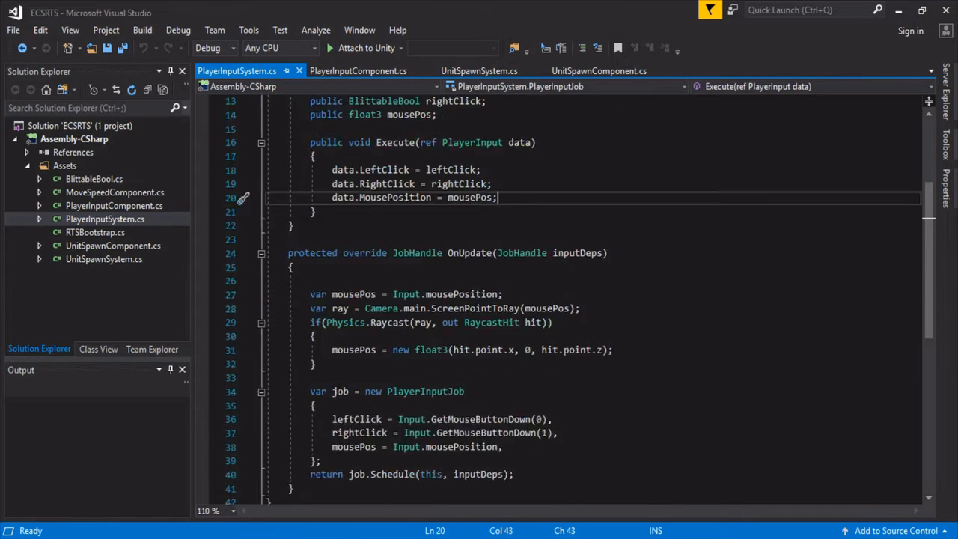
click(478, 71)
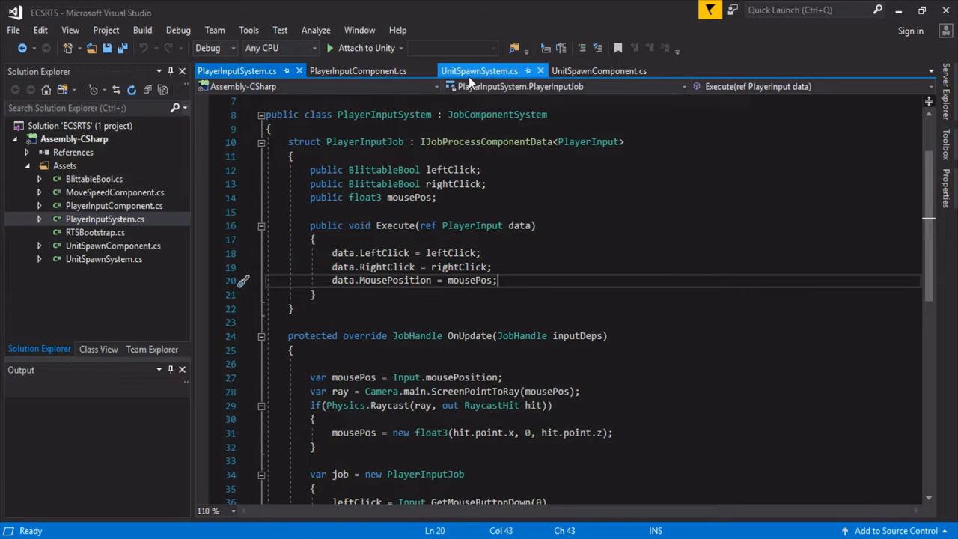
click(479, 70)
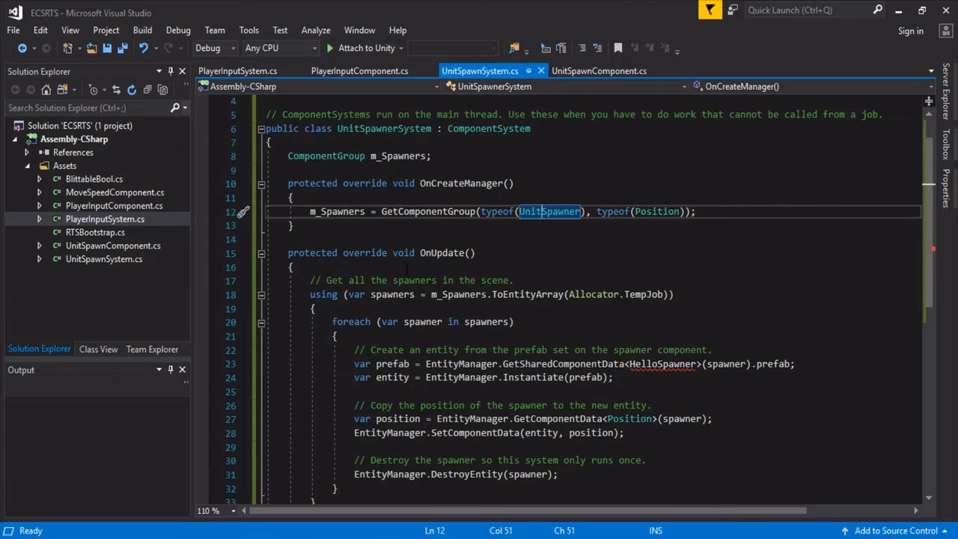
mouse_move(494, 128)
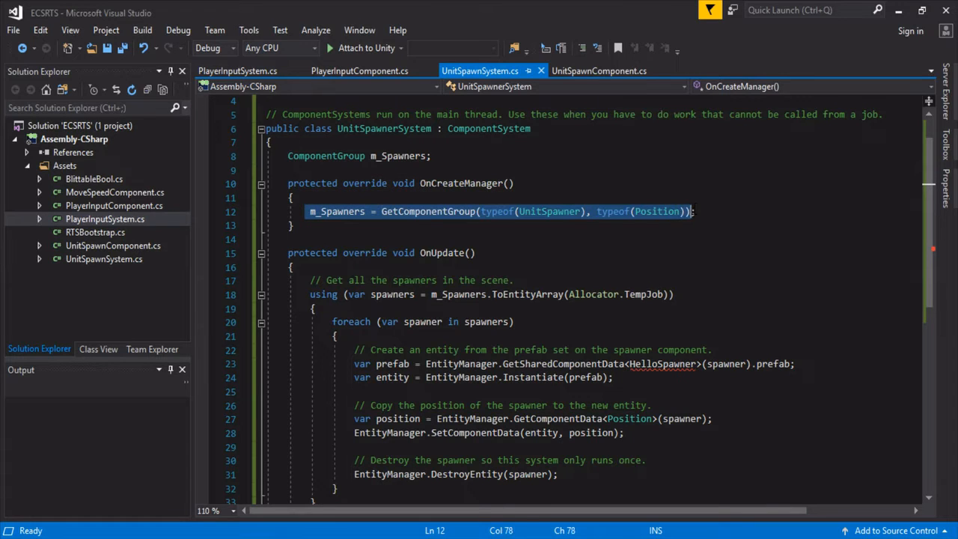
Step: Rename the pasted system to UnitSpawnerSystem using the UnitSpawner type in its spawner query
double_click(549, 211)
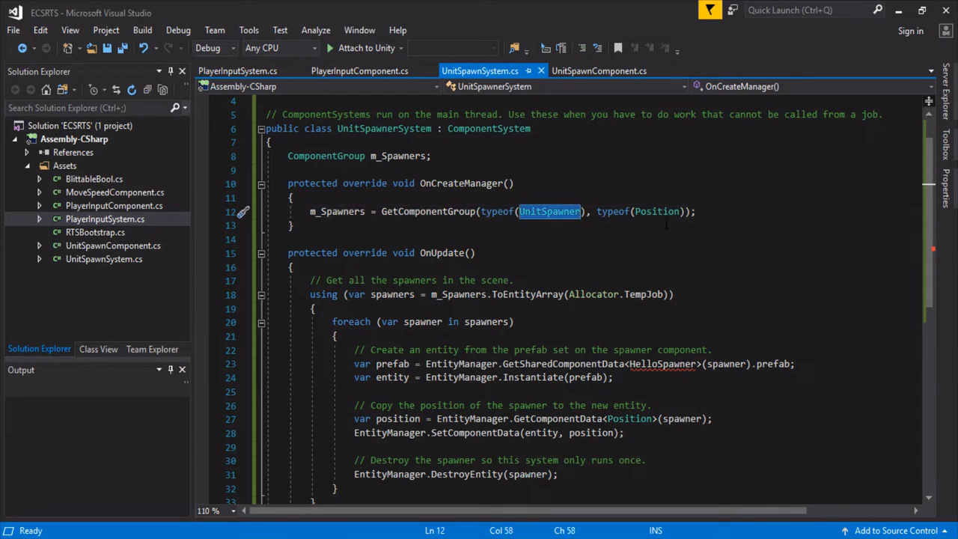
double_click(657, 211)
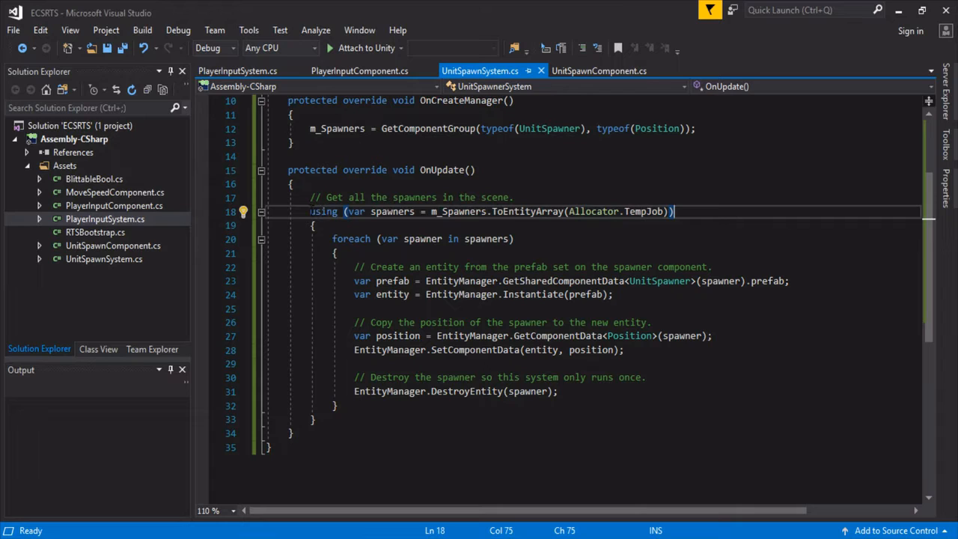
double_click(324, 211)
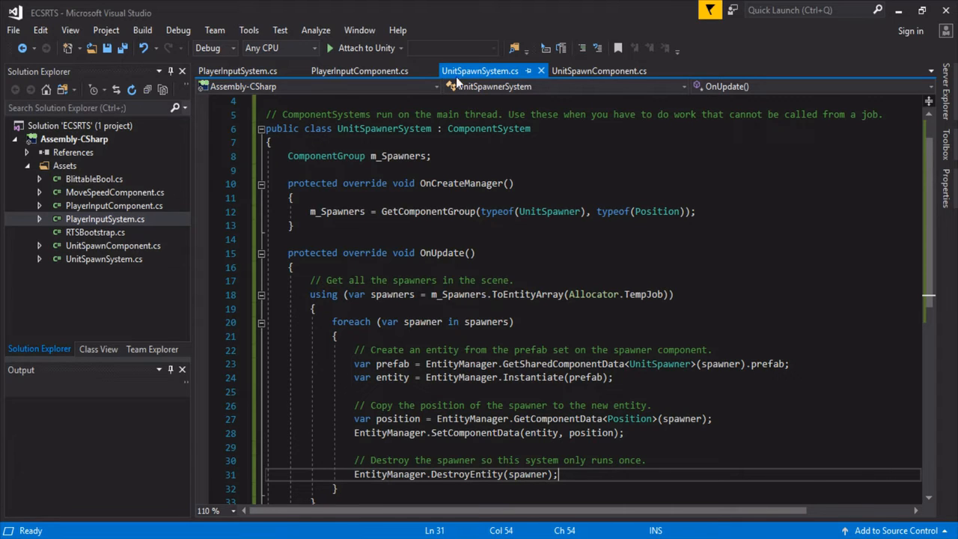
scroll(down, 3)
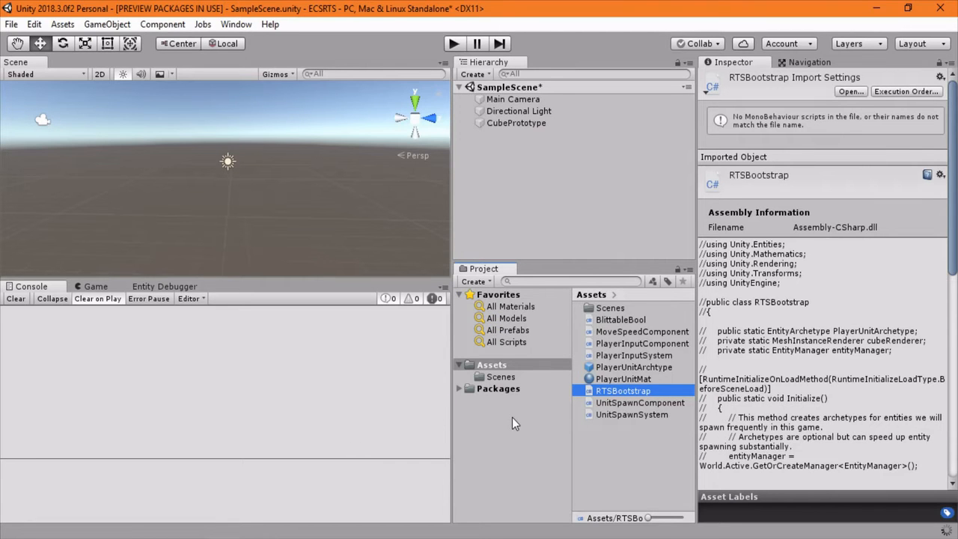
mouse_move(530, 437)
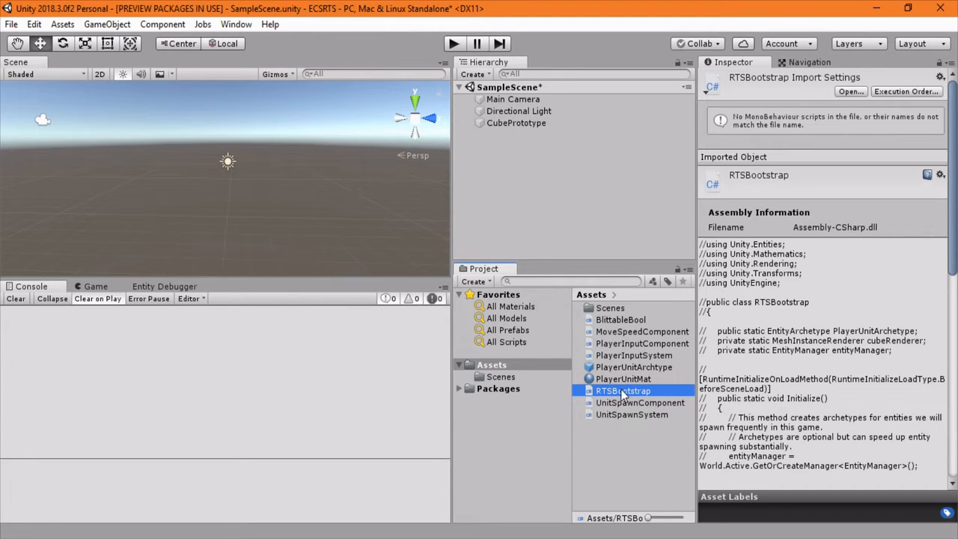
Step: Rename the UnitSpawnSystem script asset to UnitSpawnerSystem in Unity's Assets
click(632, 415)
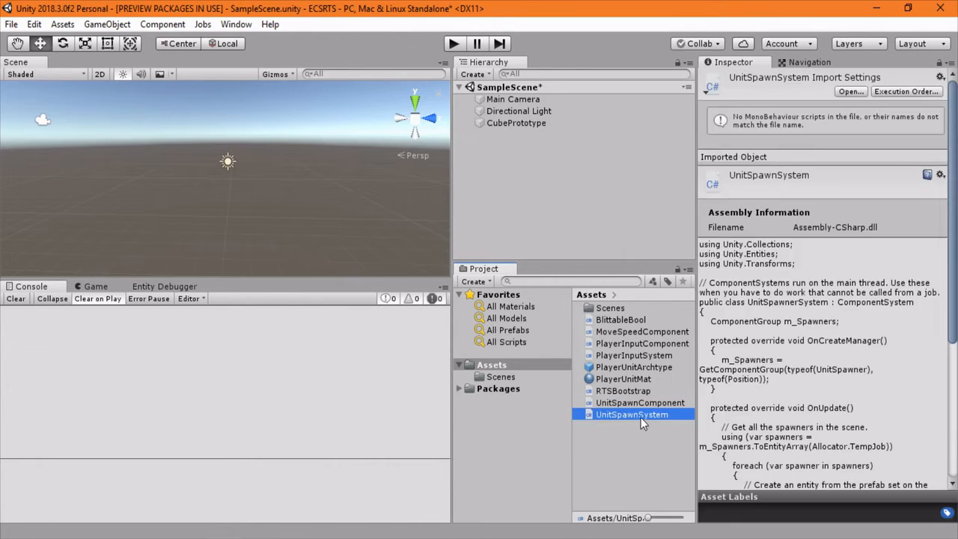
double_click(632, 413)
text(er)
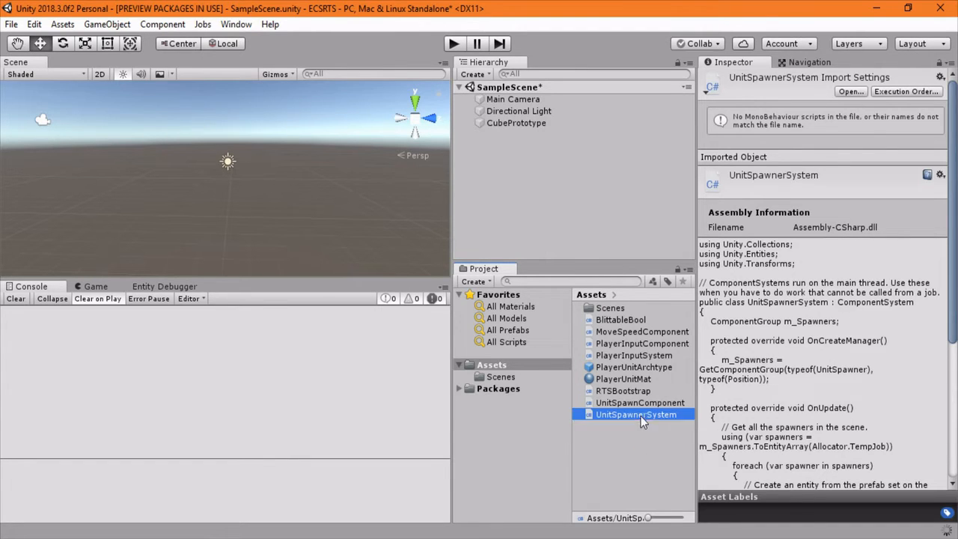
click(640, 402)
text(er)
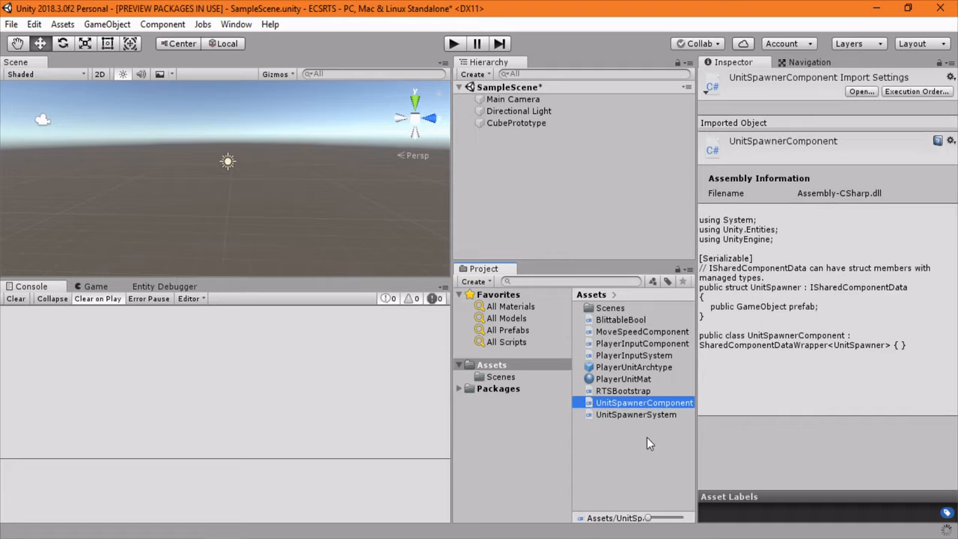
mouse_move(625, 423)
text(UnitSpawner)
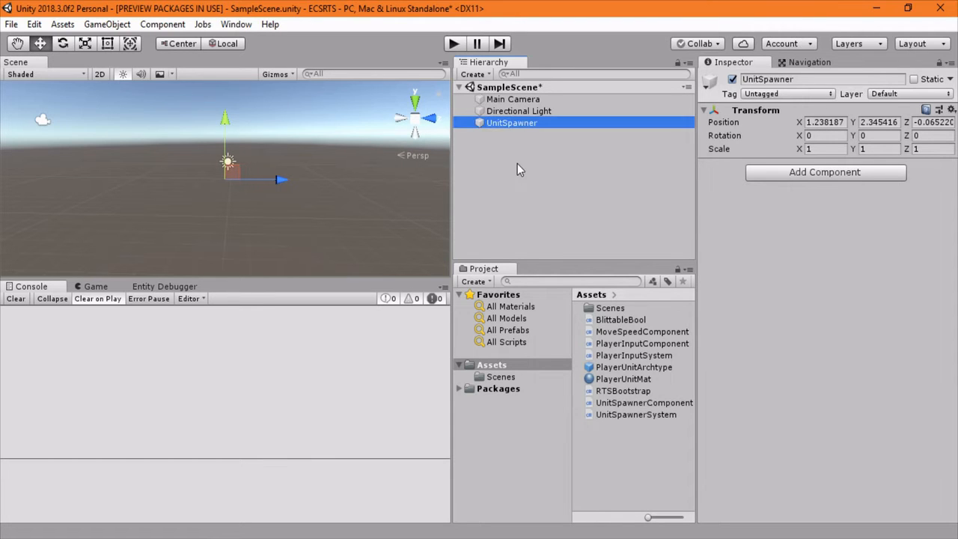
Step: Attach the Unit Spawner Component to the UnitSpawner object via the Add Component search
click(824, 173)
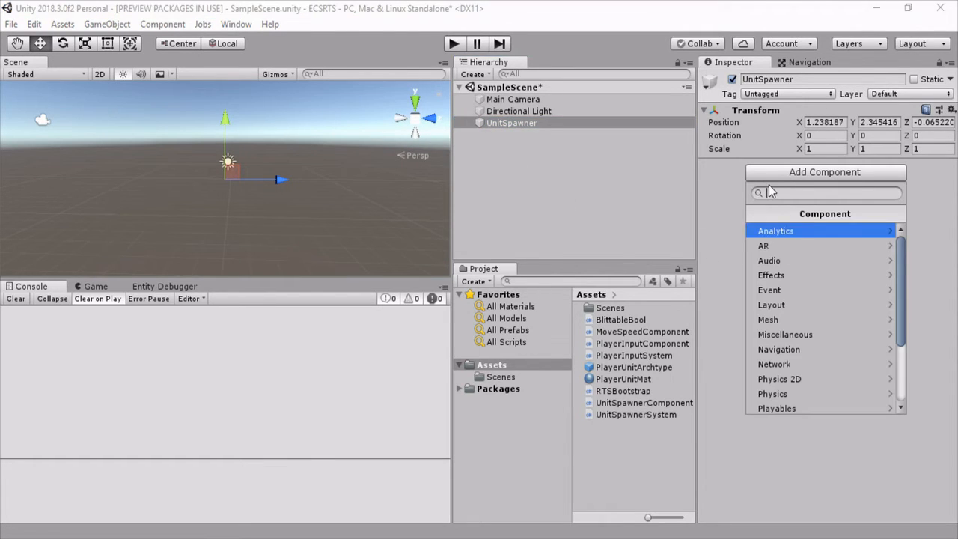
text(unitsp)
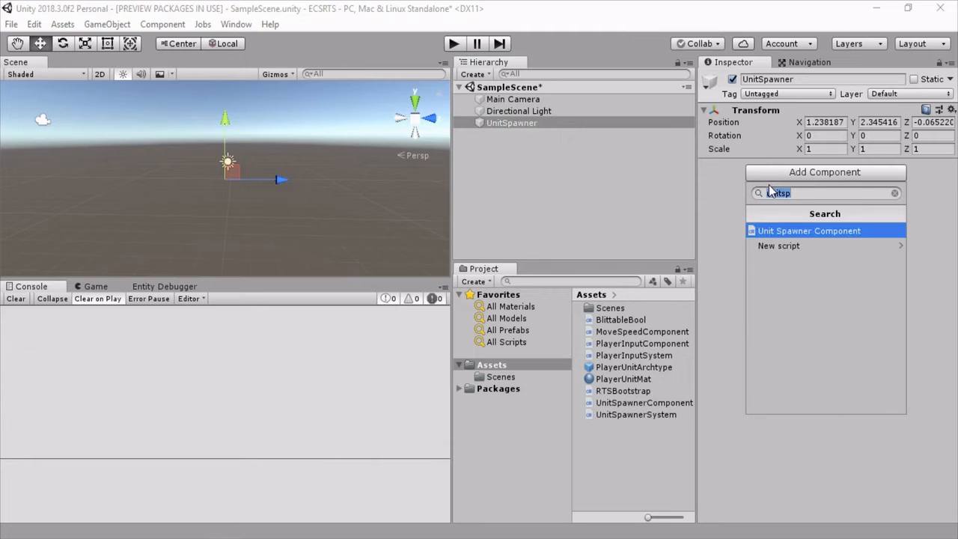
click(809, 231)
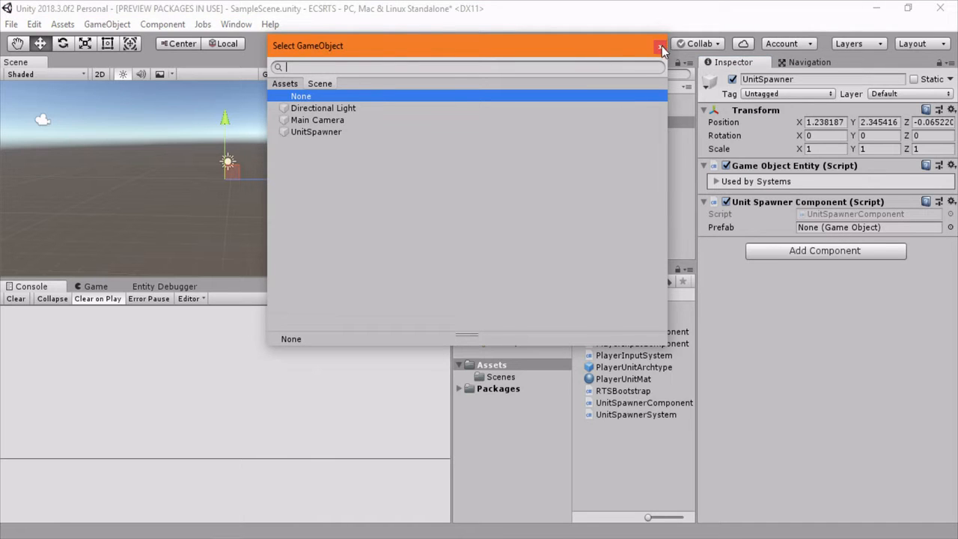
click(662, 46)
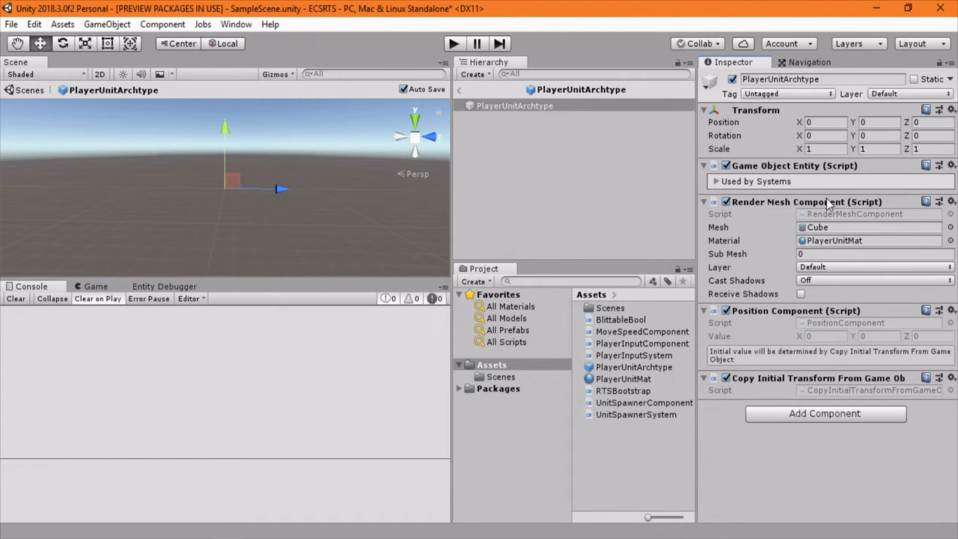
mouse_move(943, 238)
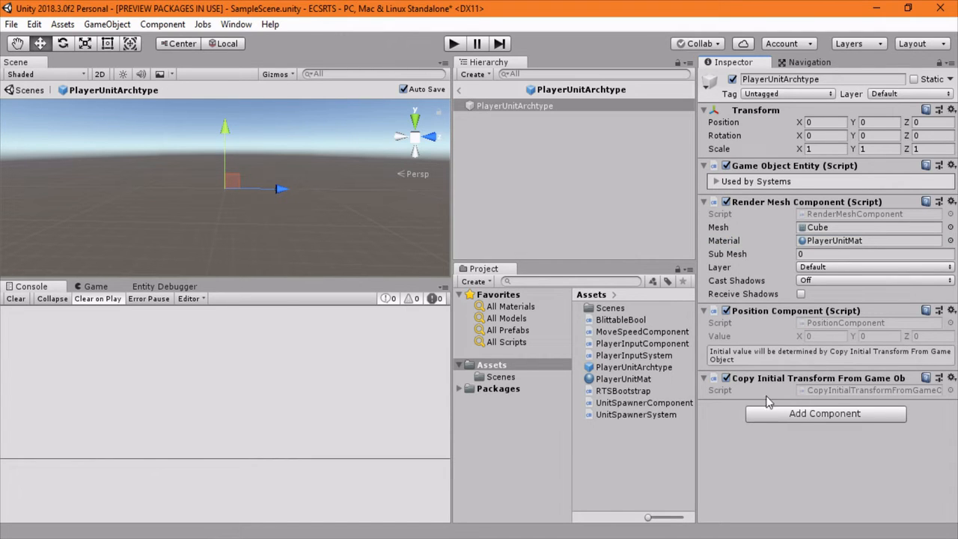
mouse_move(812, 389)
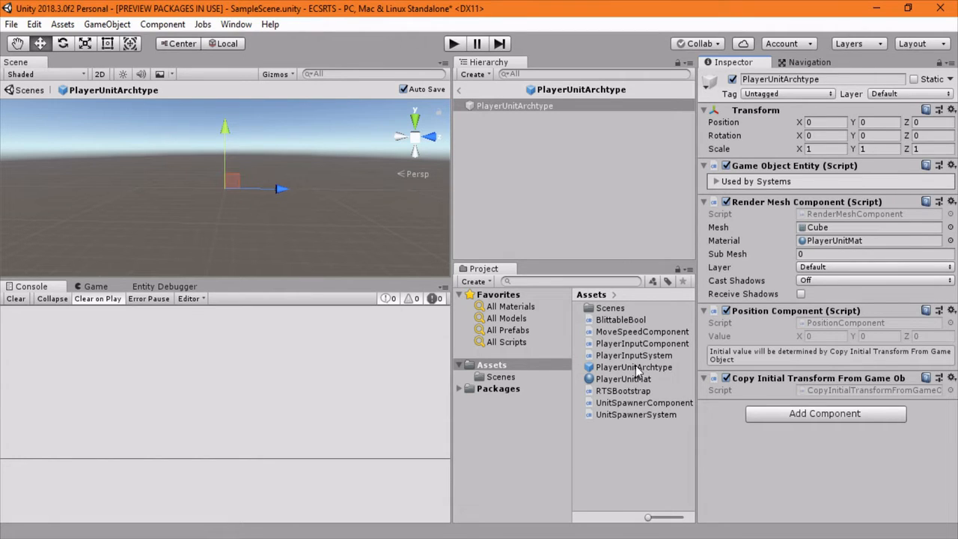
mouse_move(793, 387)
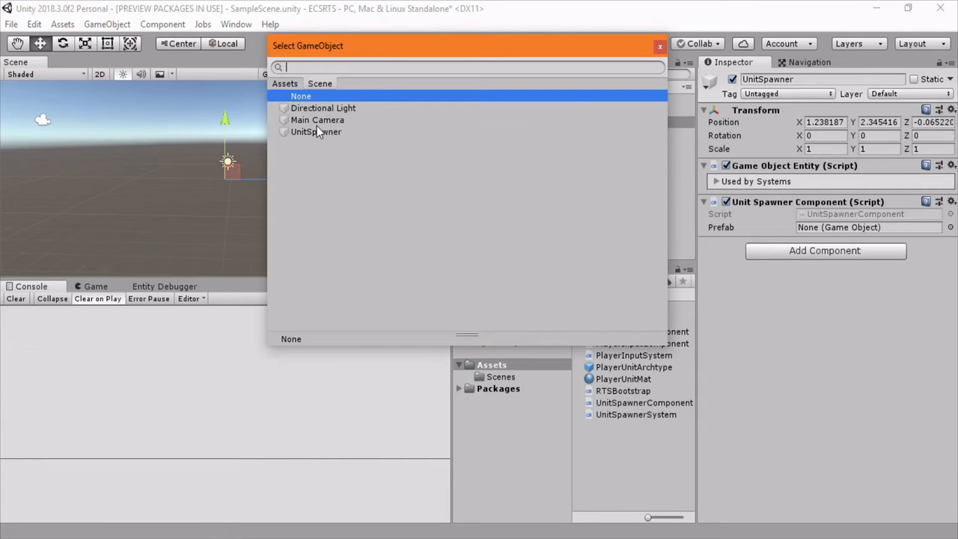
Step: Assign PlayerUnitArchtype as the prefab and add Position and Copy Initial Transform components
click(316, 131)
text(pos)
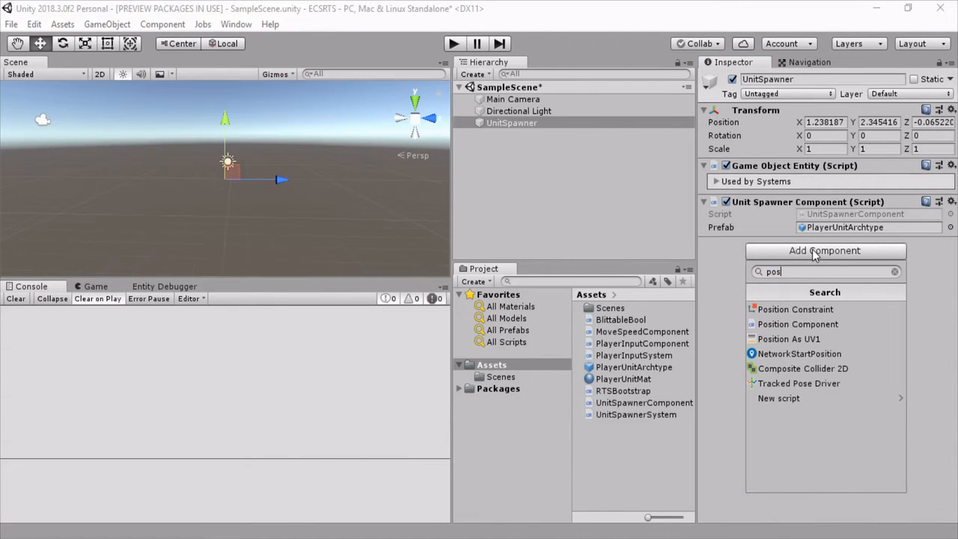
click(798, 324)
text(copy)
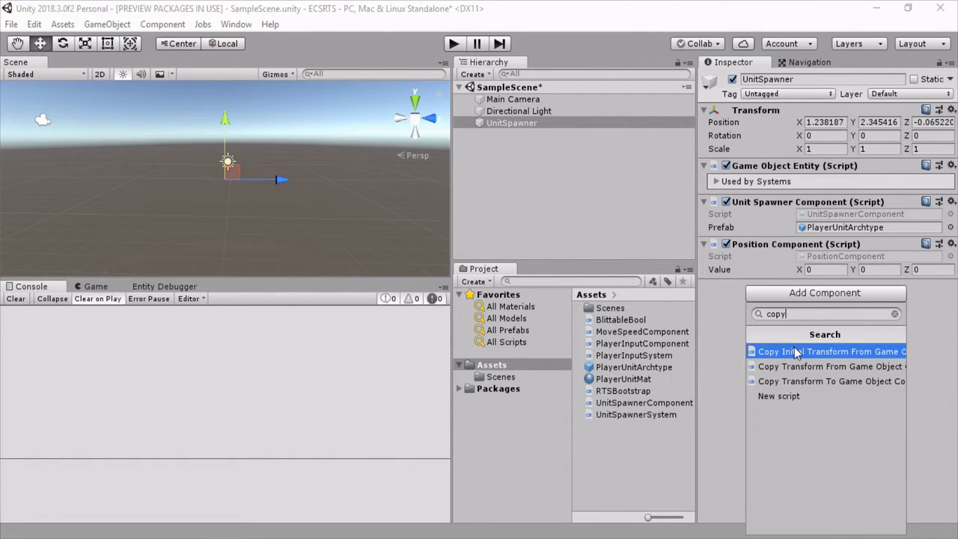
click(823, 351)
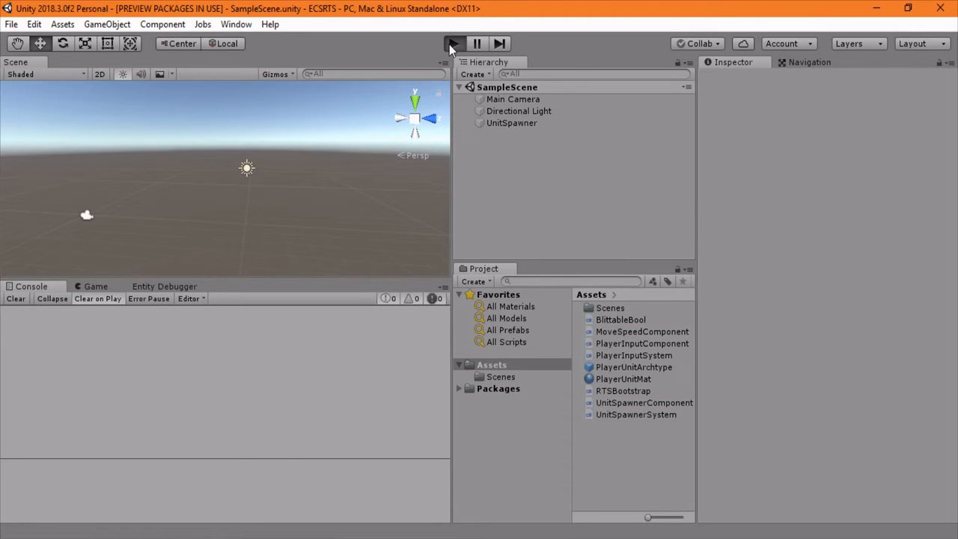
Step: Run the scene so the spawner produces the yellow unit cube in the Game view
click(453, 43)
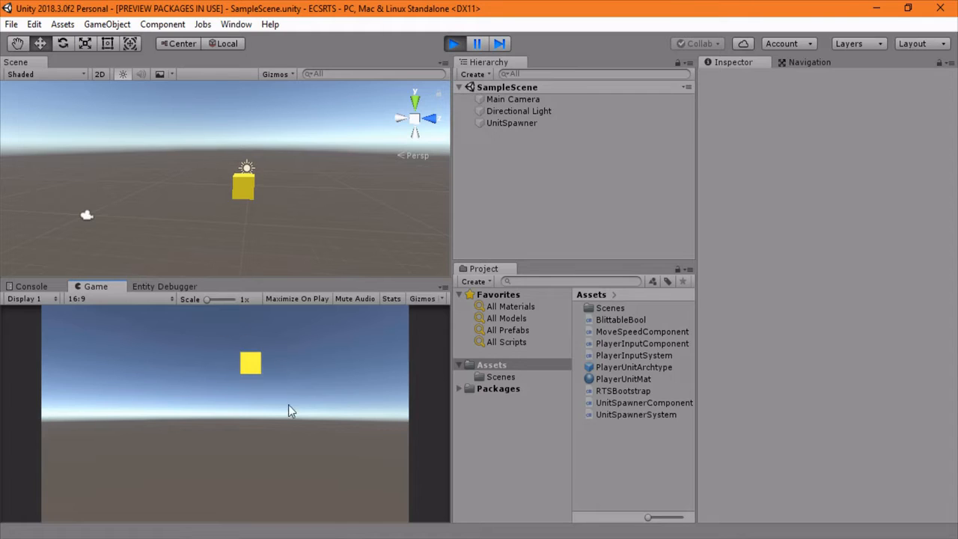
mouse_move(236, 447)
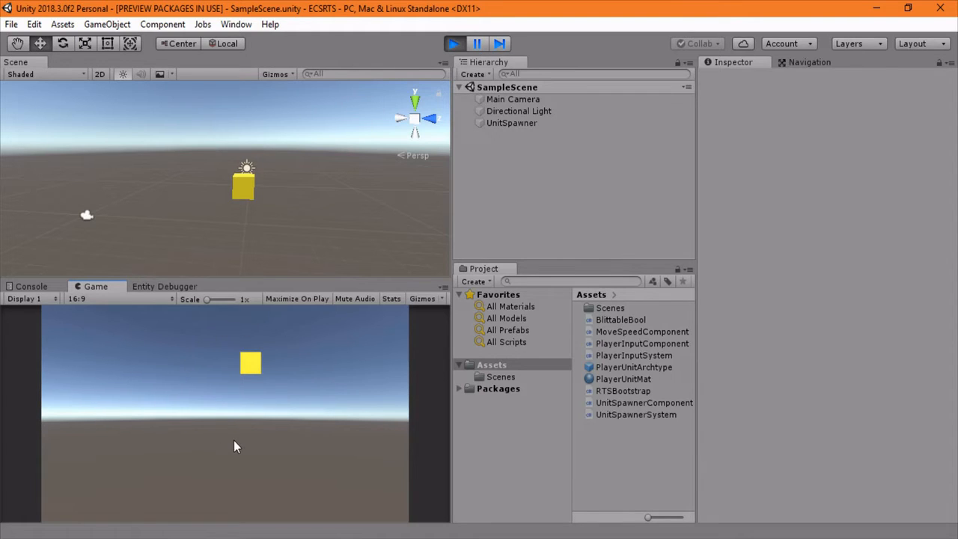
mouse_move(247, 347)
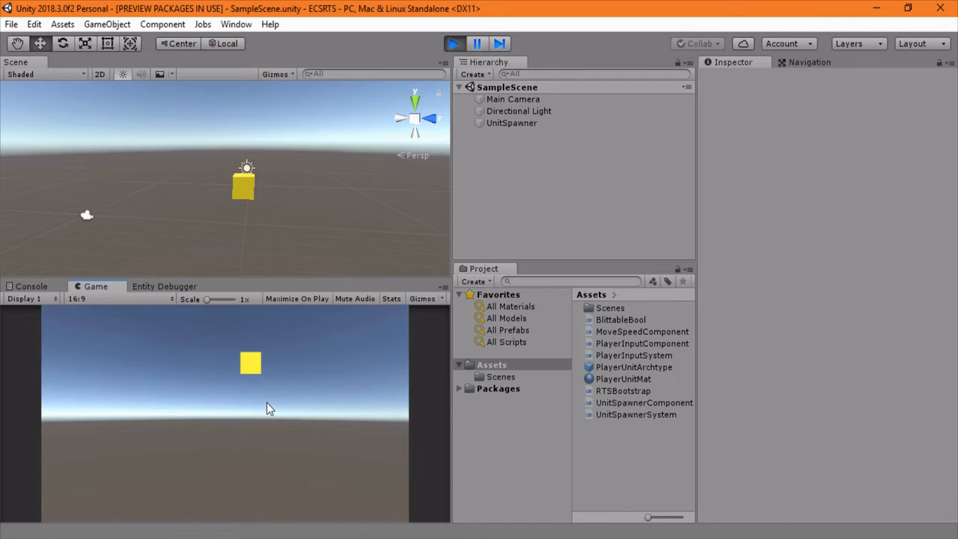
mouse_move(271, 307)
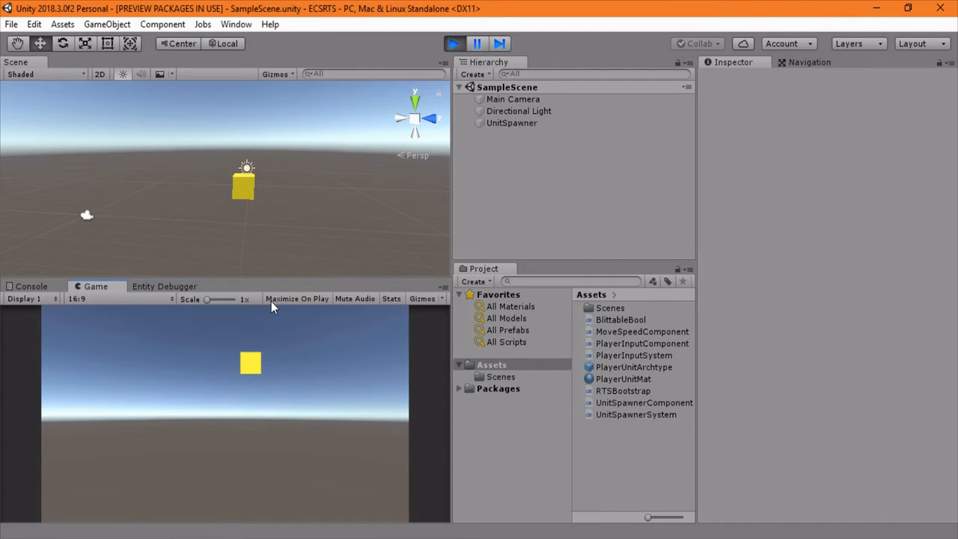
mouse_move(248, 427)
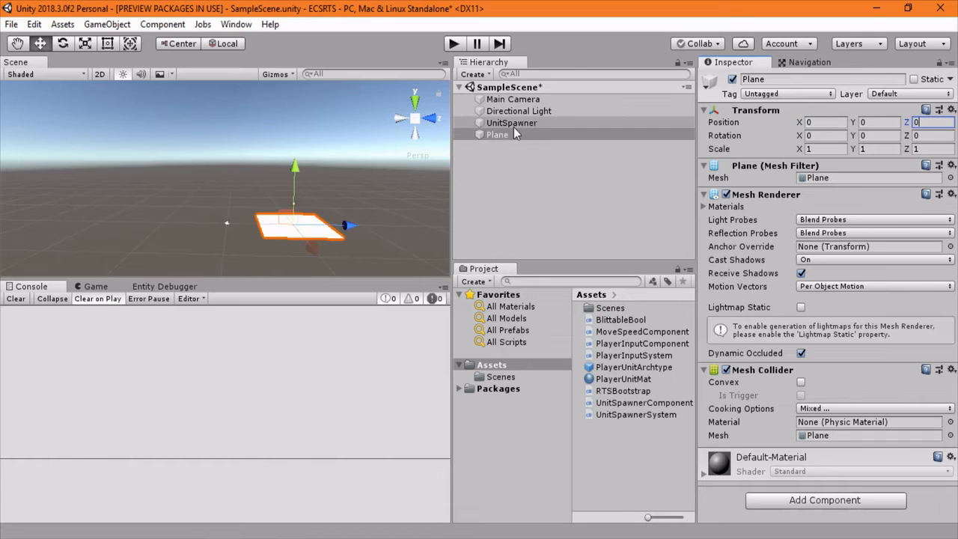
Step: Rename the new plane to Ground and scale it to 10
double_click(497, 135)
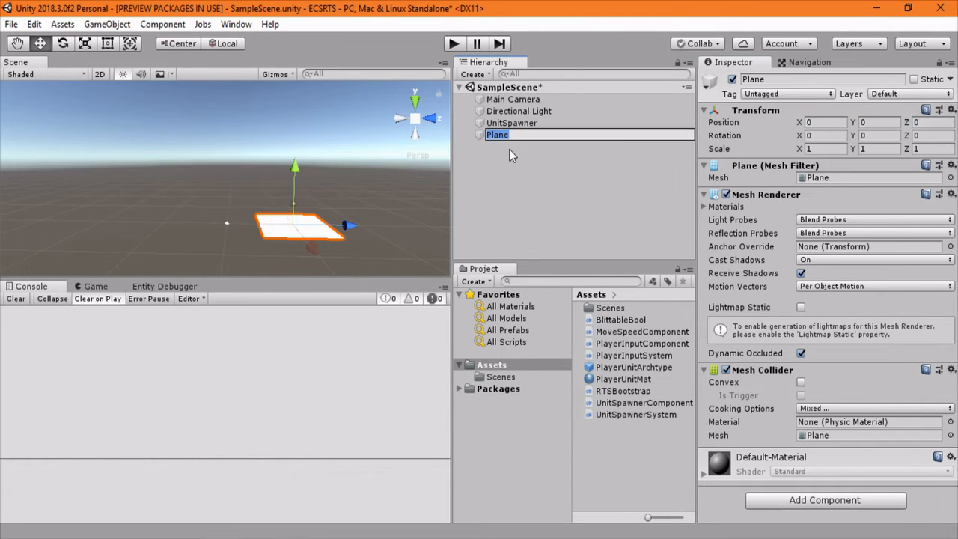
text(Ground)
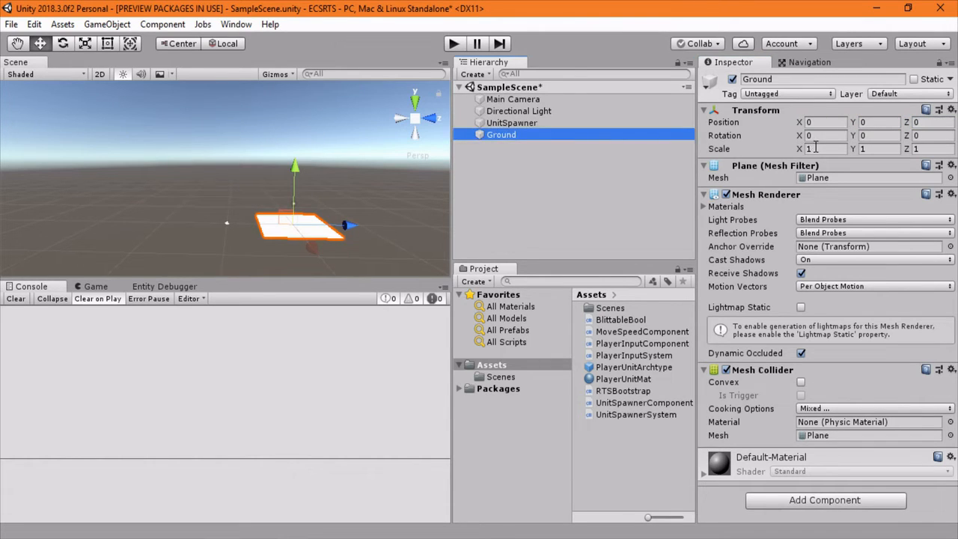
text(10)
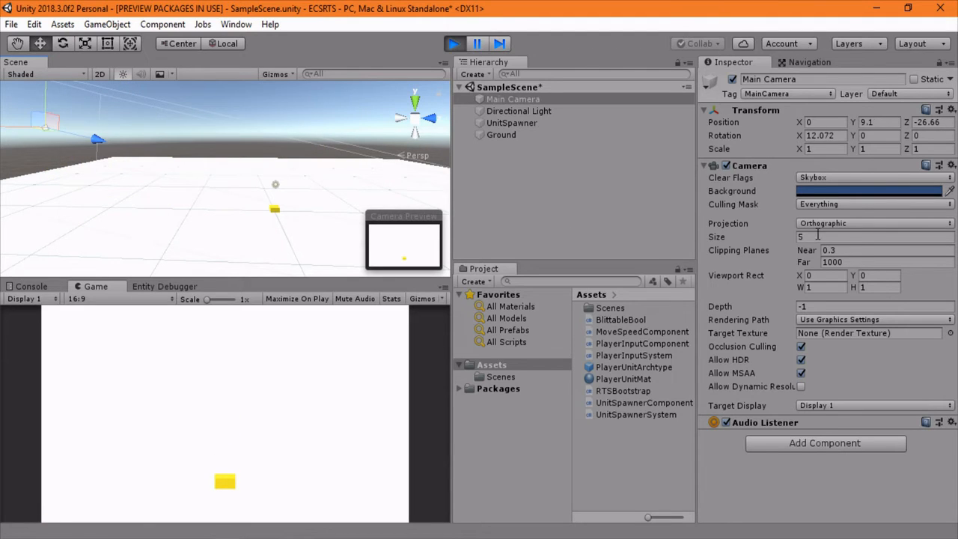
Step: Set the Main Camera orthographic size to 11 while playing and copy its Transform component
text(11)
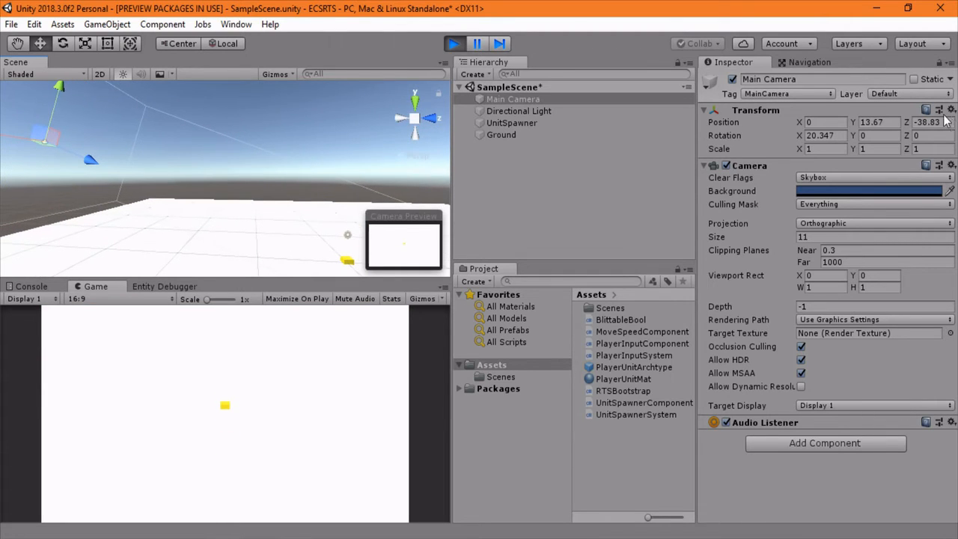
click(952, 110)
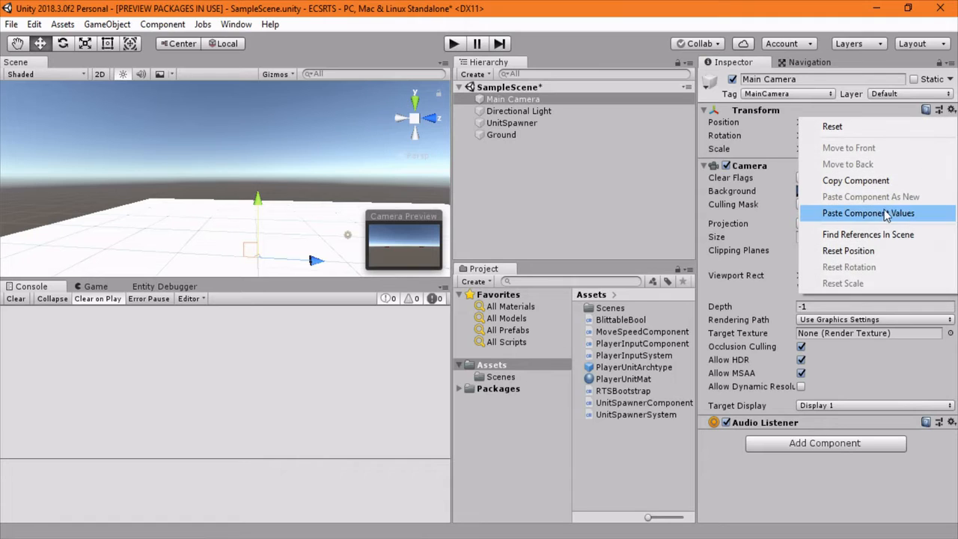
Step: Paste the play-mode transform onto Main Camera and set UnitSpawner Position Y to 1
click(868, 213)
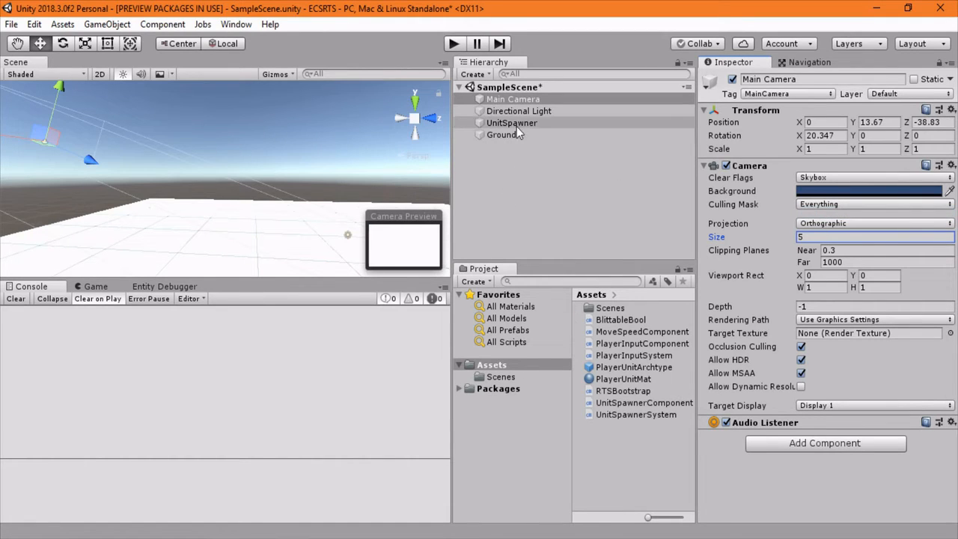
click(511, 123)
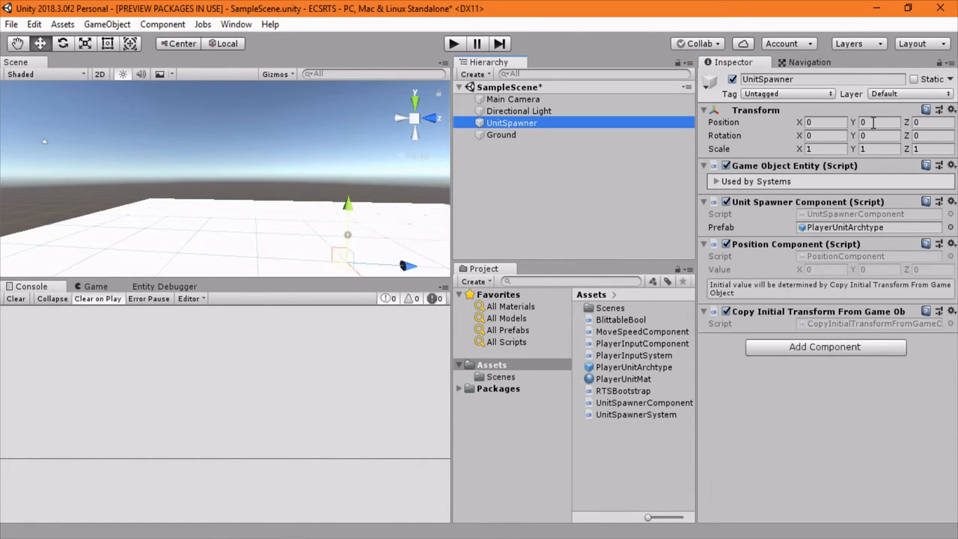
text(1)
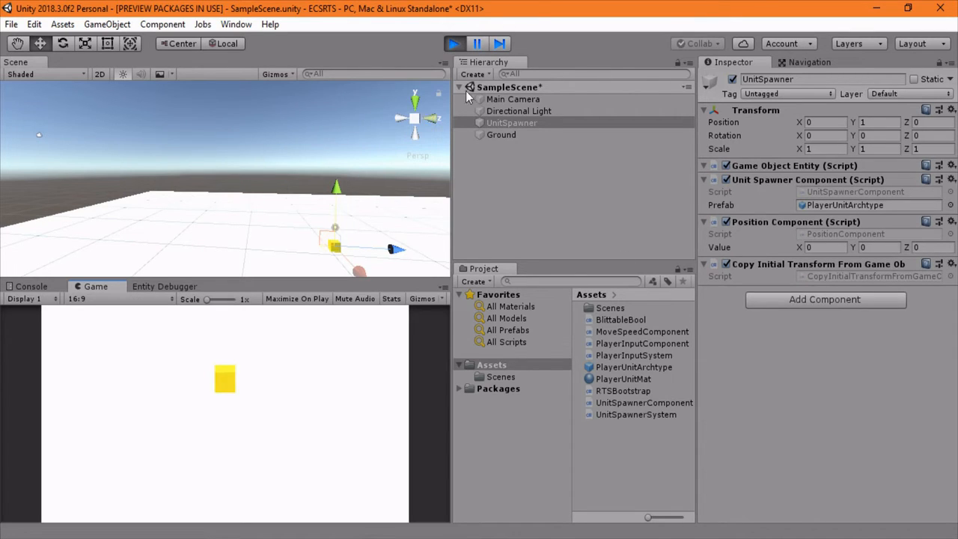
Step: Set the Main Camera Size to 11 while testing, then start adding a project asset
click(513, 98)
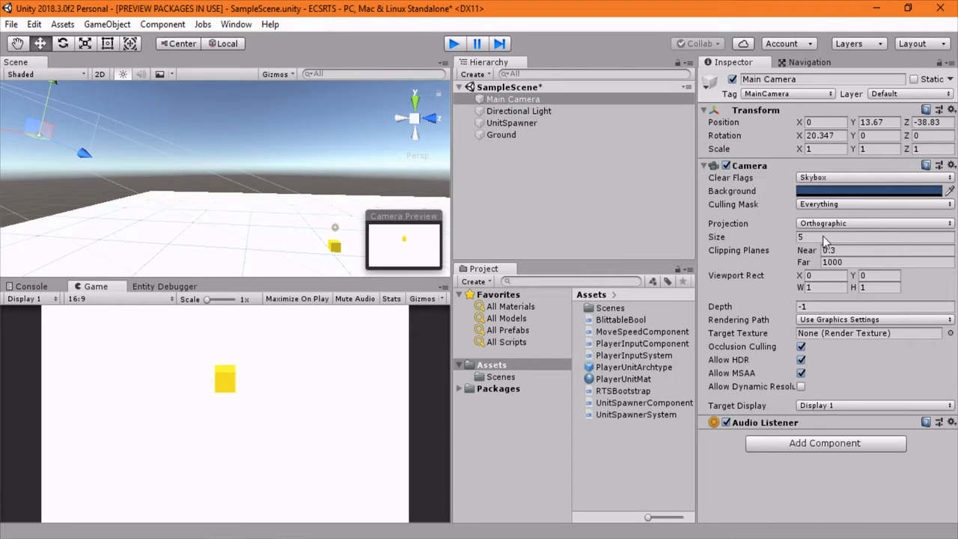
text(11)
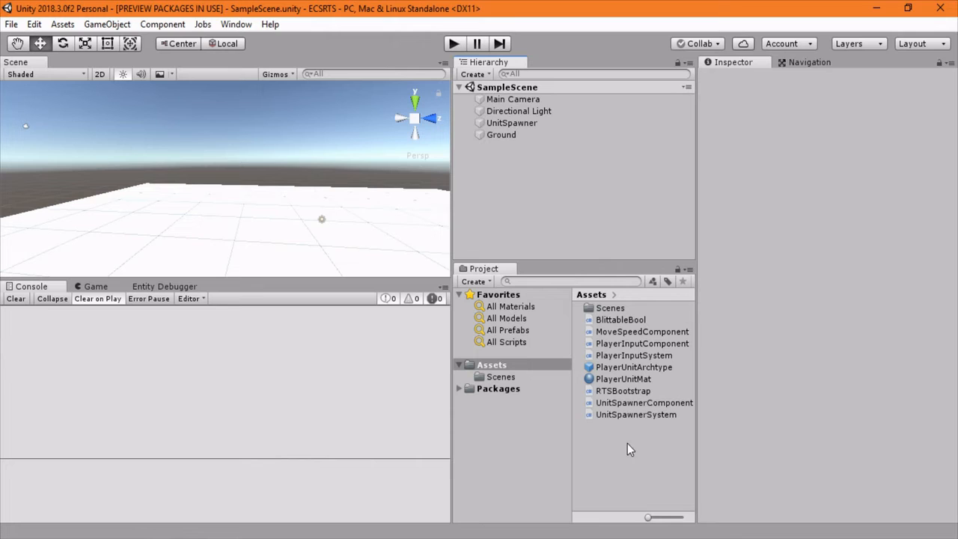
right_click(631, 449)
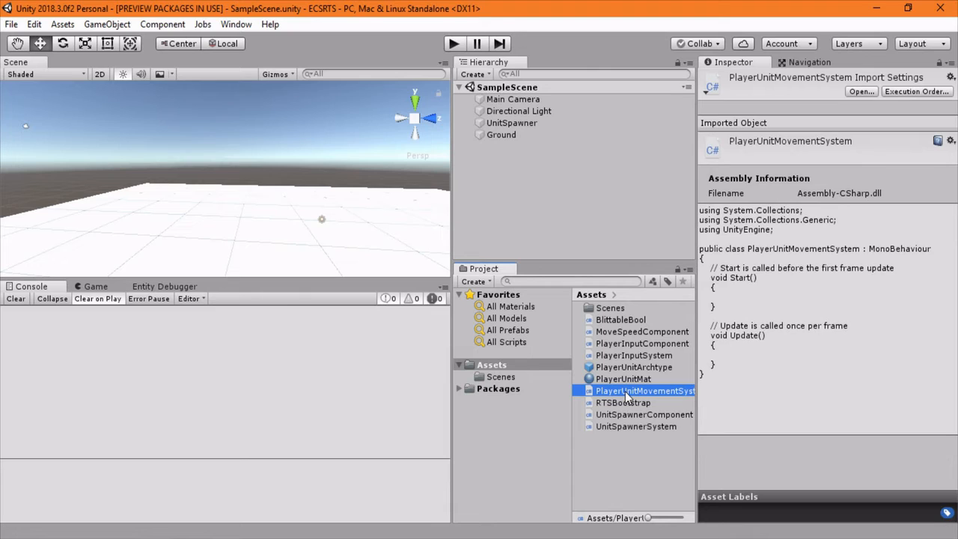
Step: Strip Start/Update and derive PlayerUnitMovementSystem from JobComponentSystem with using Unity.Entities
double_click(645, 390)
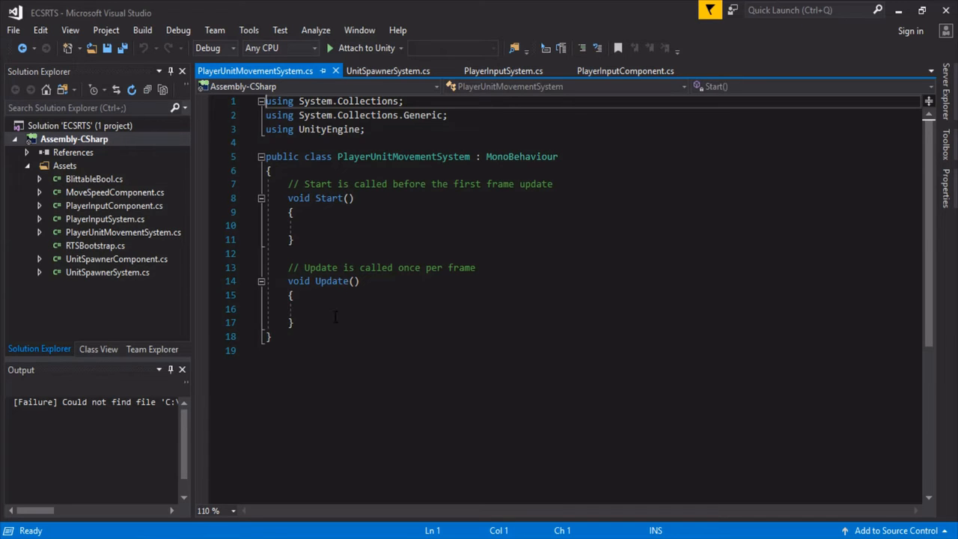
drag(266, 184, 292, 323)
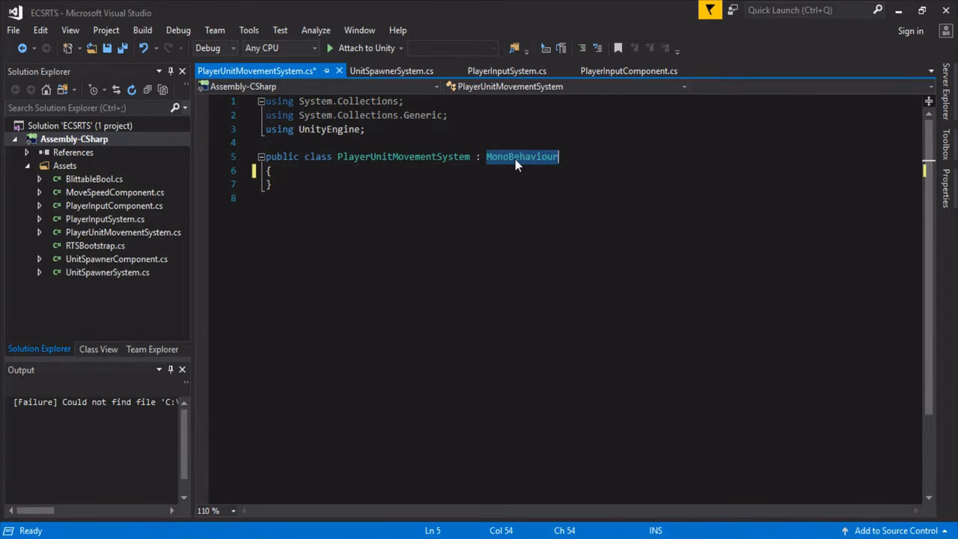
text(JobCompon)
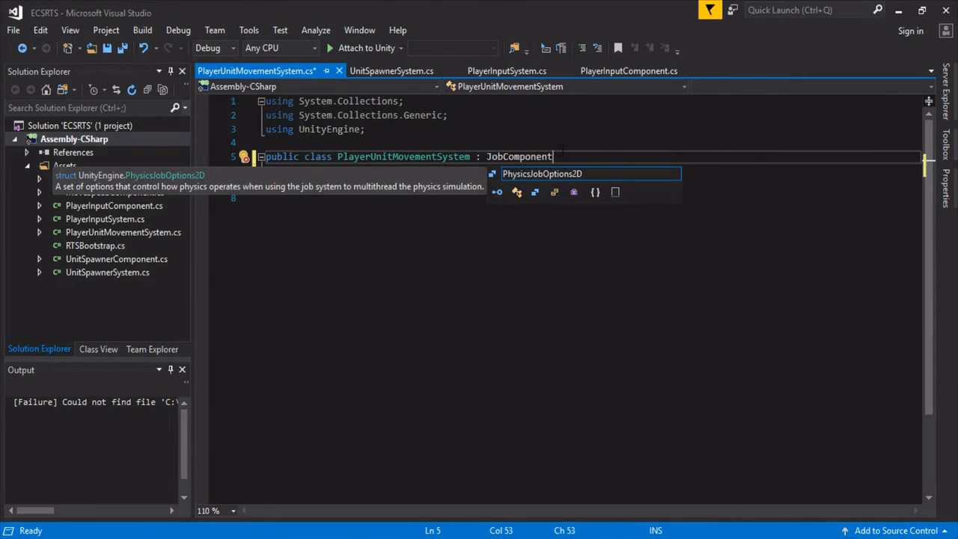
text(System)
click(588, 142)
text(using Unity)
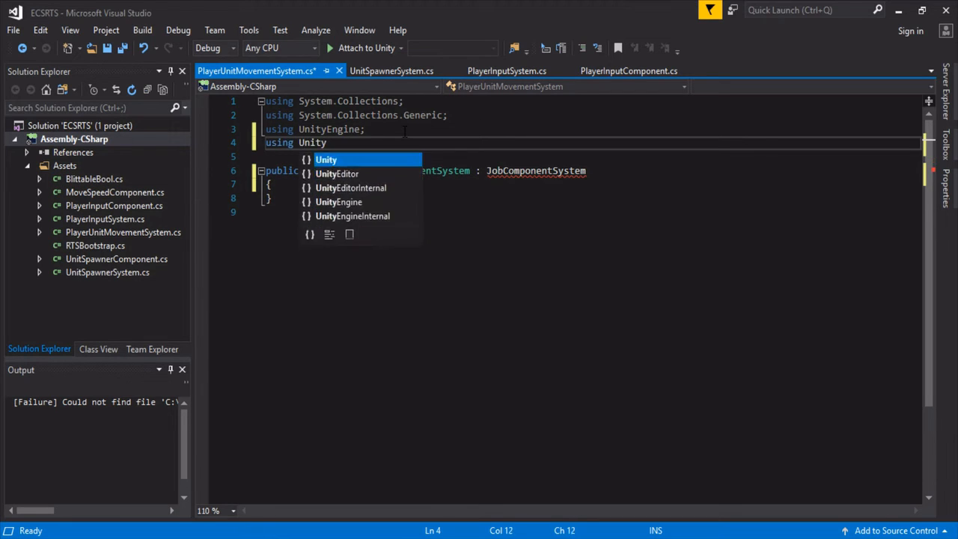
text(.Entities;)
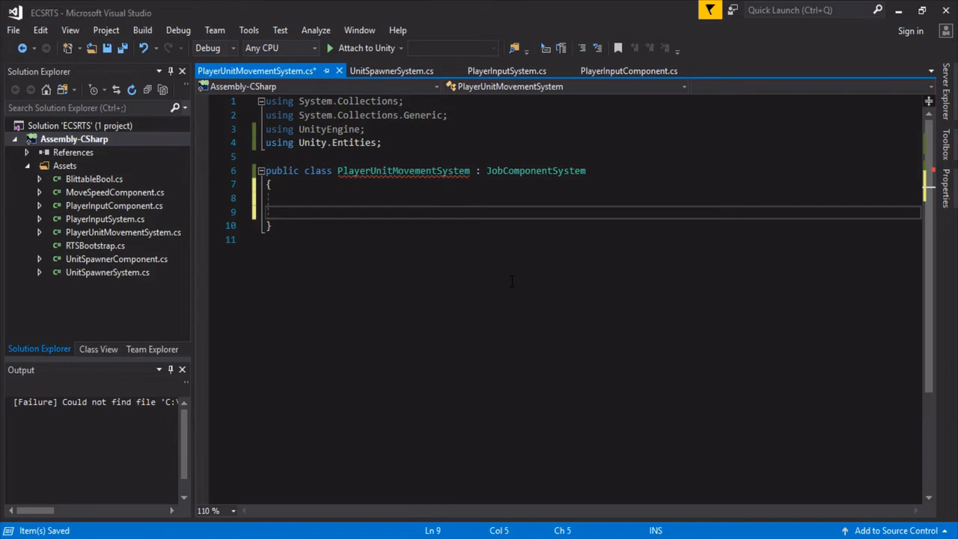
Step: Declare a PlayerUnitMovementJob struct implementing IJobProcessComponentData<PlayerInput, Position>
text(public struct Pla)
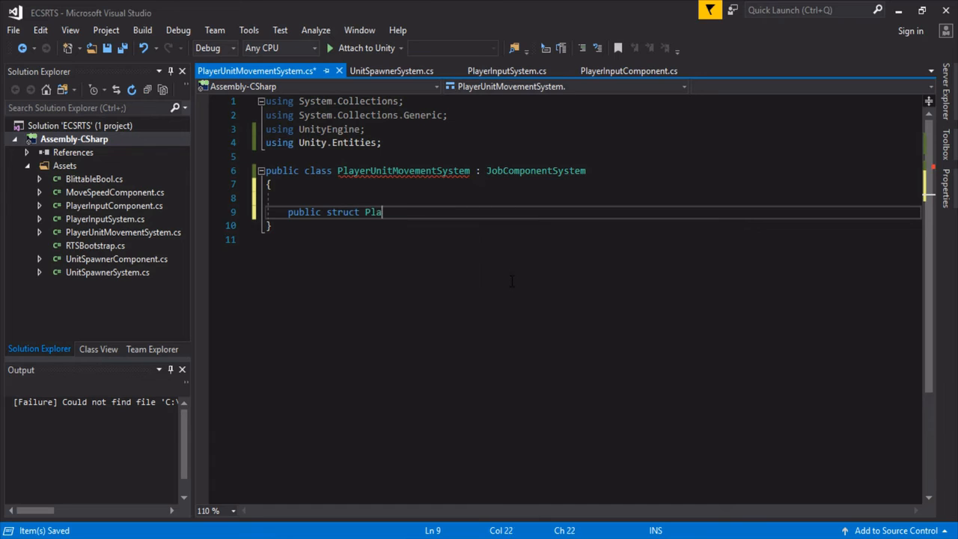
text(yerMovemen)
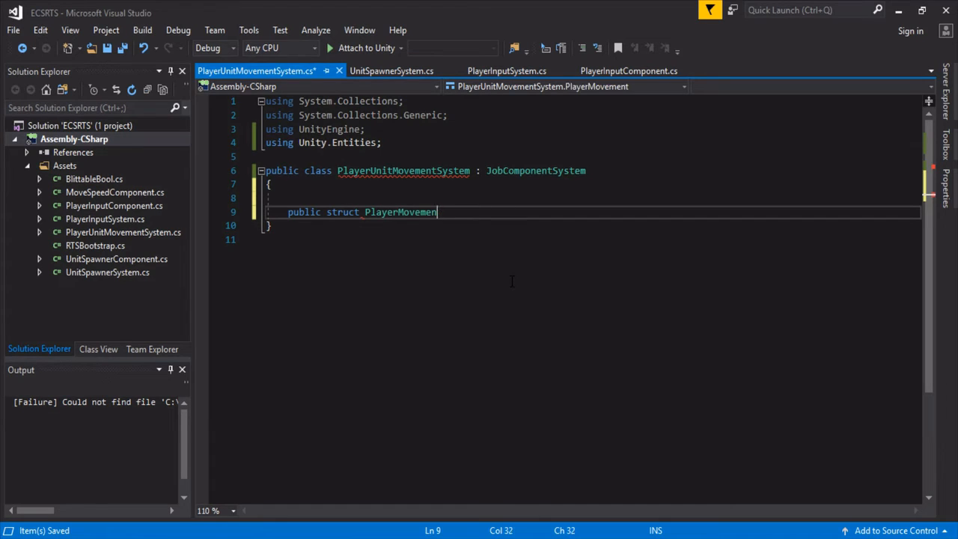
key(BackSpace)
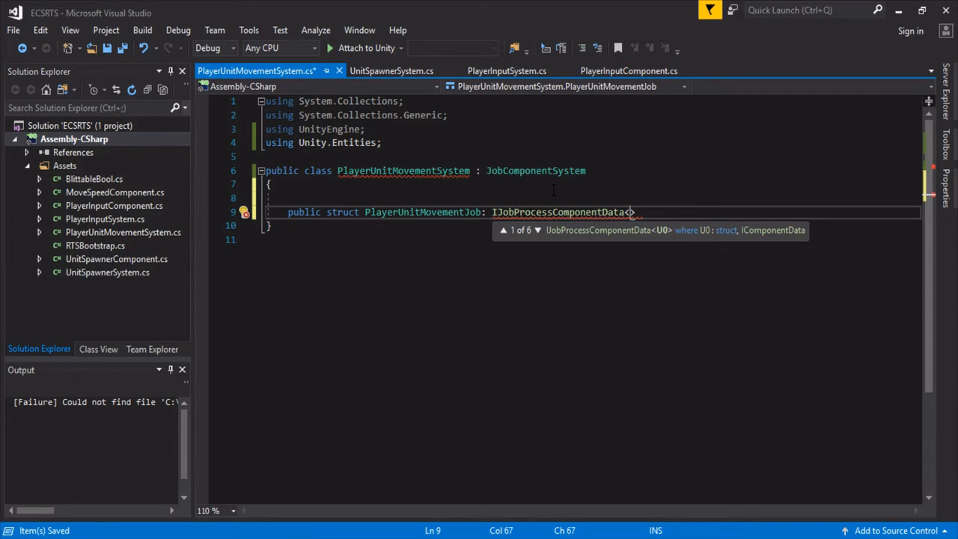
text(PlayerInput)
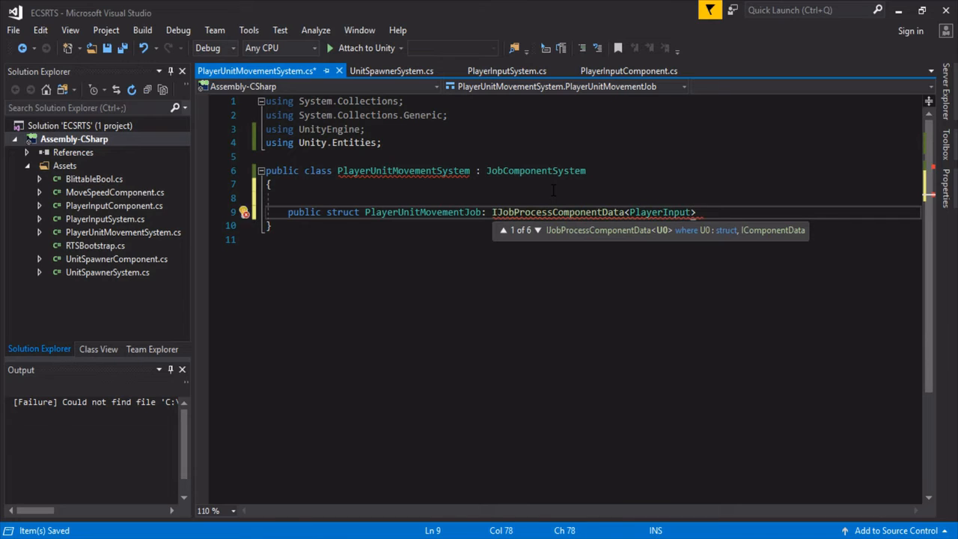
text(, Pos)
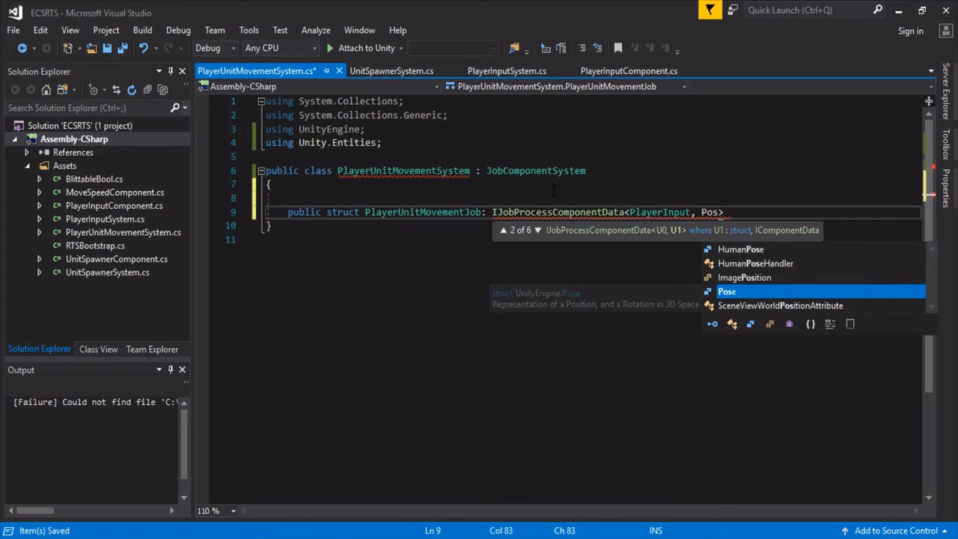
text(ition)
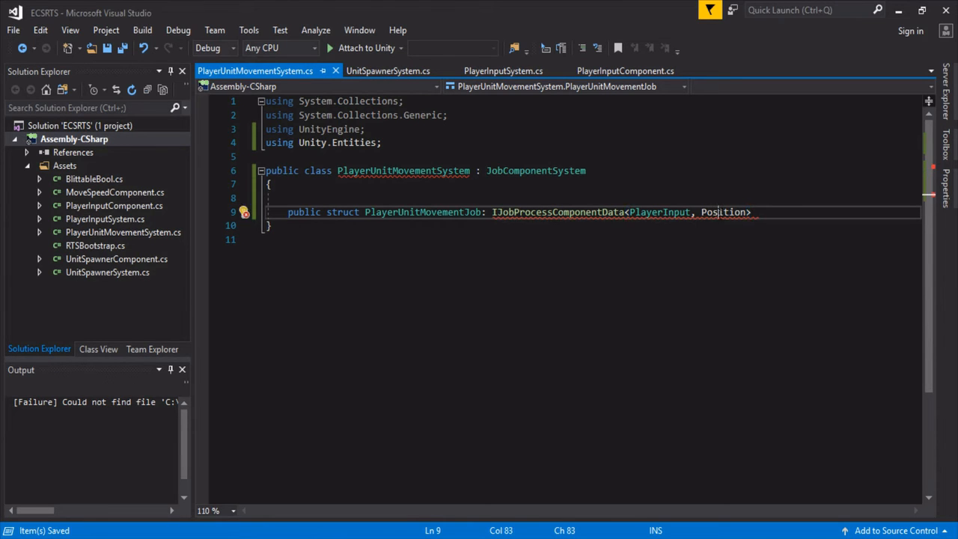
Step: Add the using Unity.Transforms import via quick fix and give the job struct an empty body
click(236, 227)
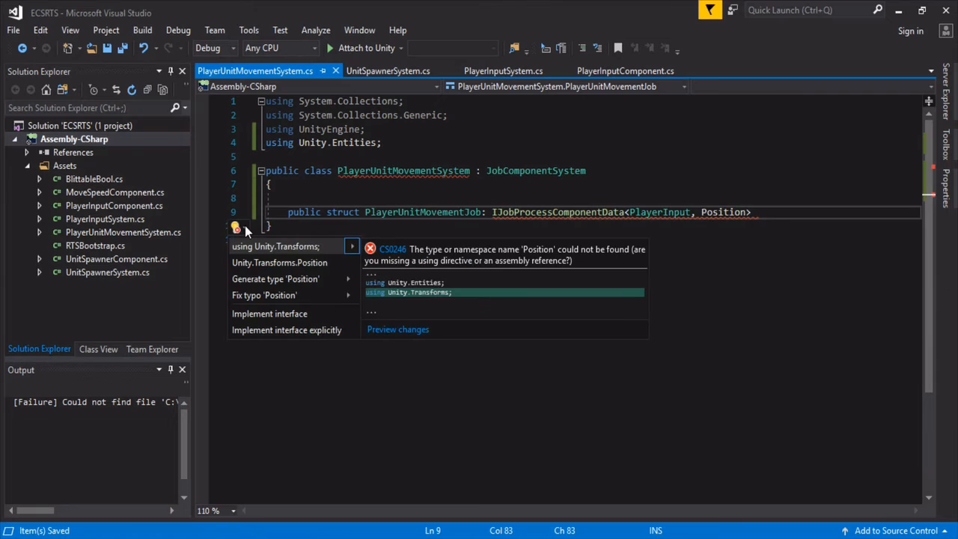
click(275, 246)
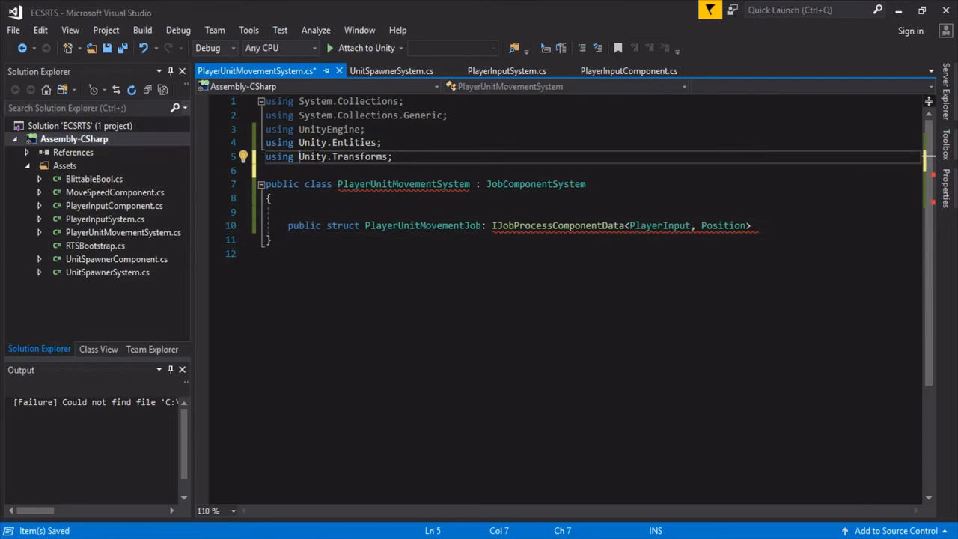
double_click(359, 156)
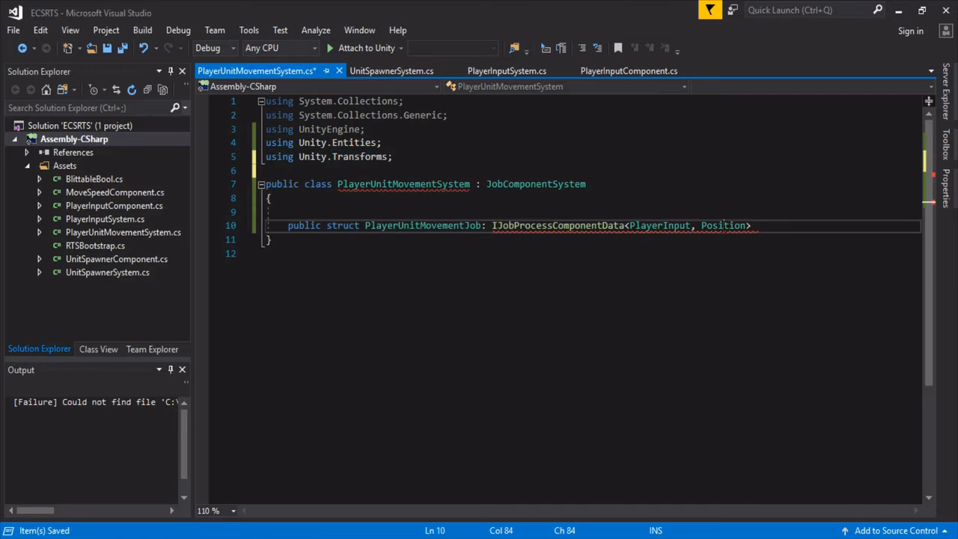
key(enter)
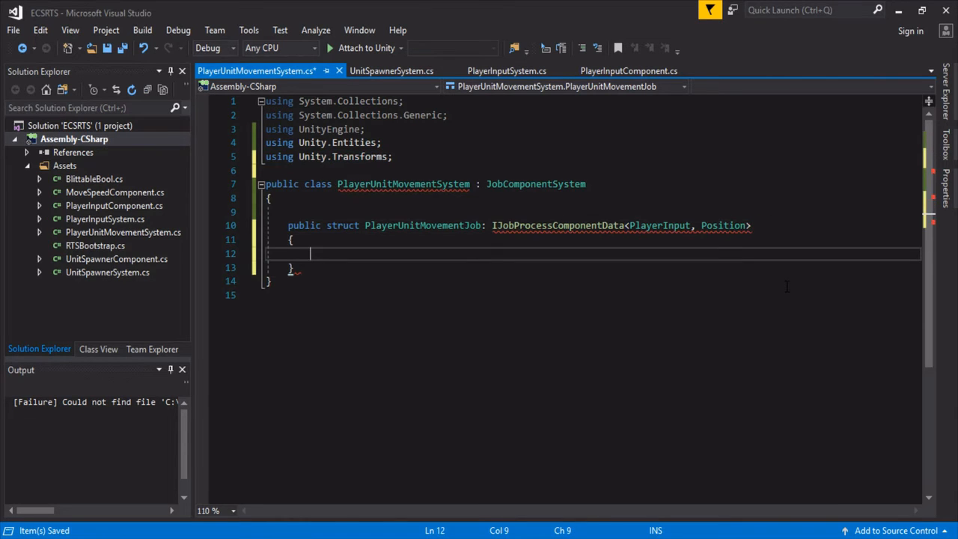
Step: Select parts of the struct's interface declaration line for review
drag(492, 225, 752, 225)
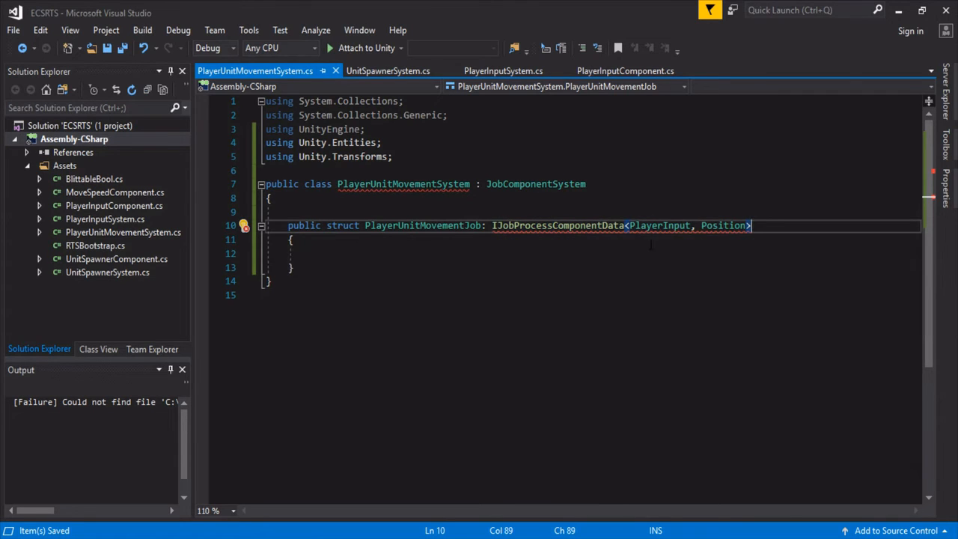
double_click(661, 226)
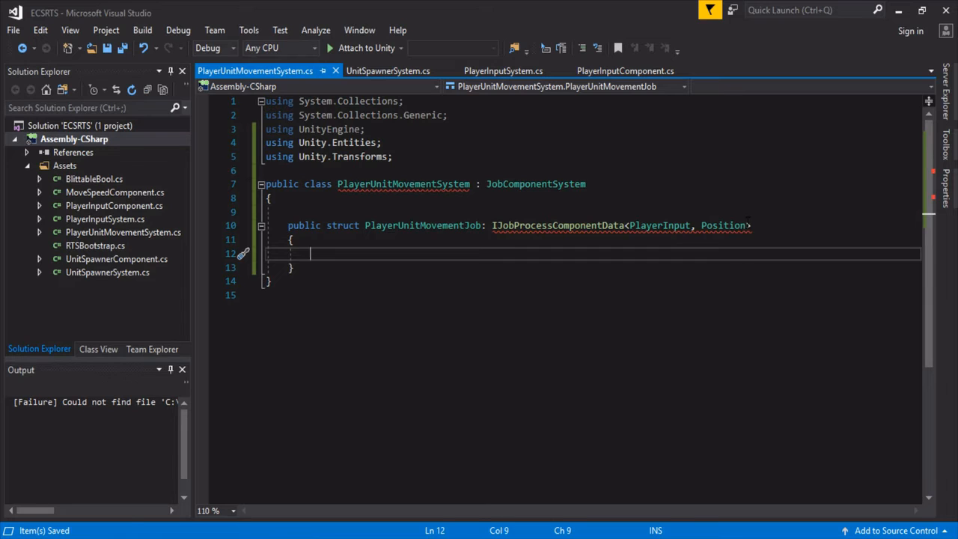
double_click(723, 226)
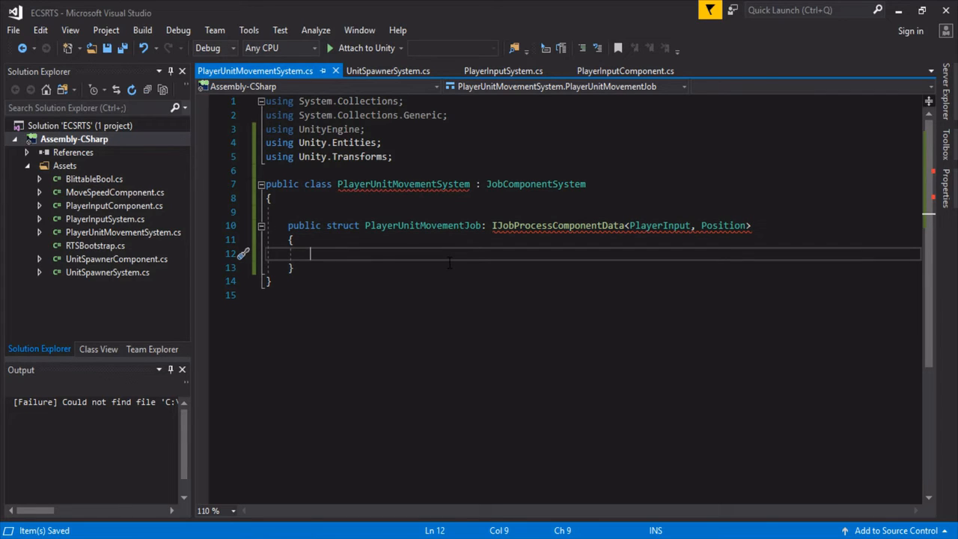
mouse_move(408, 253)
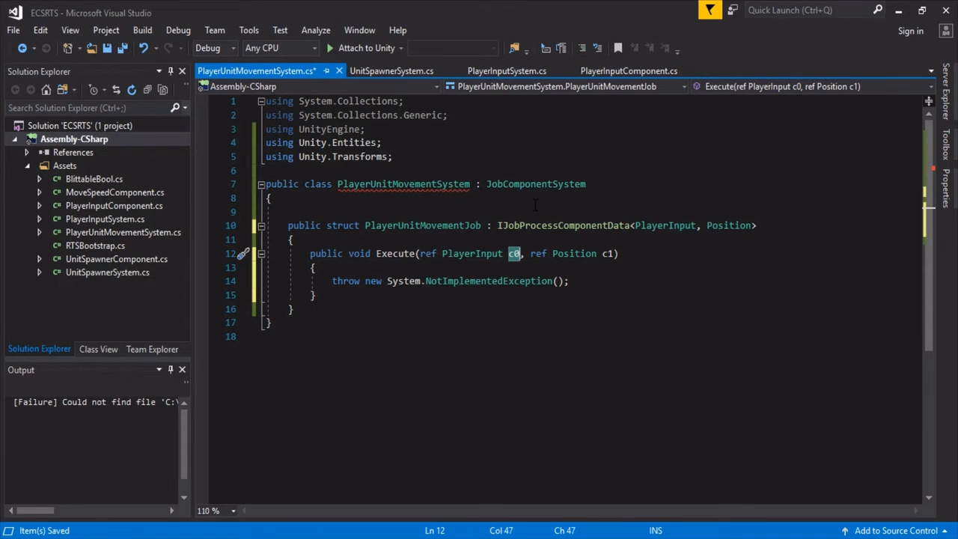
Step: Name the Execute parameters pInput and position and remove the not-implemented exception
text(Input)
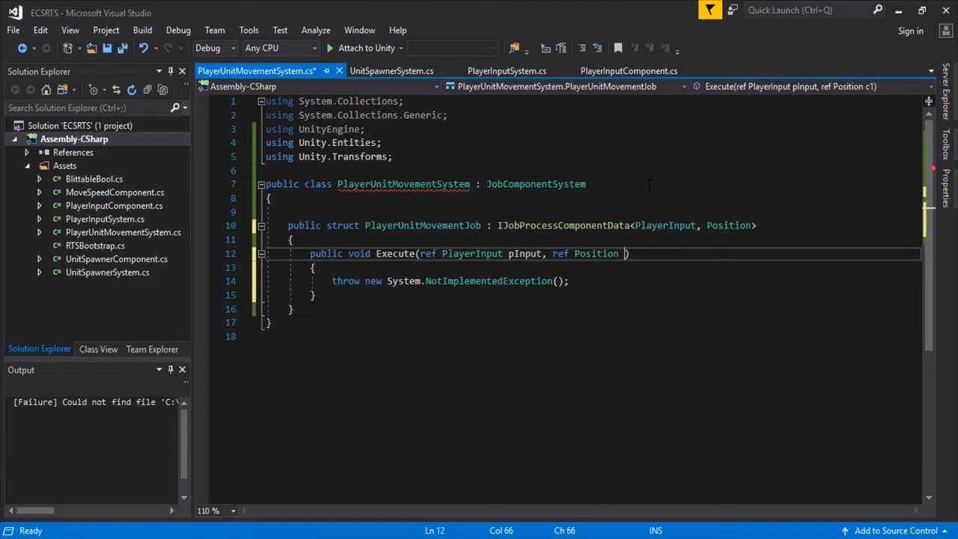
text(position)
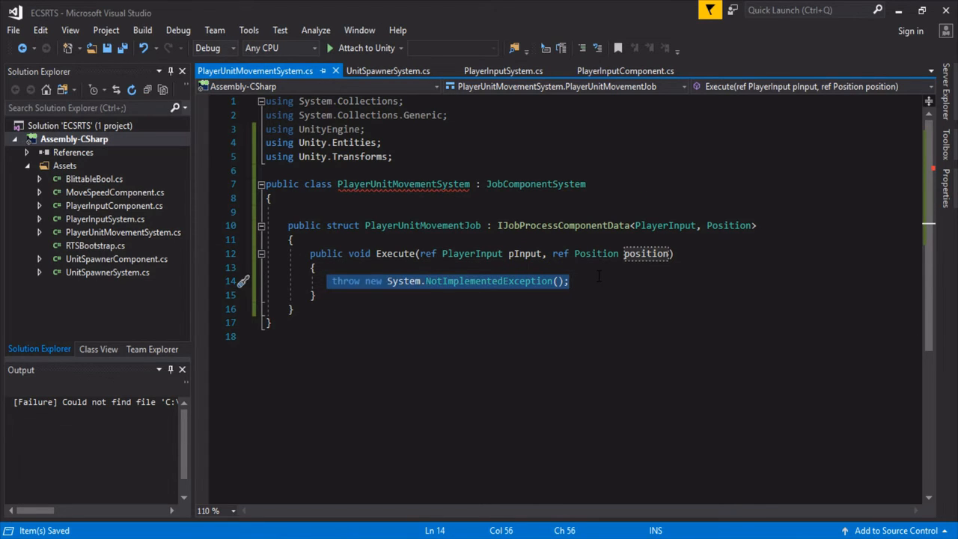
key(Delete)
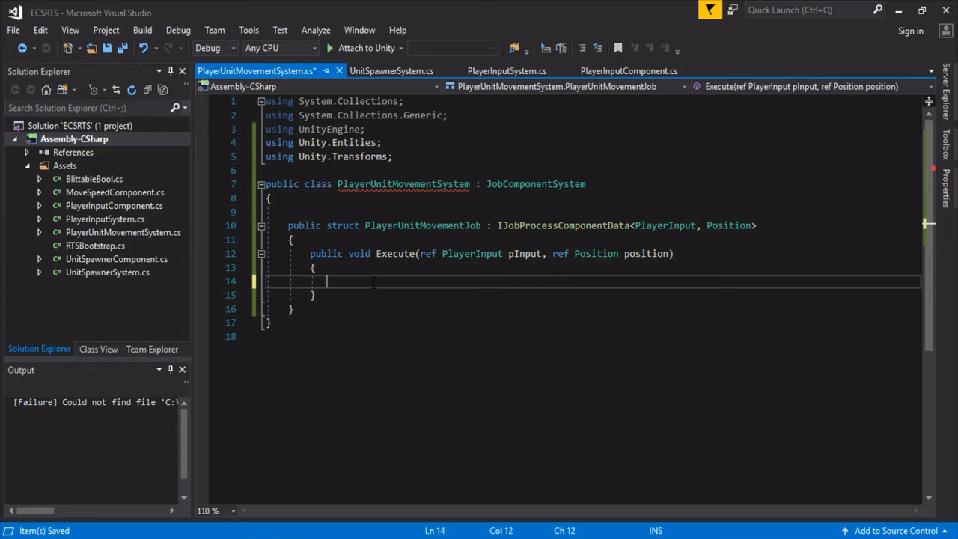
Step: Write if (pInput.RightClick) position.Value = pInput.MousePosition; and save
text(if()
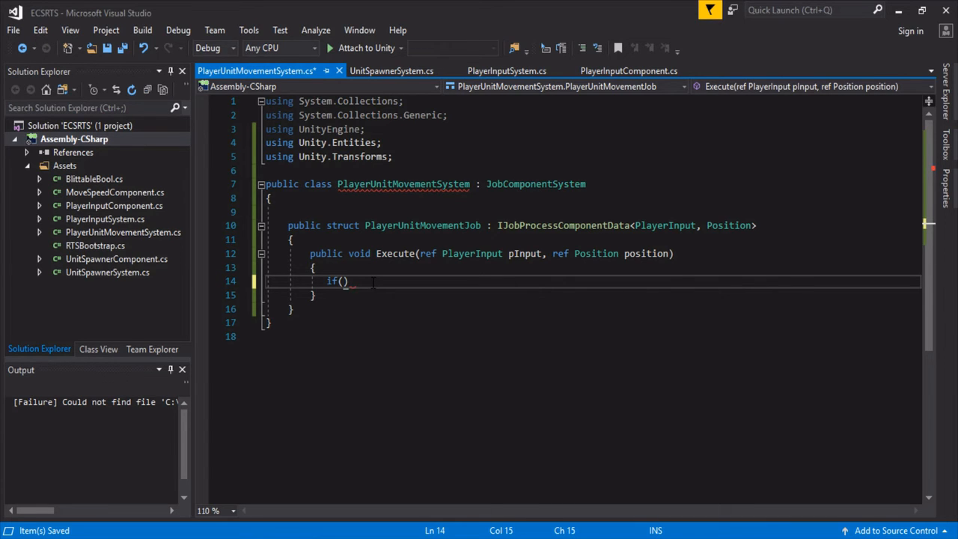
text(Input)
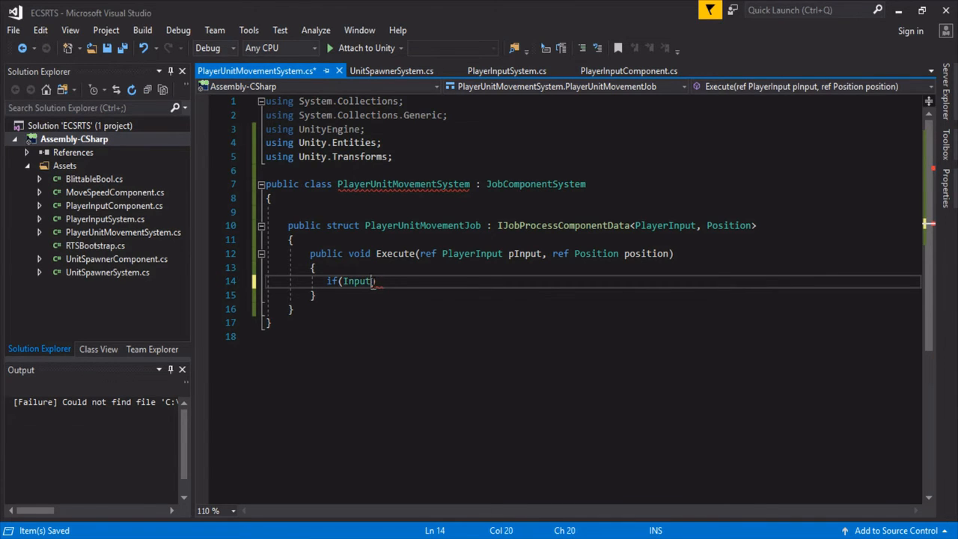
text(pIn)
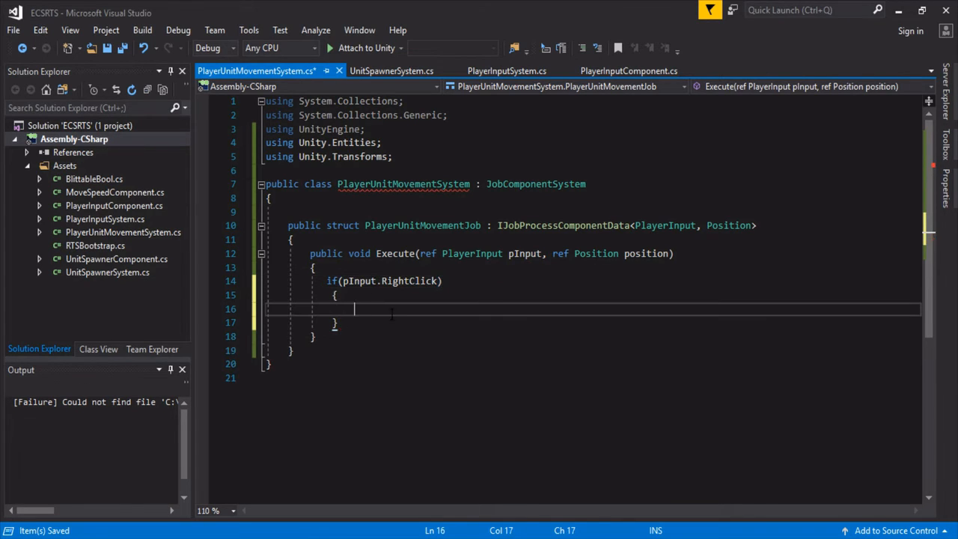
text(position.V)
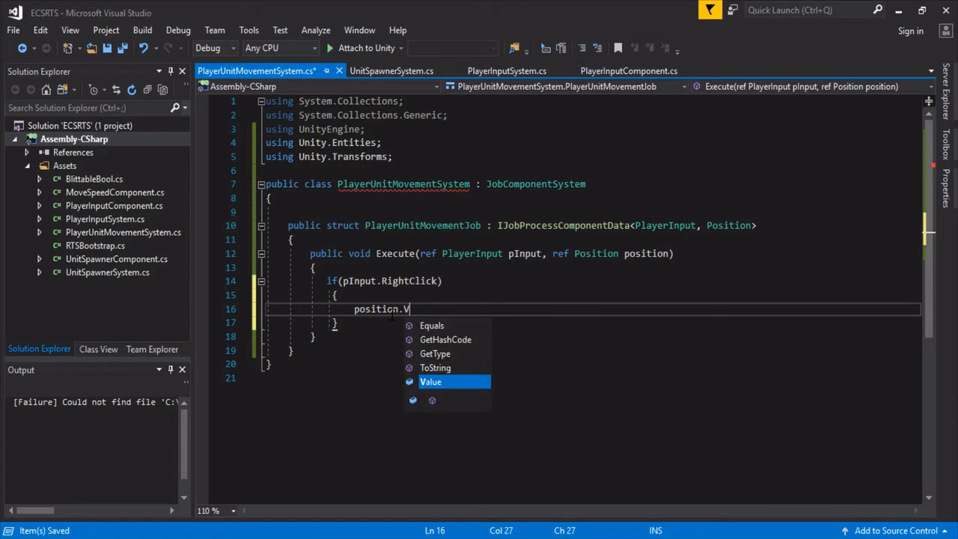
text(alue =)
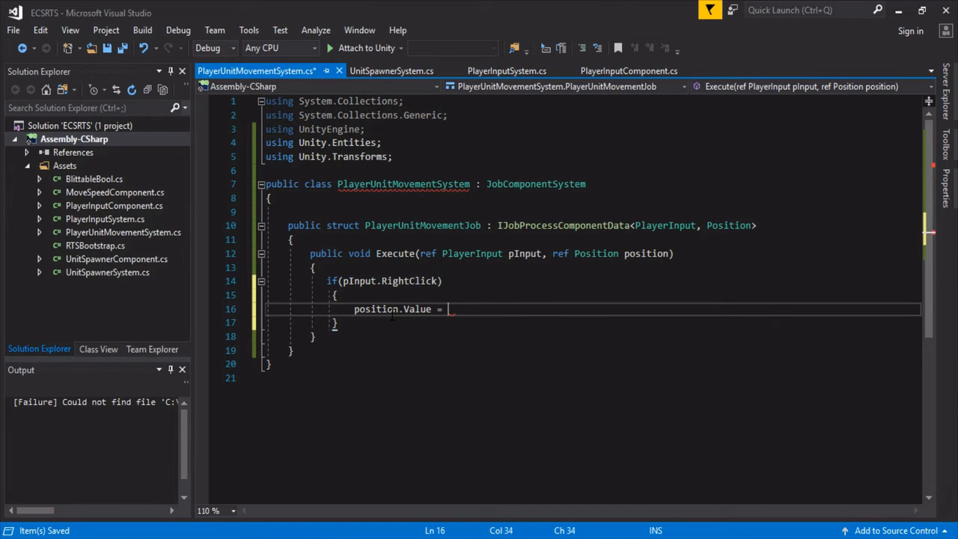
text(pInput.)
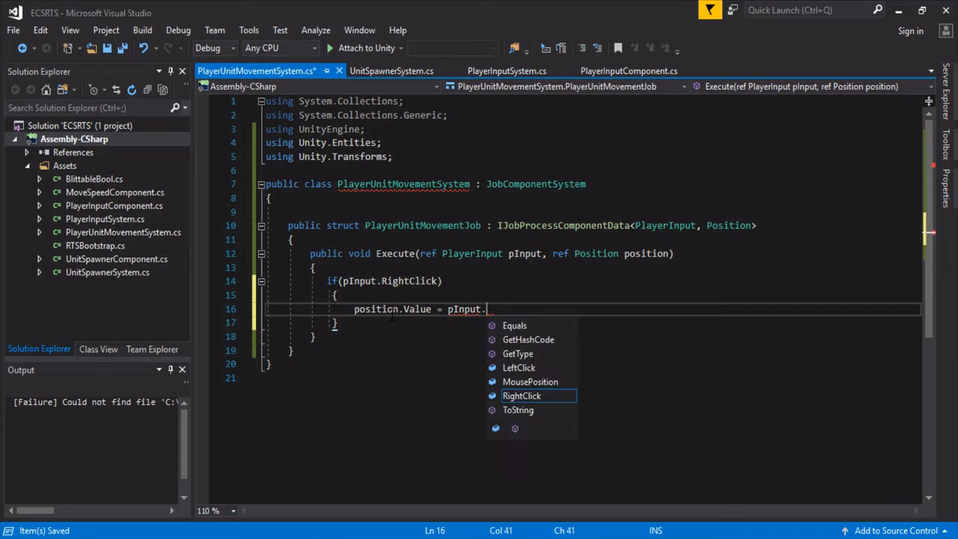
text(MousePosition;)
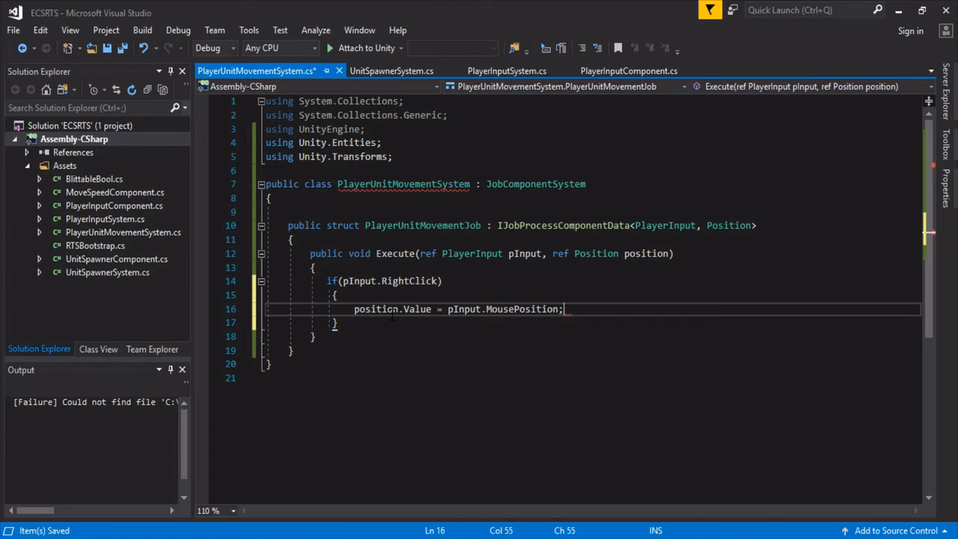
double_click(331, 280)
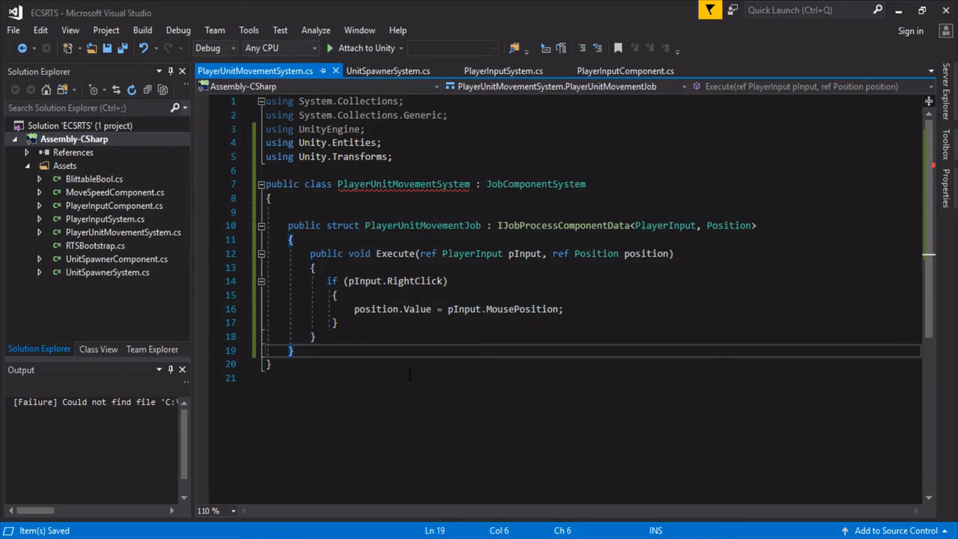
Step: Generate the OnUpdate override, move it below the job struct and clear its placeholder throw
key(enter)
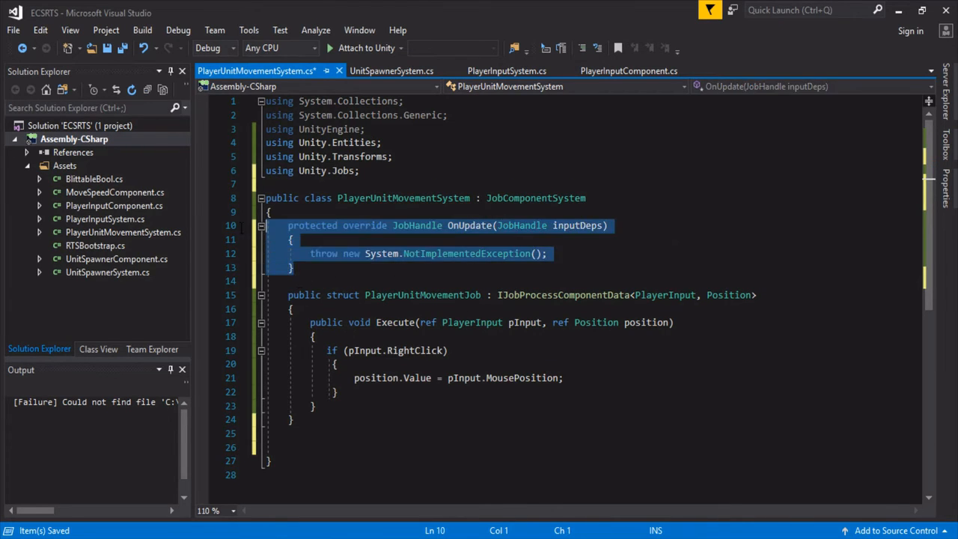
key(Delete)
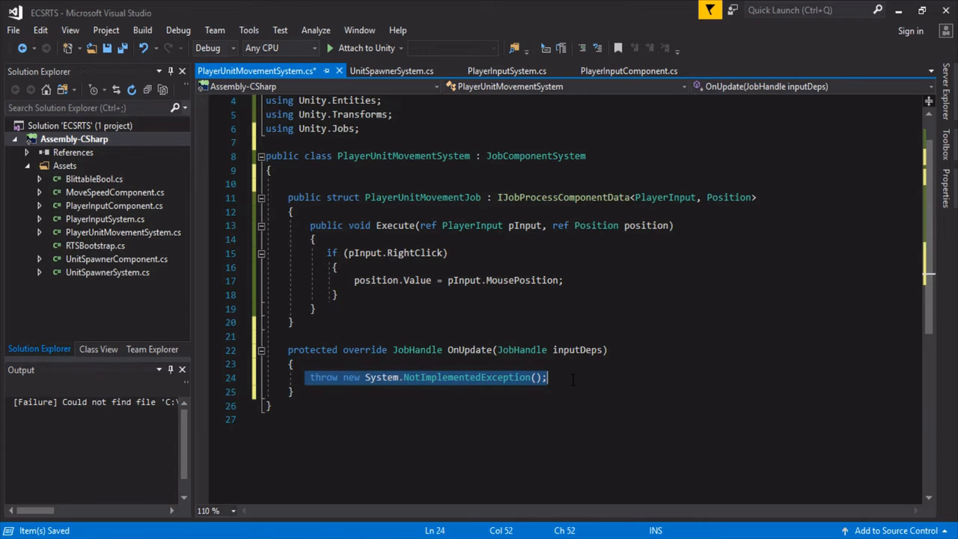
key(Delete)
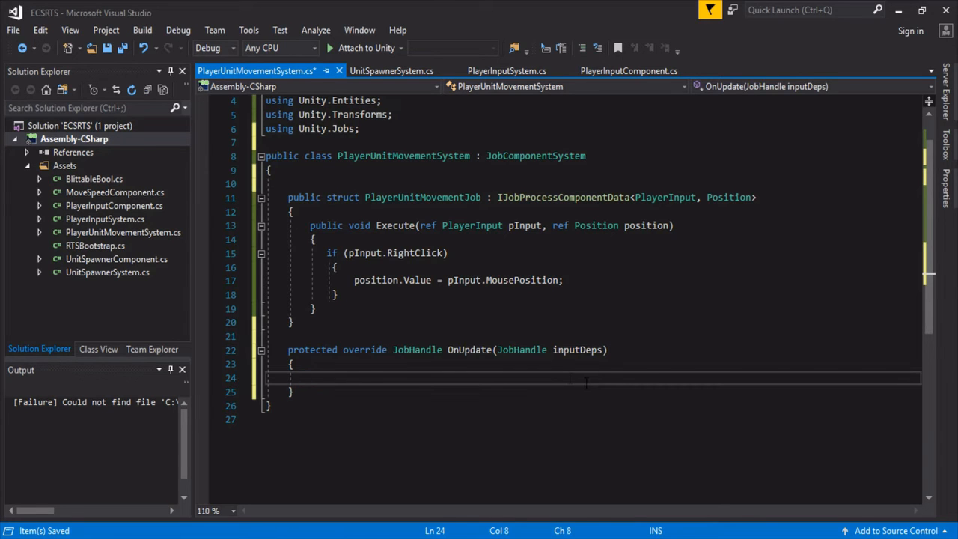
Step: Create var job = new PlayerUnitMovementJob() and return job.Schedule(this, inputDeps)
text(var job =)
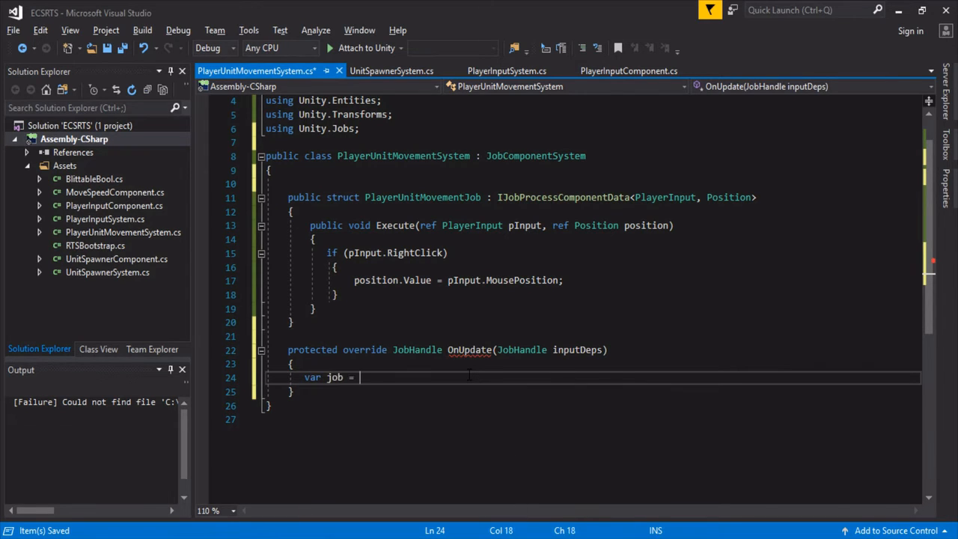
text(new PlayerUnitMovementJob();)
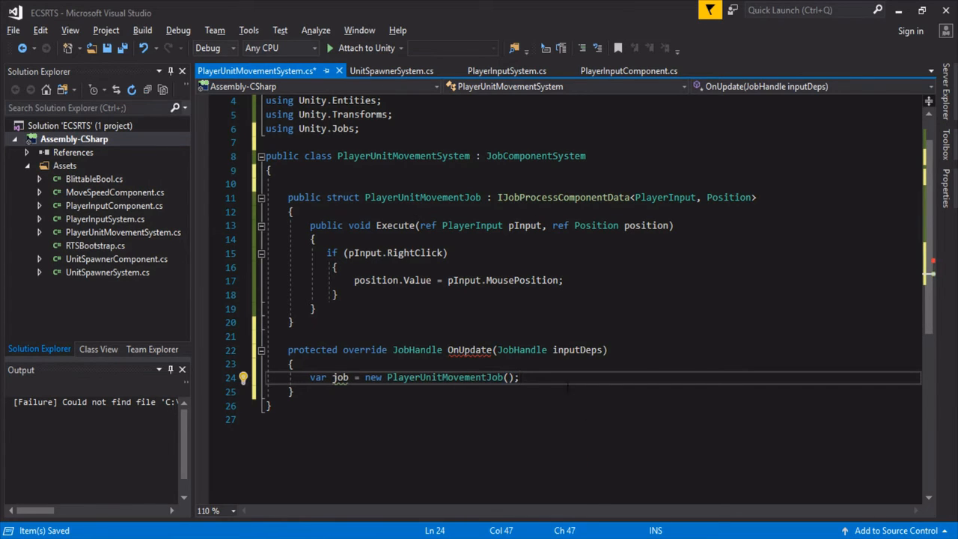
text(return job.Schedule)
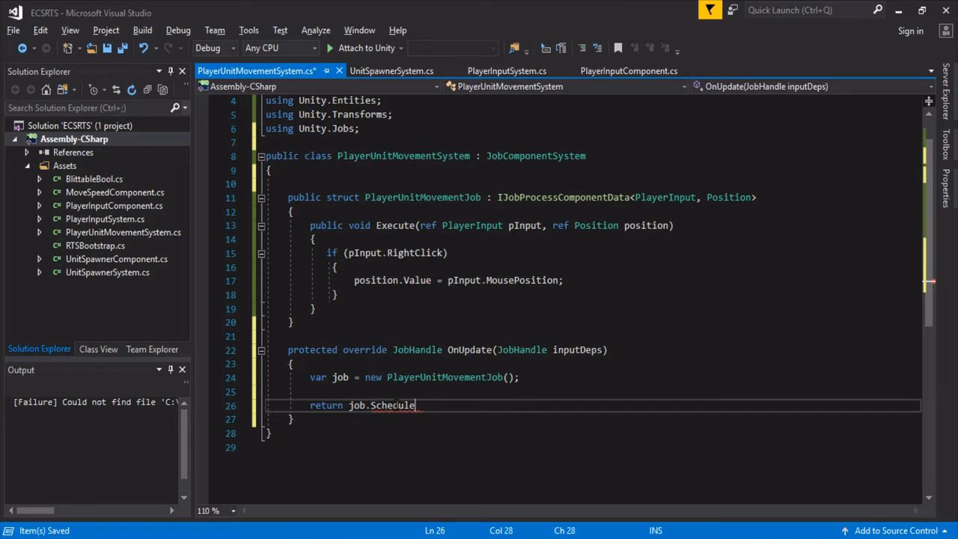
text(()
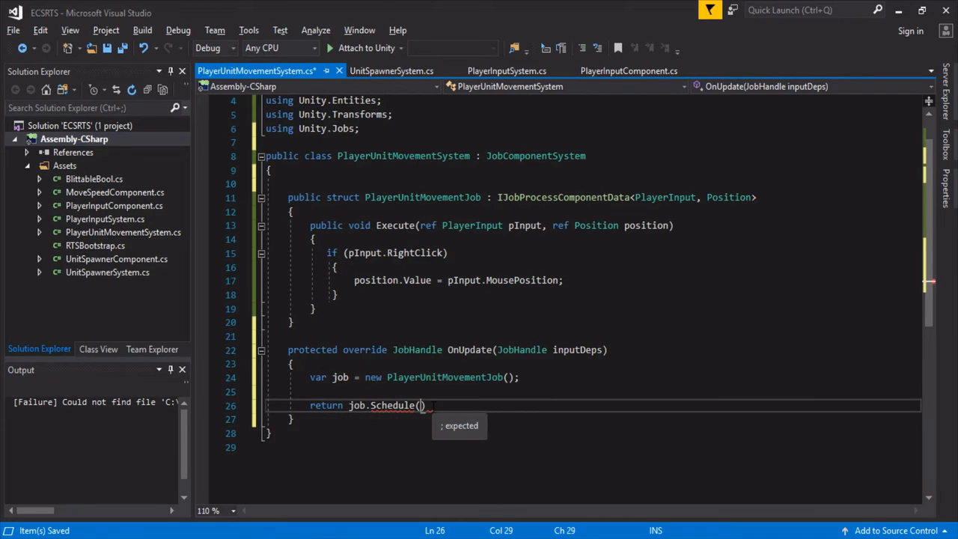
text(this,)
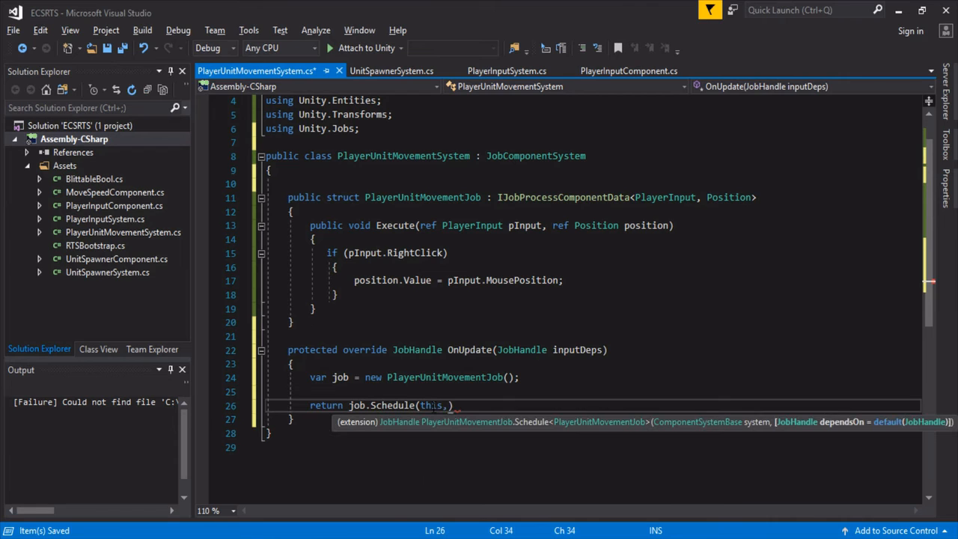
text(input)
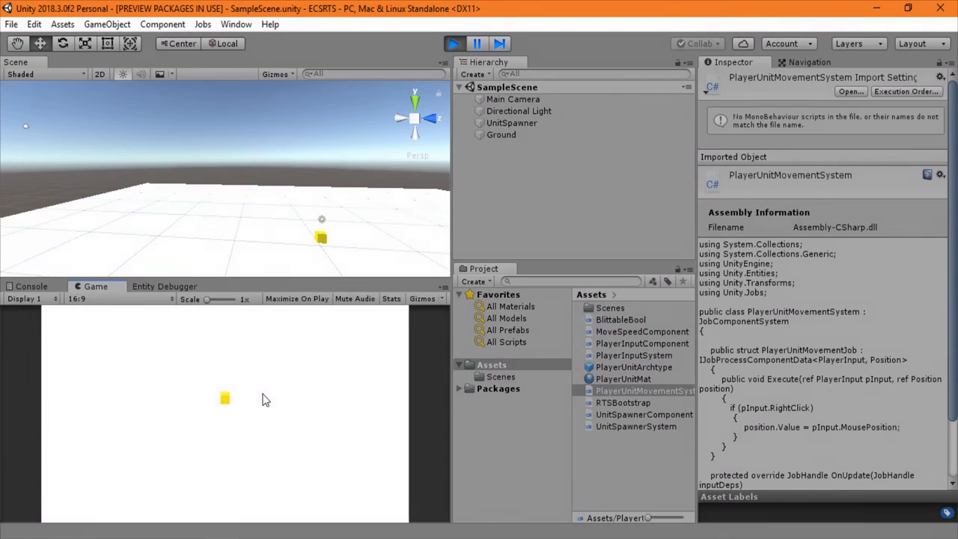
mouse_move(346, 375)
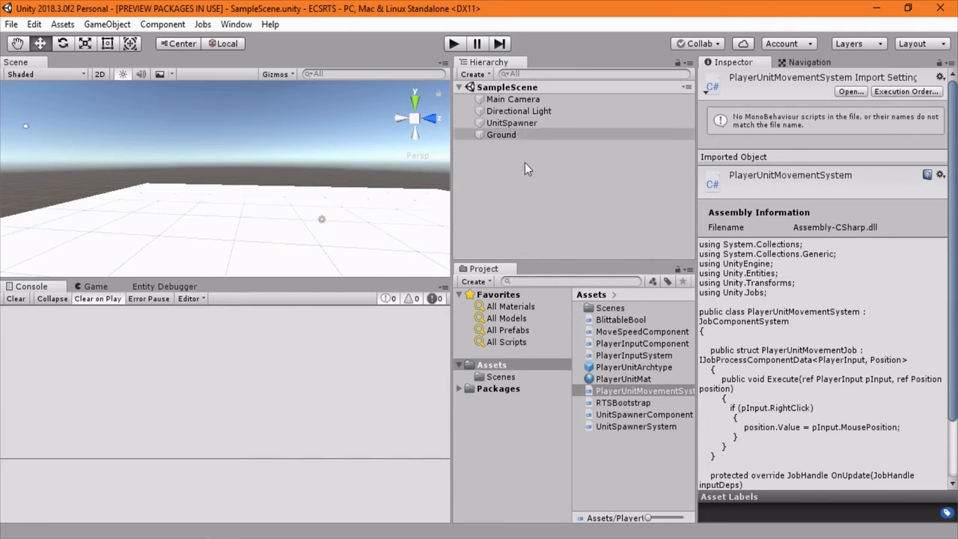
Step: Select the PlayerUnitArchtype prefab asset and open it for editing
click(634, 367)
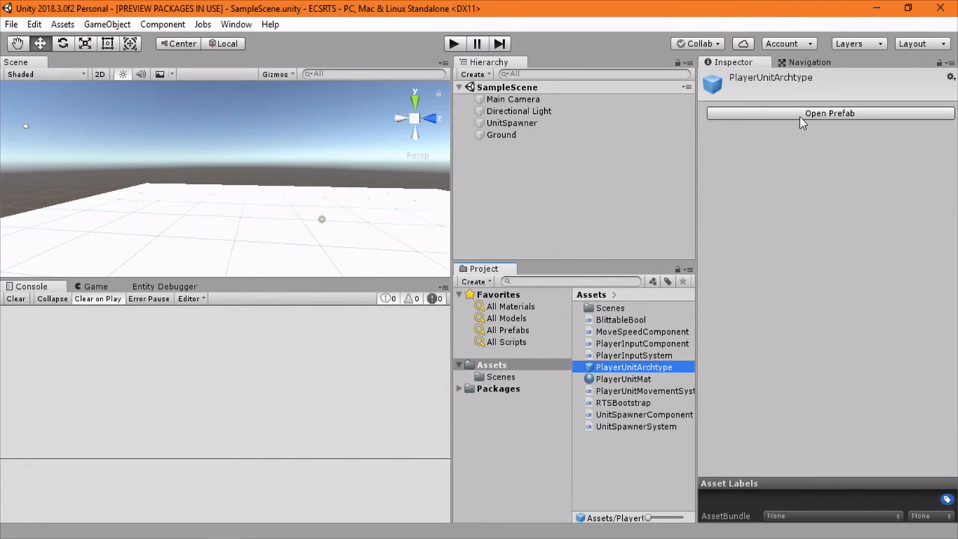
click(829, 113)
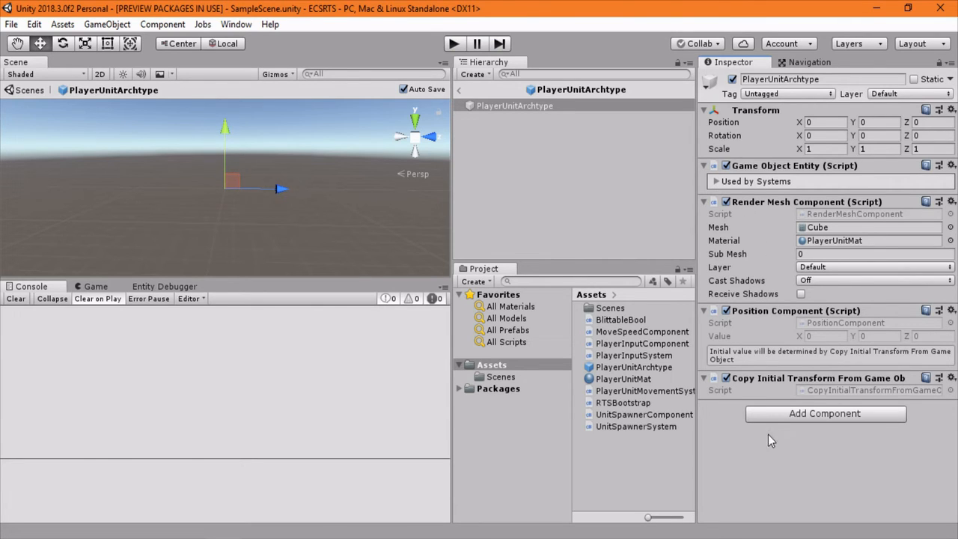
Step: Search Add Component for 'playerin', then preview the PlayerInputComponent script instead
click(825, 413)
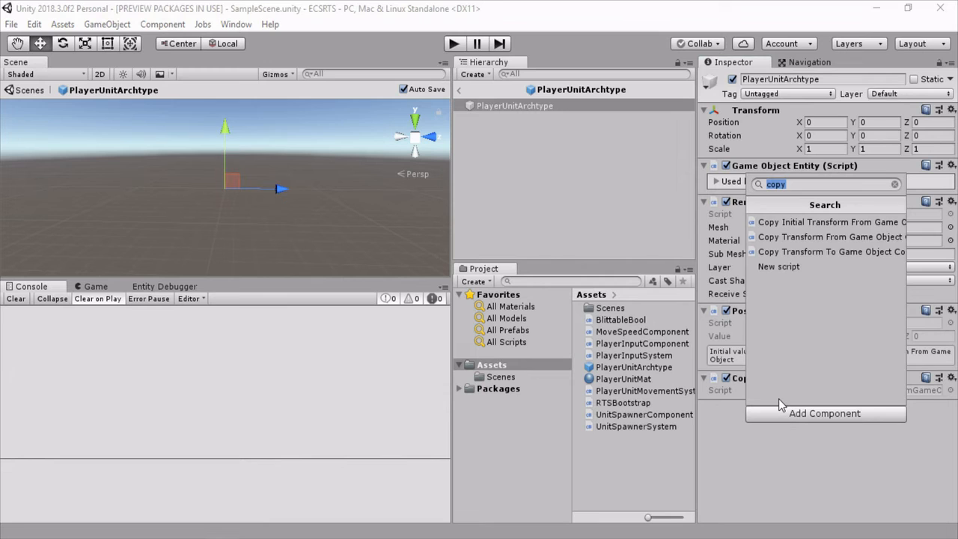
text(playerin)
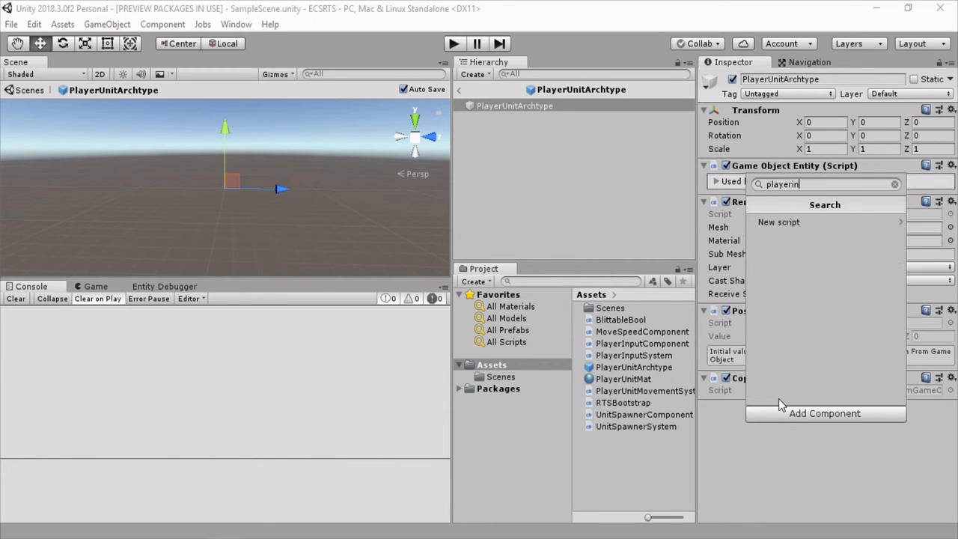
click(641, 343)
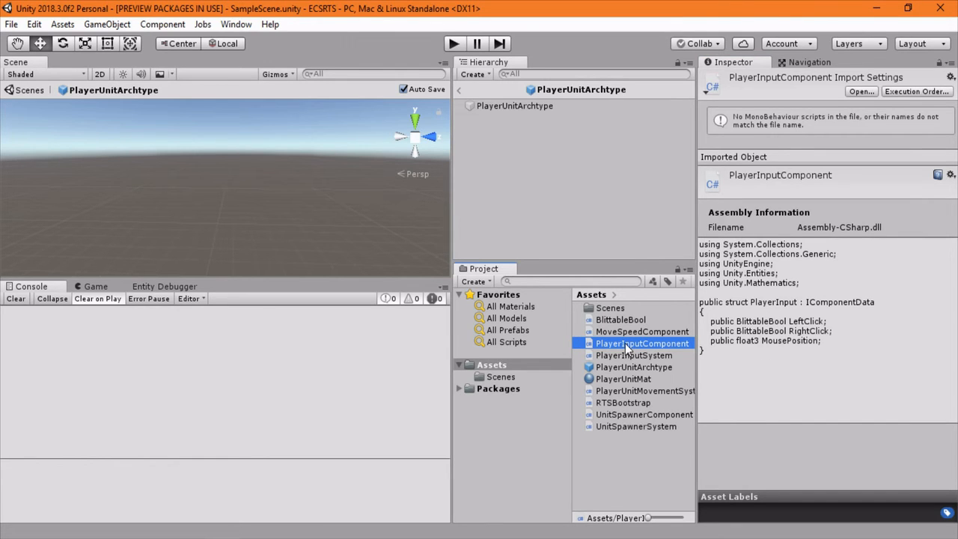
Step: Copy the Serializable wrapper pattern into PlayerInputComponent.cs and rename it for PlayerInput
double_click(642, 343)
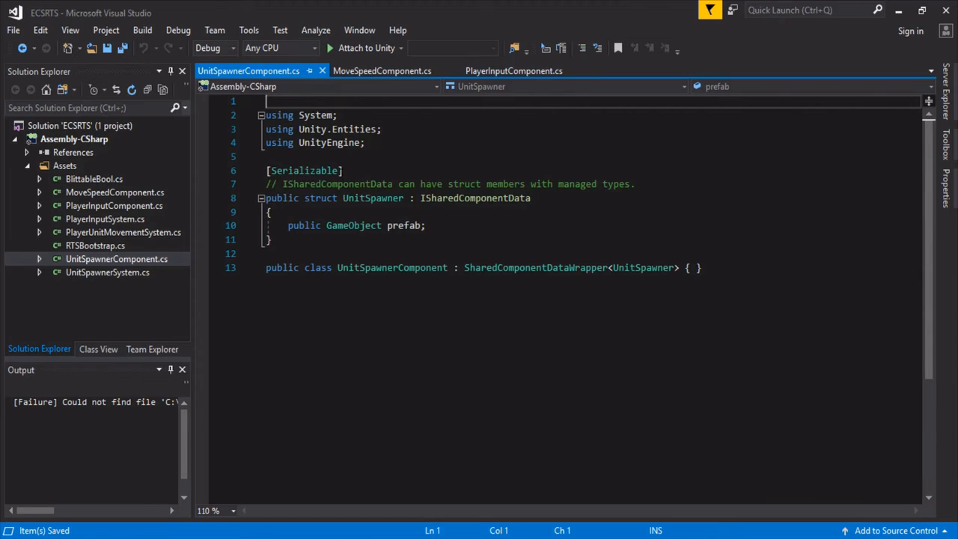
double_click(303, 170)
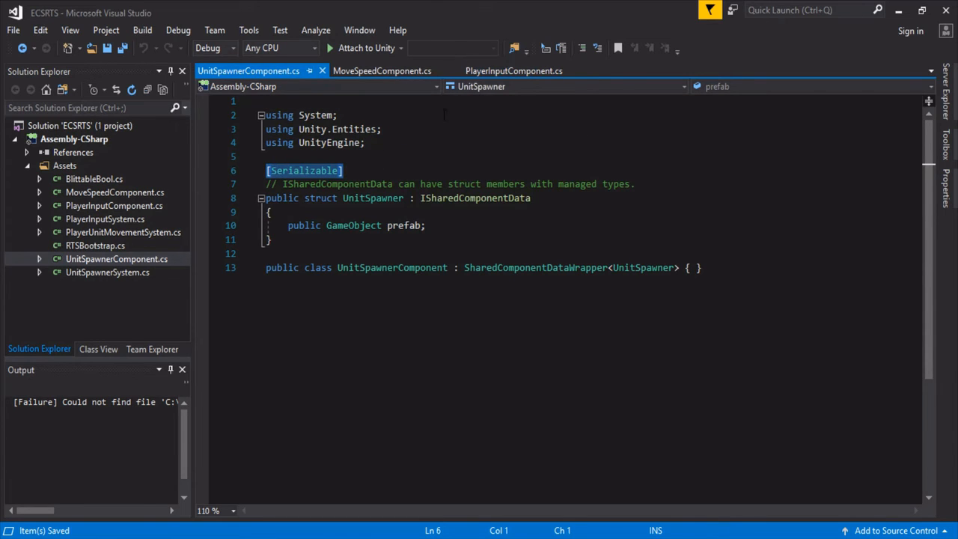
click(513, 70)
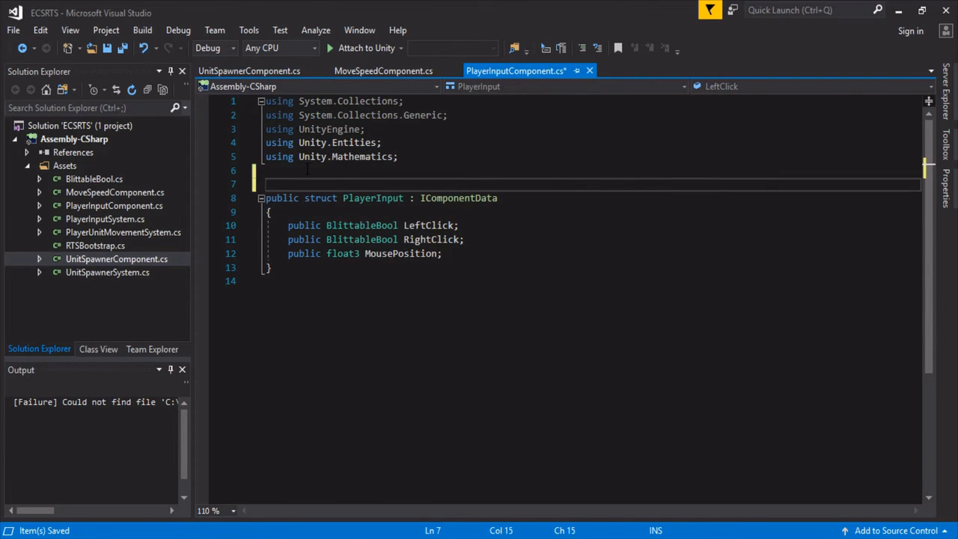
click(248, 70)
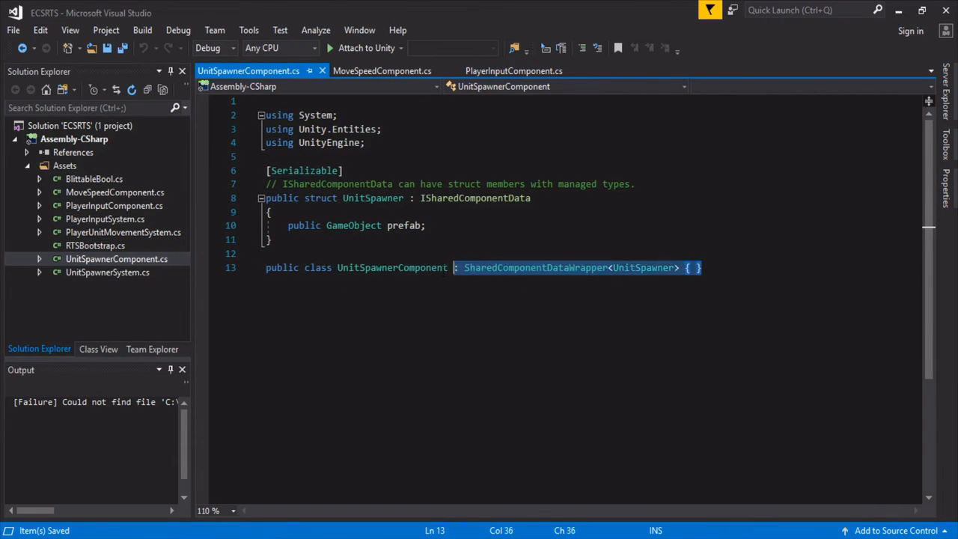
click(513, 70)
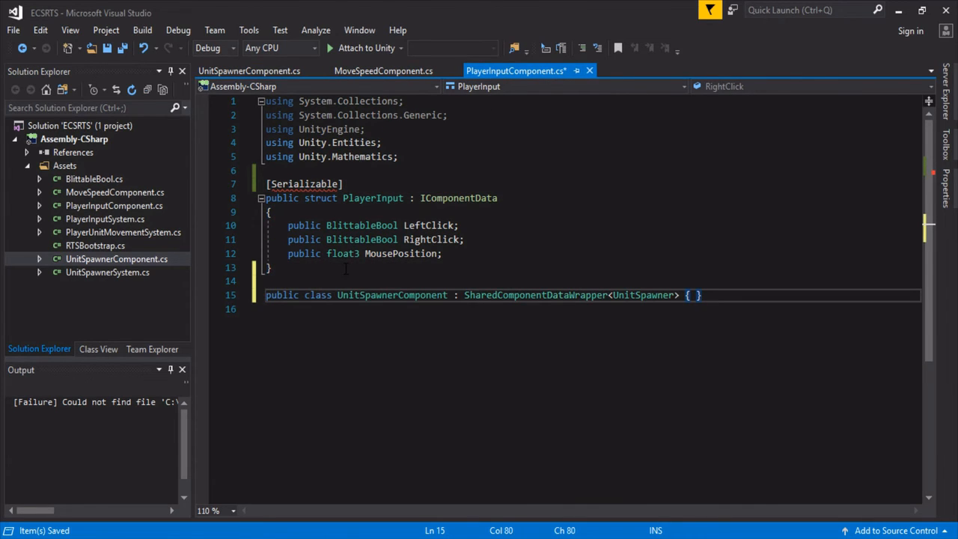
double_click(366, 295)
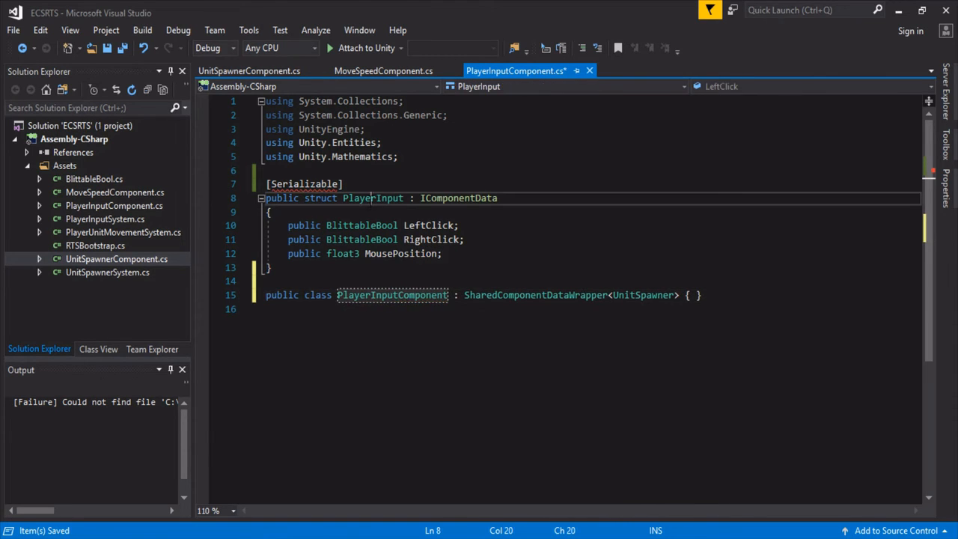
text(PlayerInput)
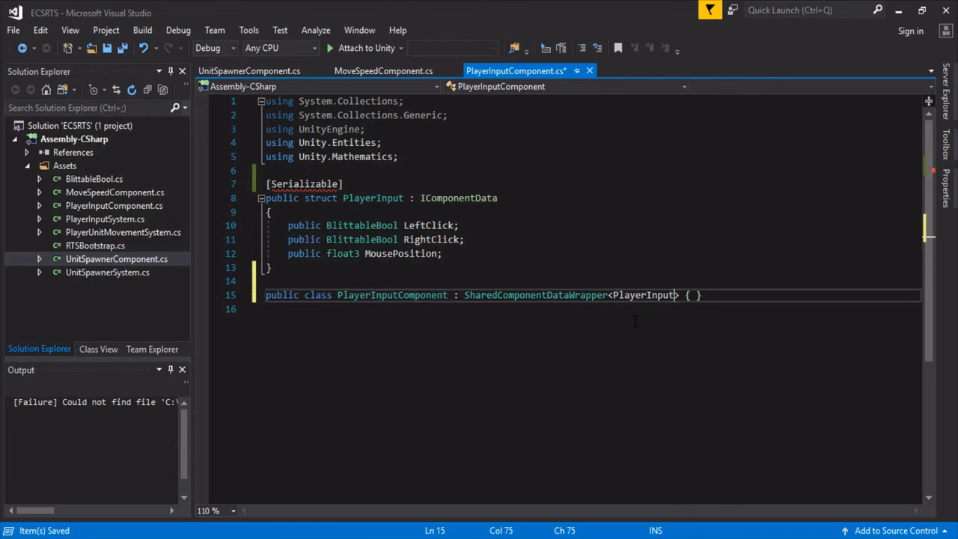
Step: Add using System via quick fix and change the base class to ComponentDataWrapper
click(285, 201)
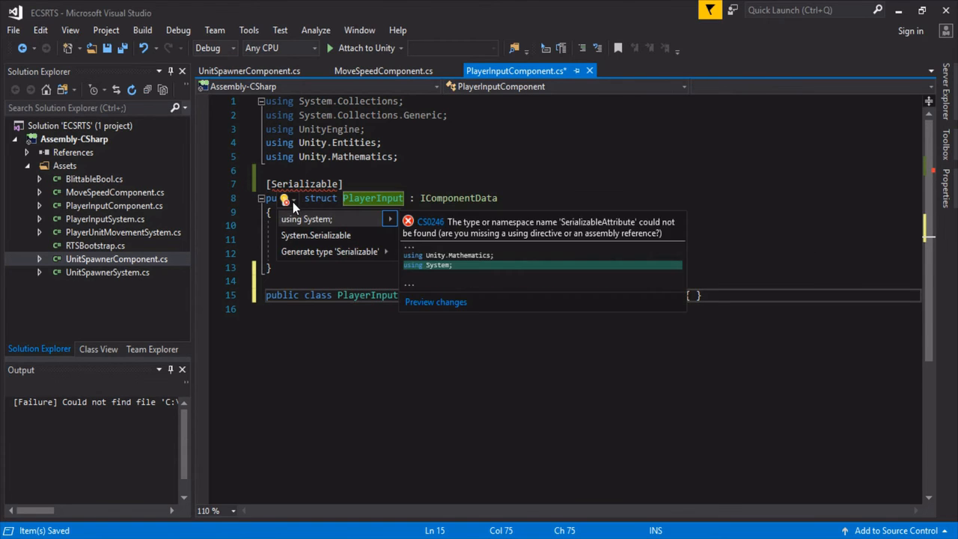
click(315, 234)
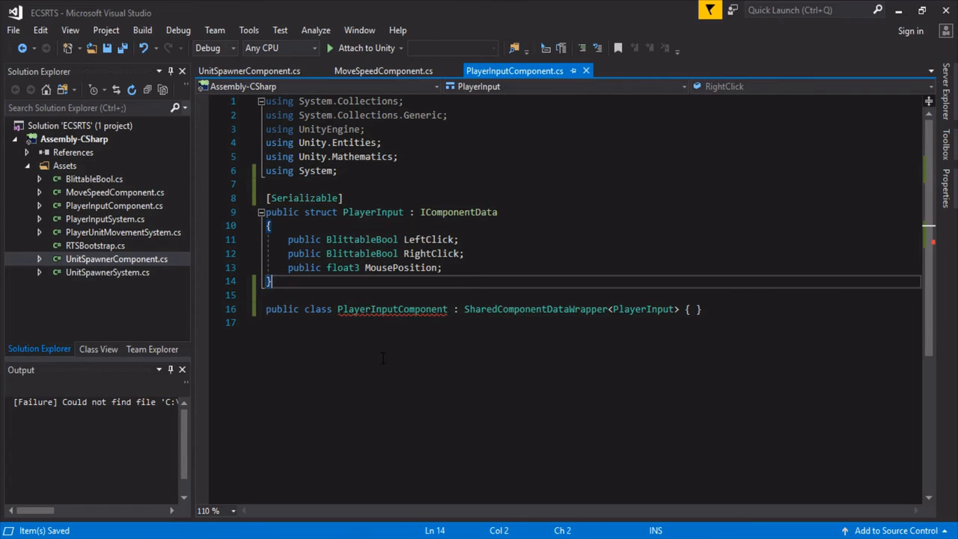
mouse_move(392, 309)
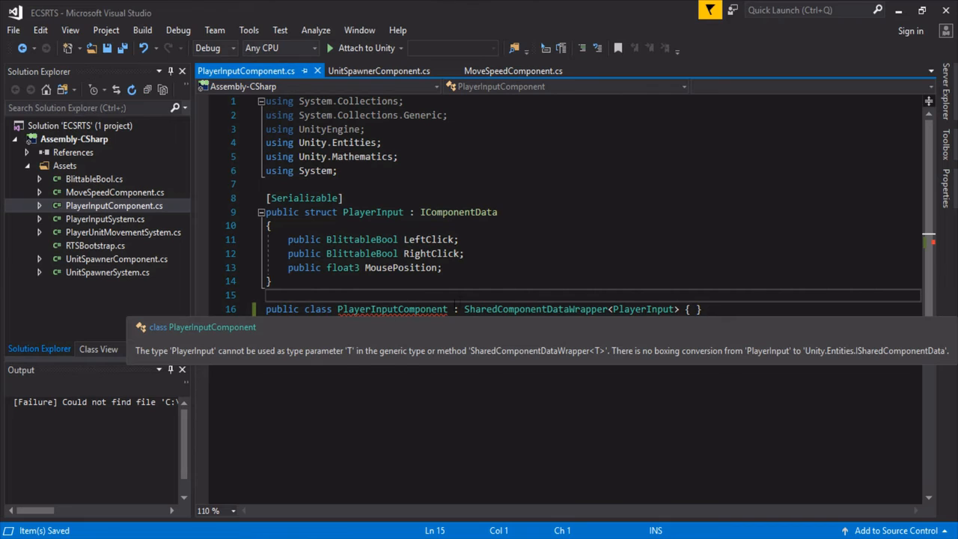
double_click(535, 309)
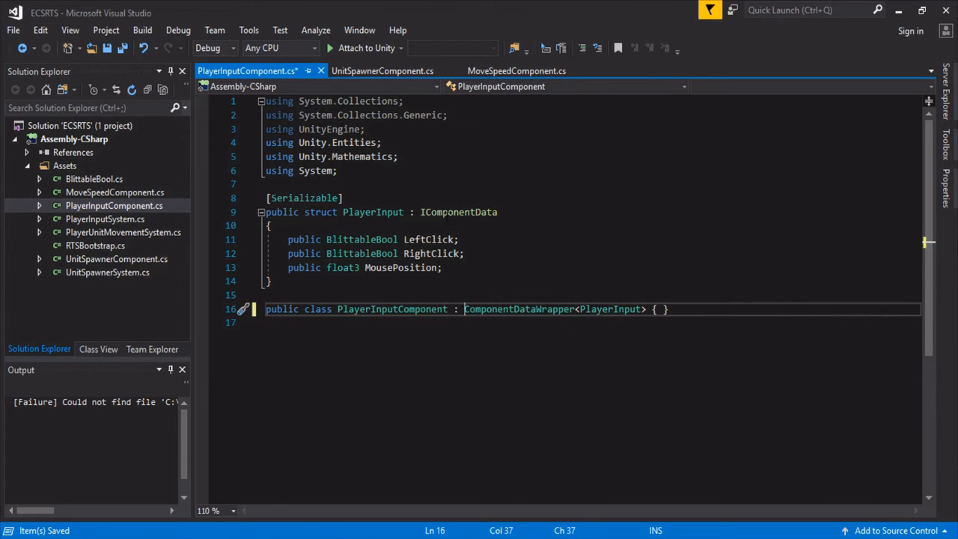
double_click(518, 309)
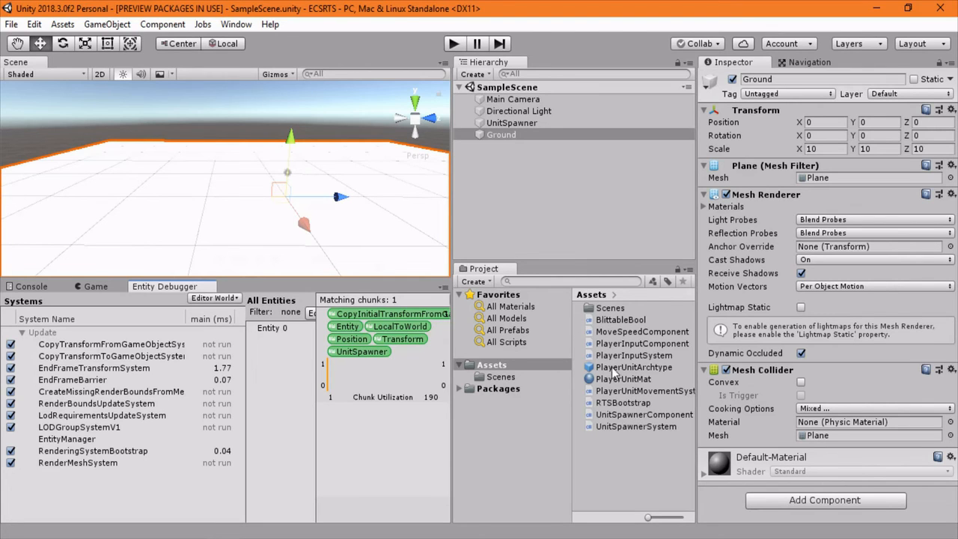
Step: Add a Player Input Component to the PlayerUnitArchtype prefab and press Play
click(634, 367)
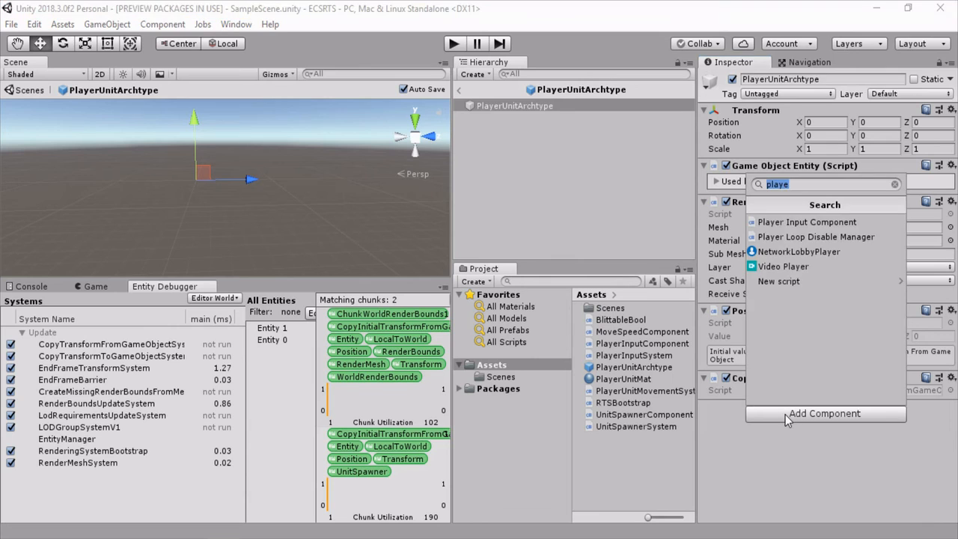
mouse_move(807, 222)
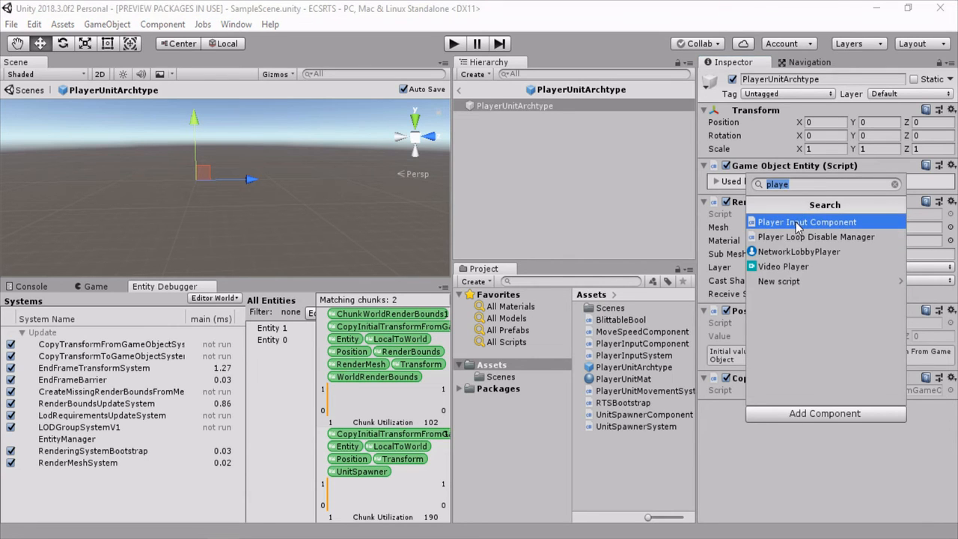
click(807, 221)
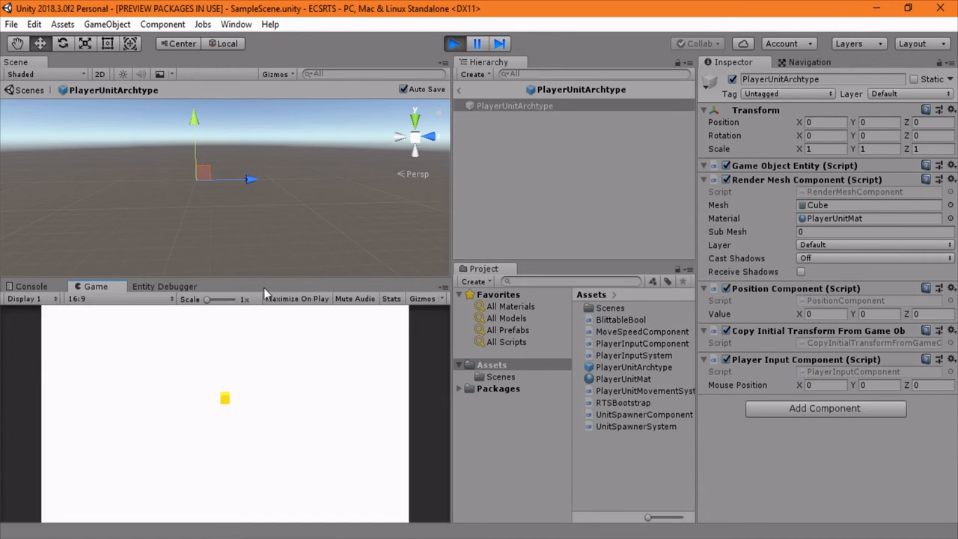
mouse_move(259, 397)
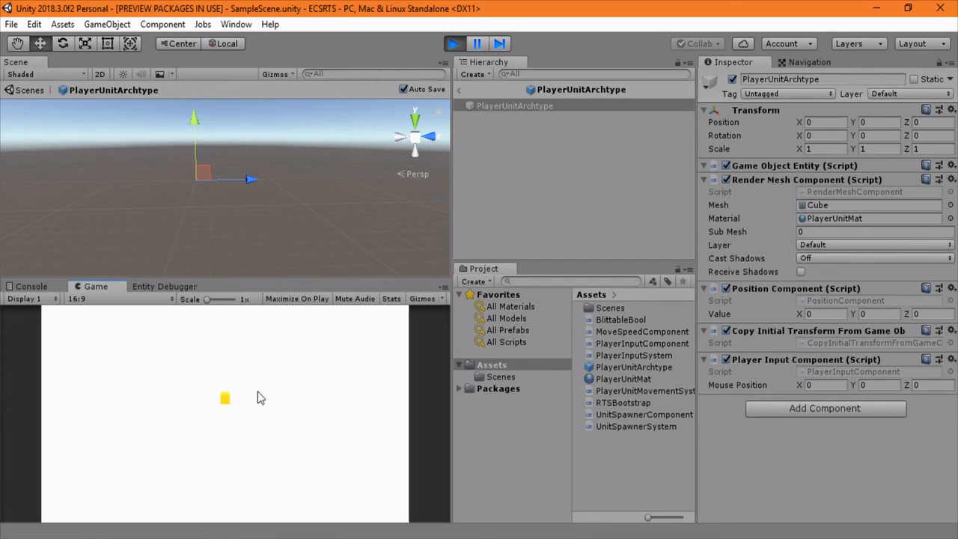
mouse_move(317, 376)
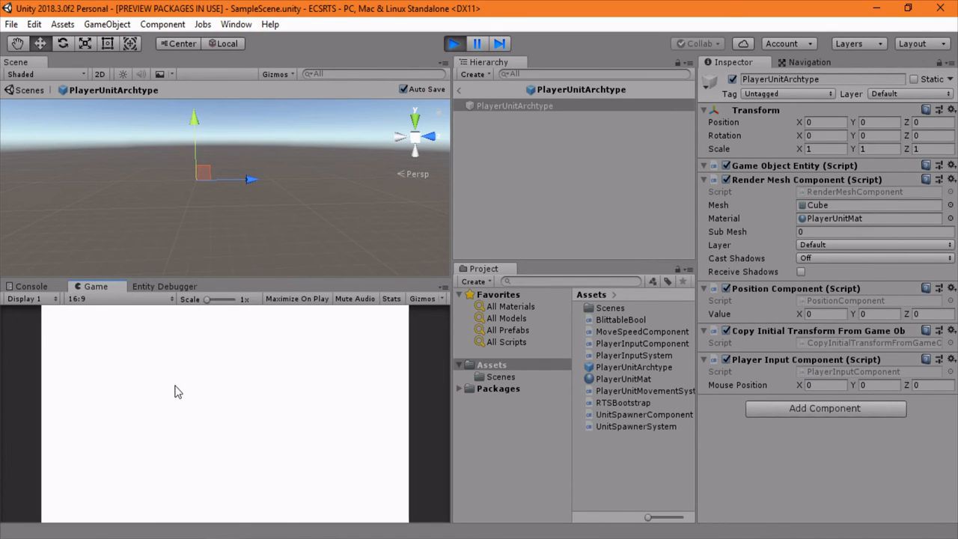
Step: Inspect Entity 1 under PlayerUnitMovementSystem in the Entity Debugger, then return to SampleScene
click(164, 286)
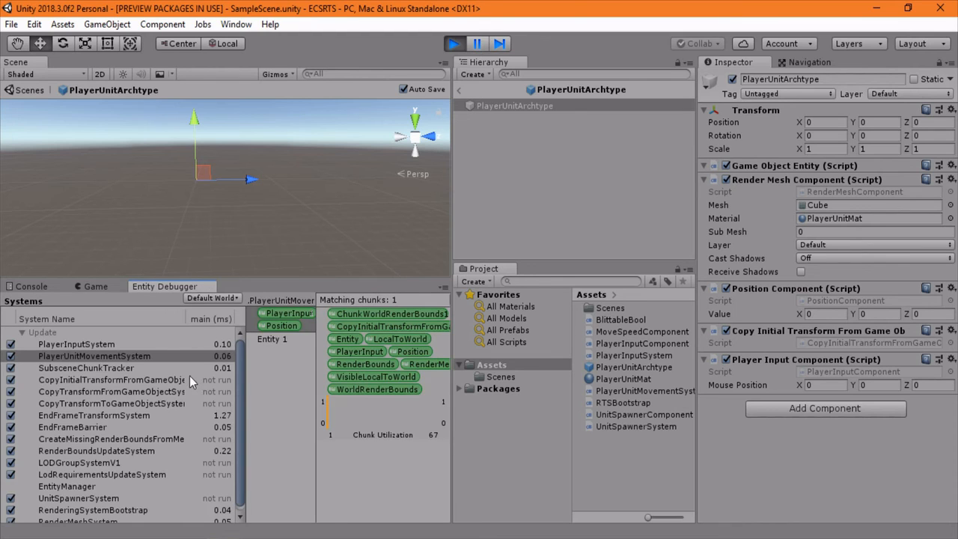
click(95, 355)
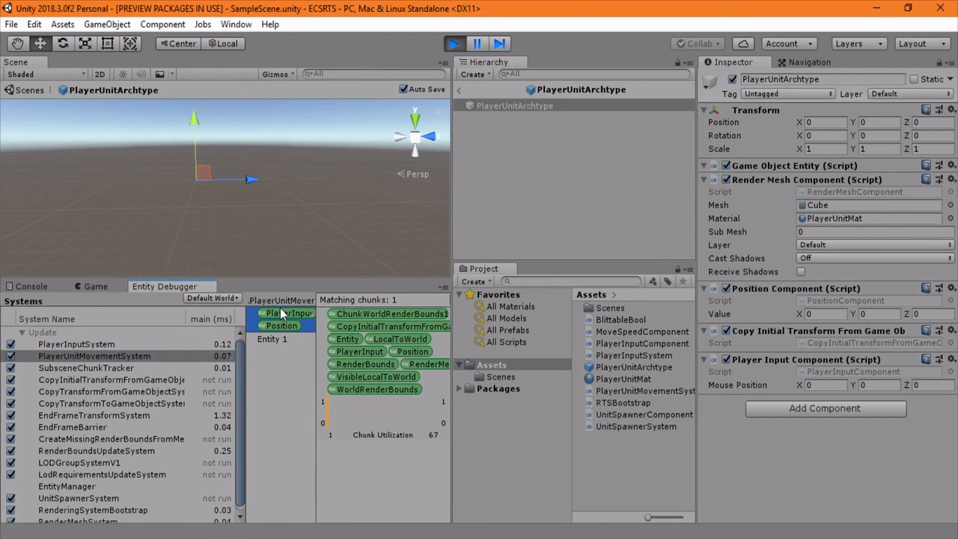
click(271, 339)
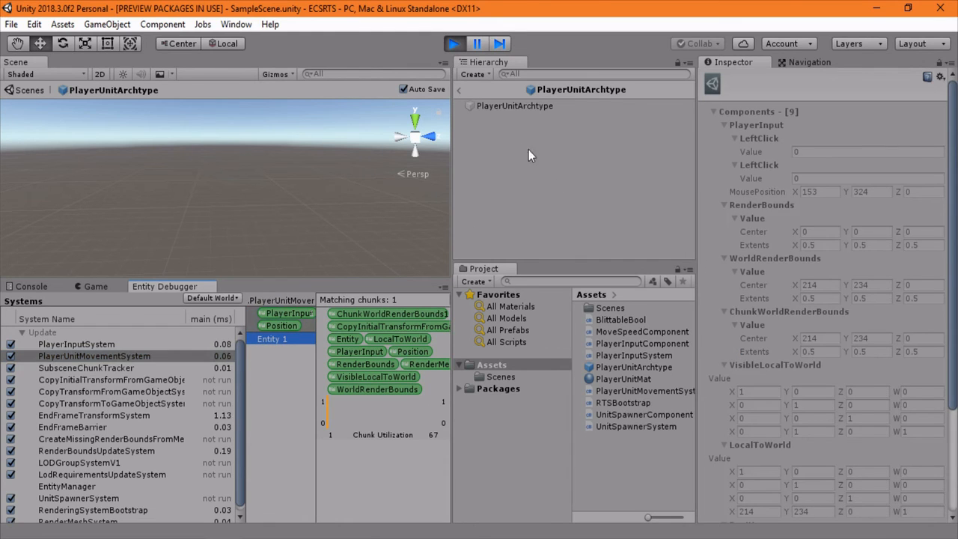
mouse_move(837, 206)
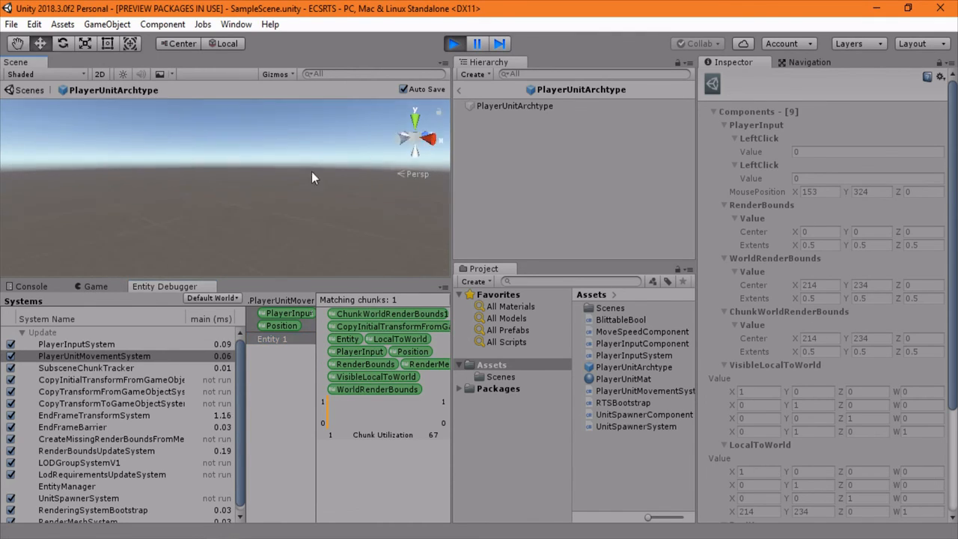
click(95, 286)
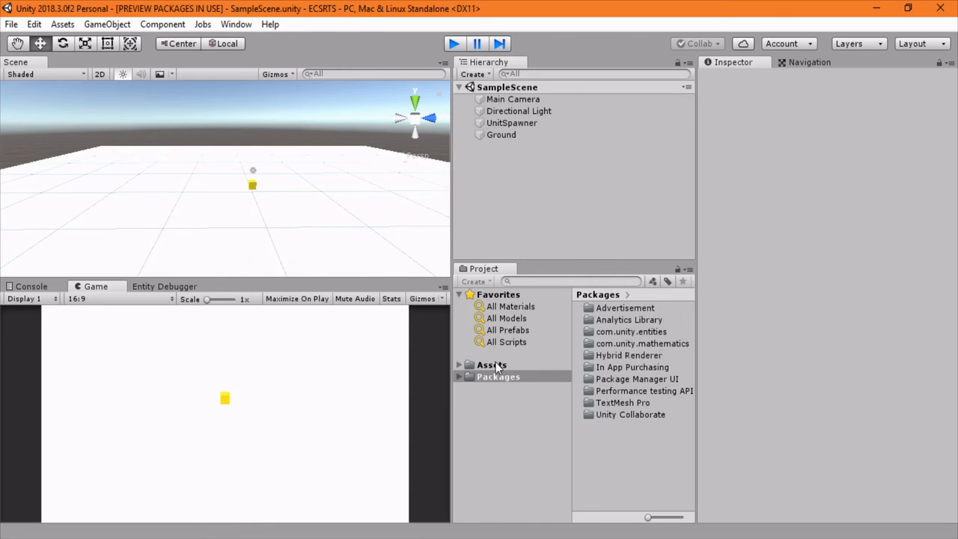
Step: Open PlayerInputSystem from Assets/Systems in Visual Studio
click(492, 365)
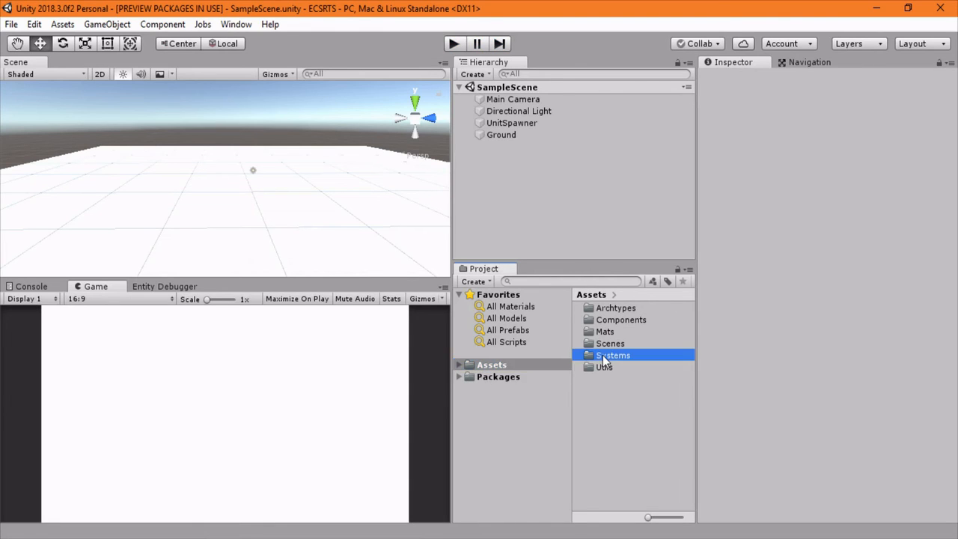
double_click(612, 355)
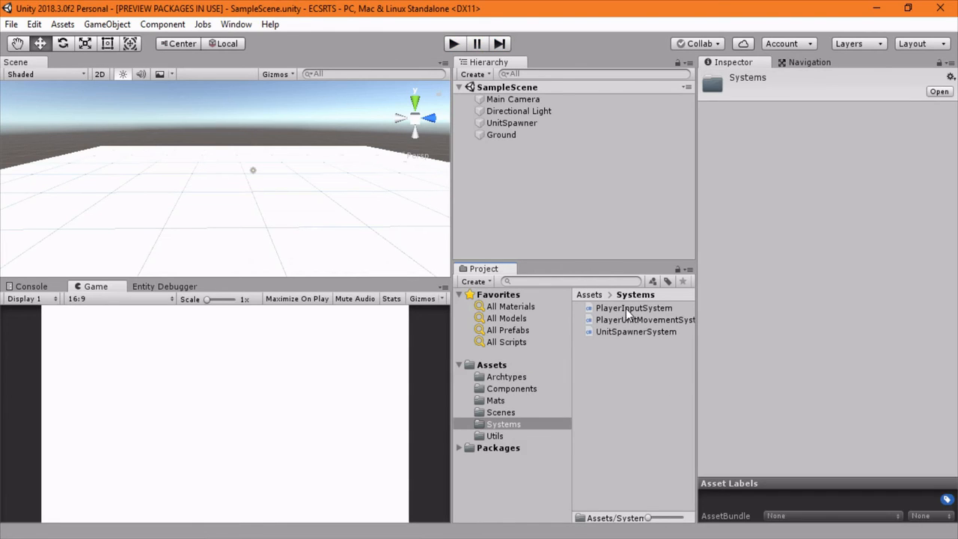
click(634, 308)
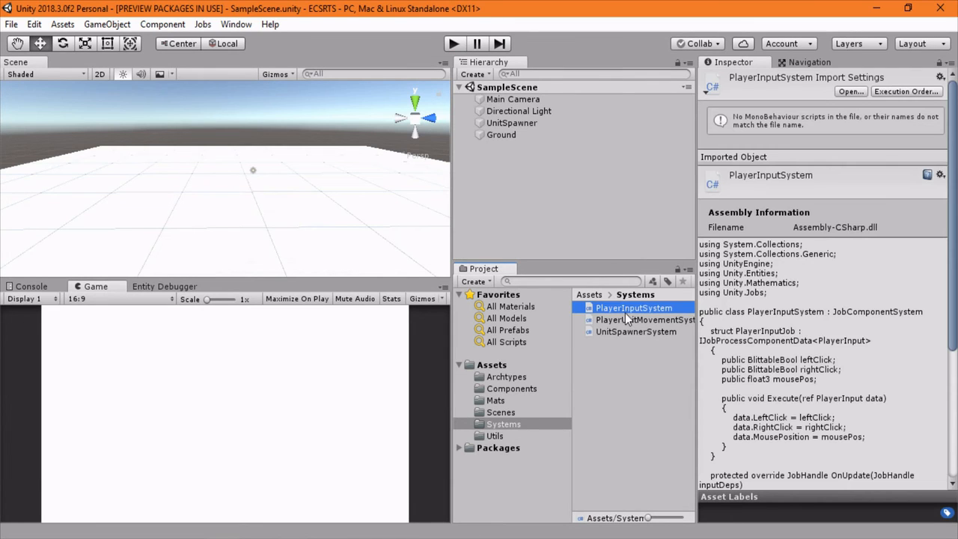
double_click(634, 308)
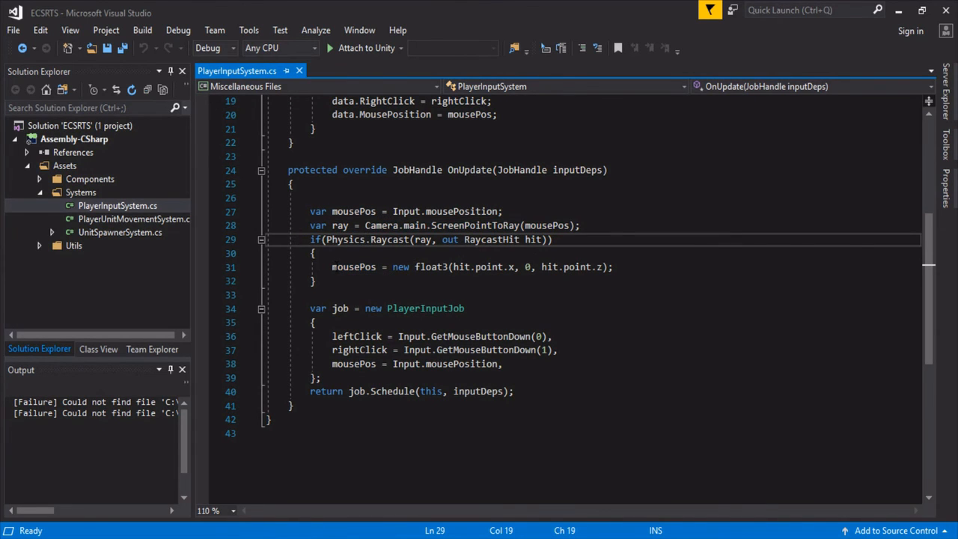
Step: Replace Input.mousePosition in the job initializer on line 38 with mousePos
double_click(353, 266)
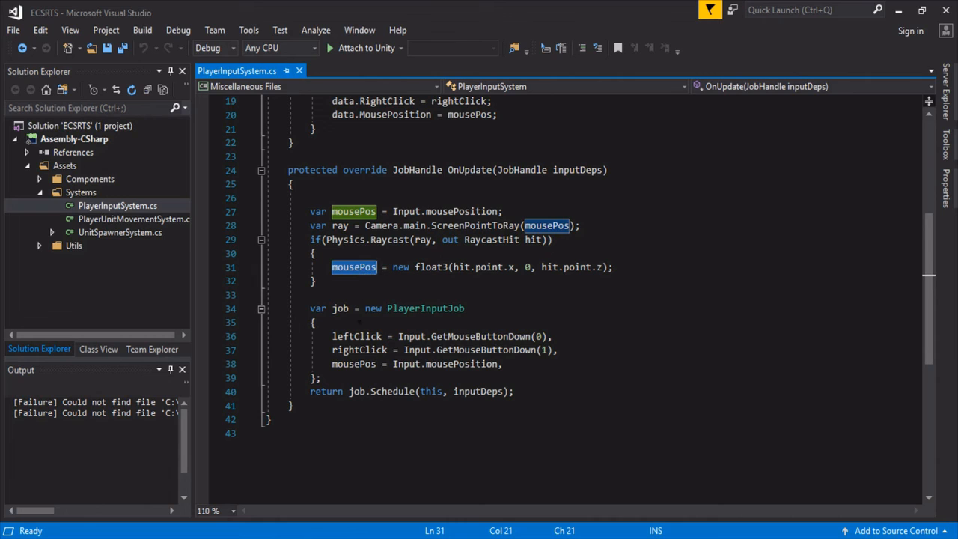
click(359, 336)
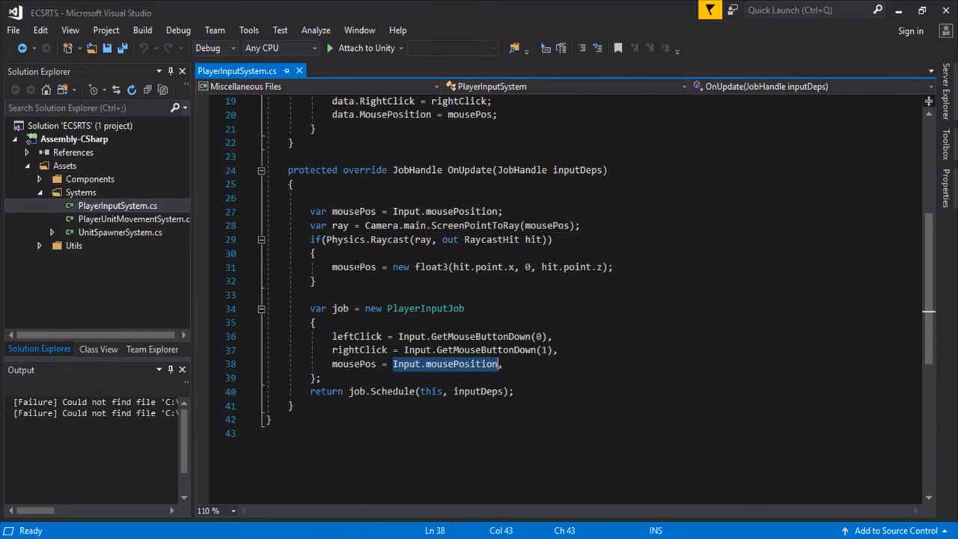
text(mousePos)
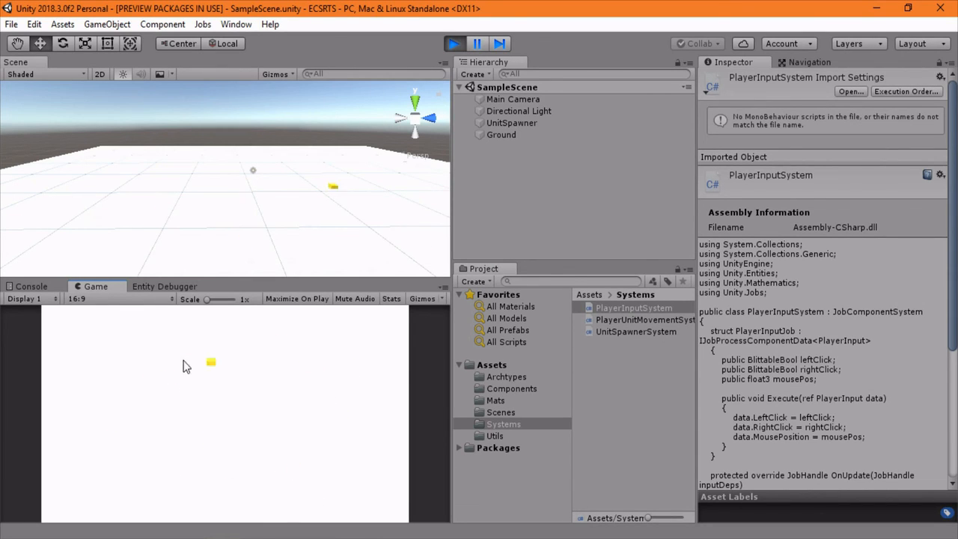
mouse_move(213, 400)
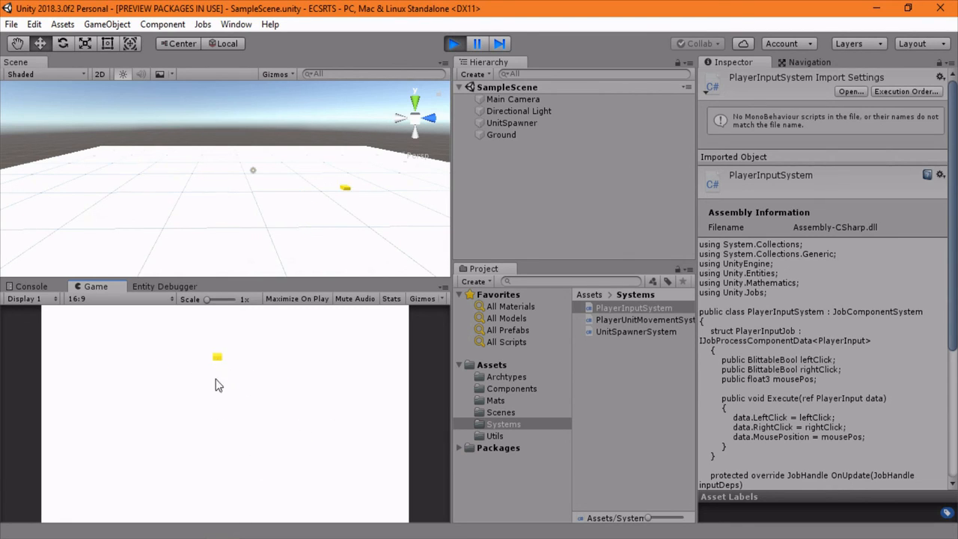
Step: Send the cube to a clicked ground point, then stop the running game
click(453, 44)
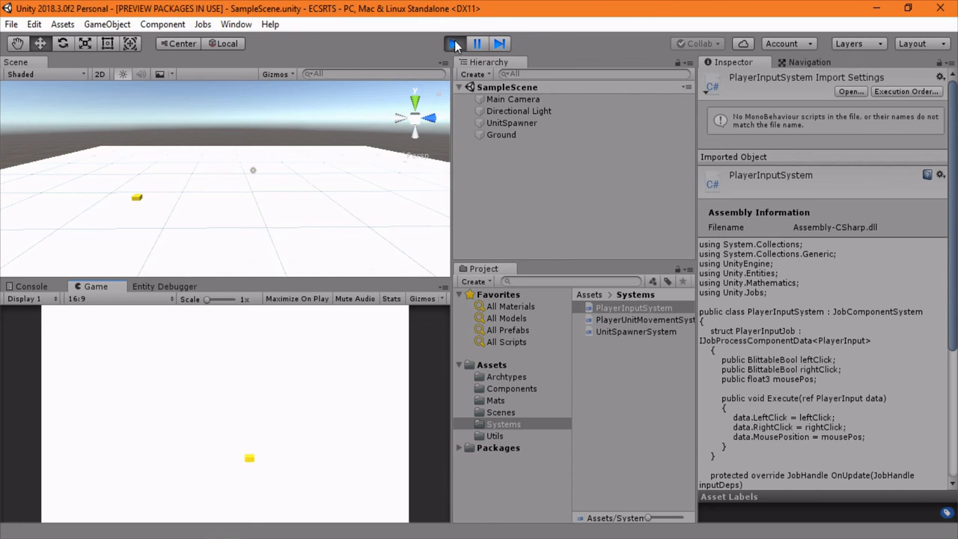
click(454, 43)
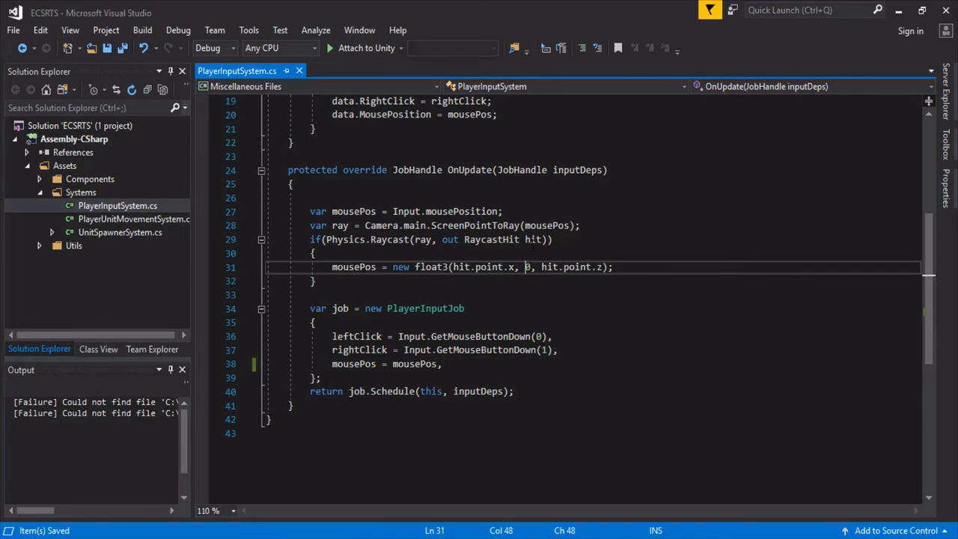
Step: Change the raycast target's y argument on line 31 from 0 to 1 and save
text(1)
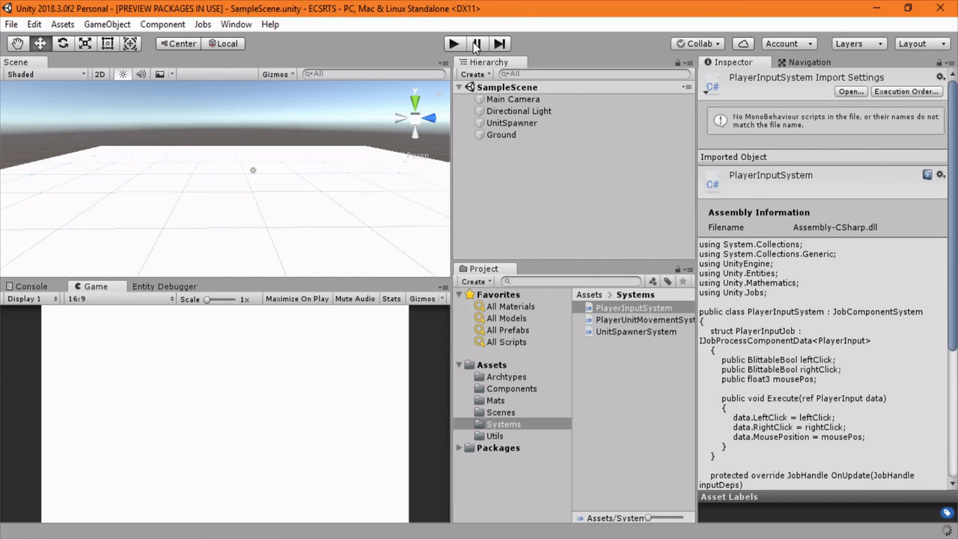
Step: Start Play mode again to test the height change
click(453, 44)
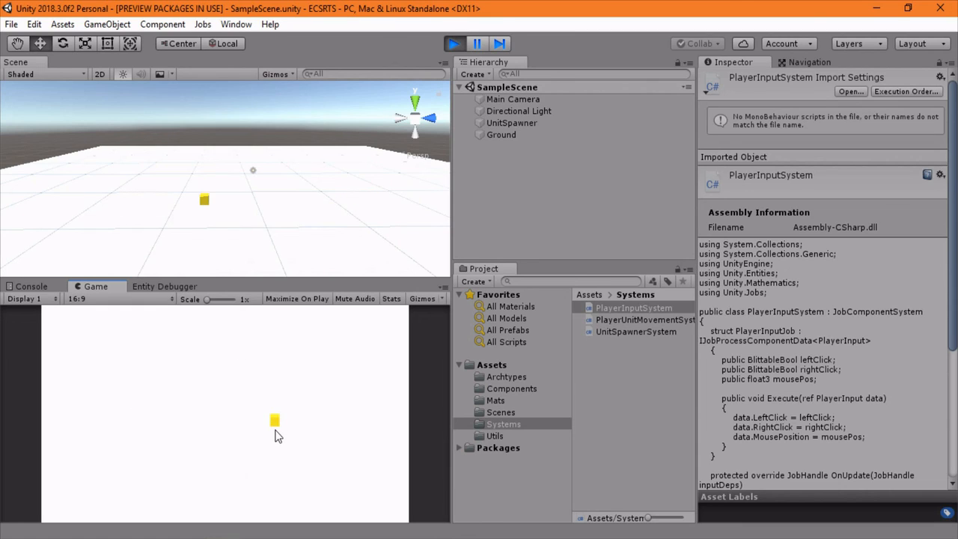
mouse_move(274, 433)
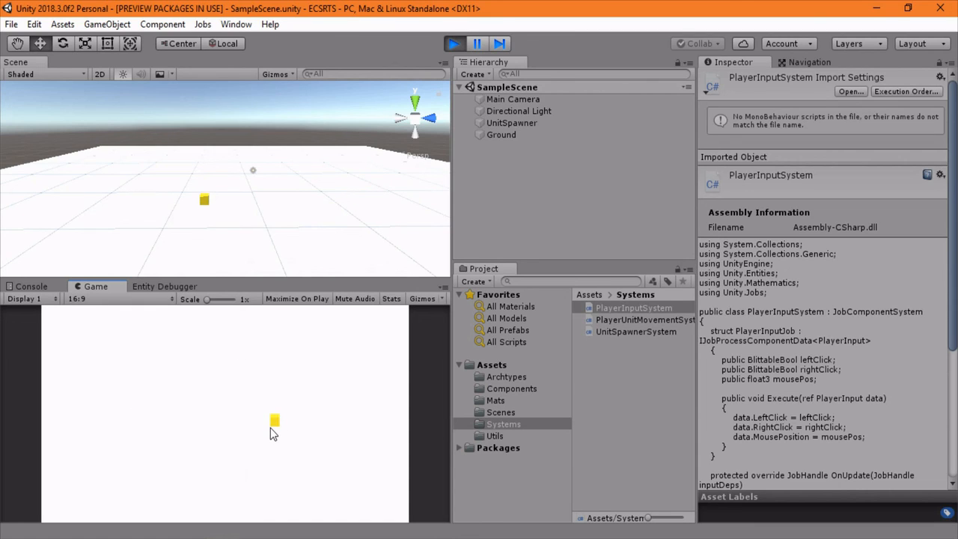